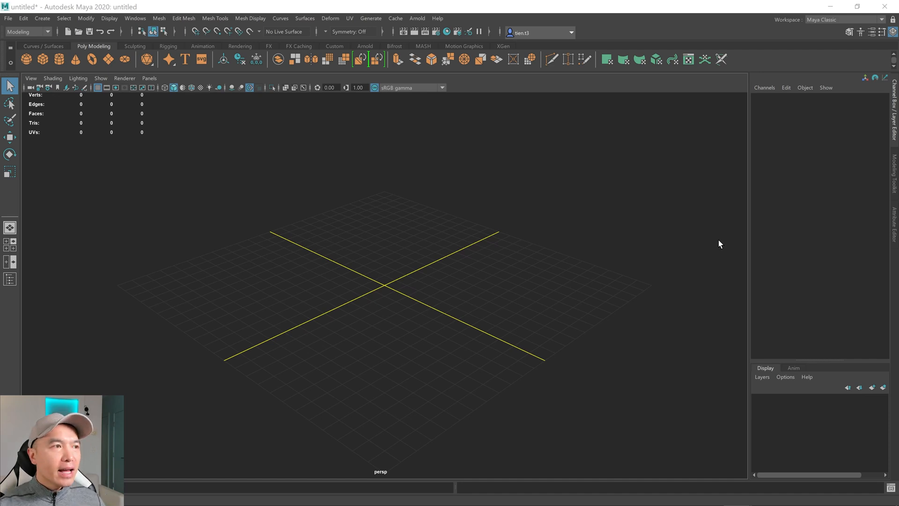
mouse_move(531, 216)
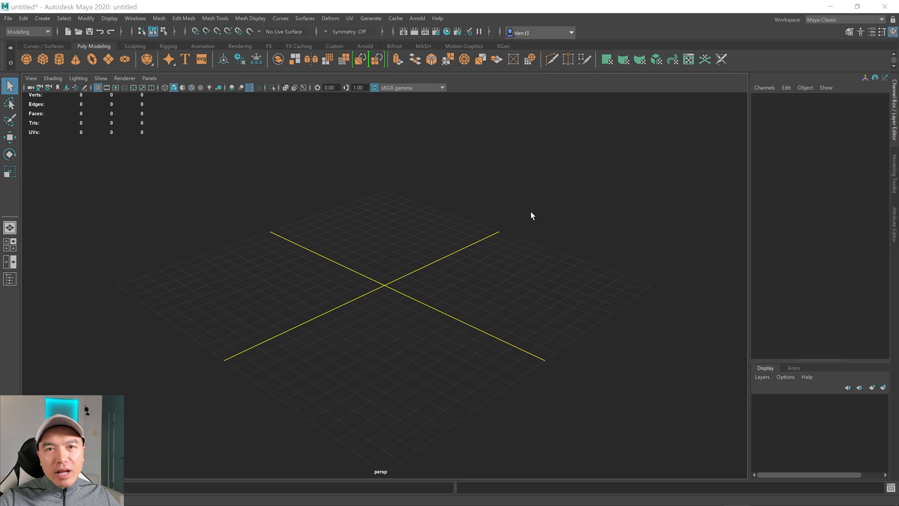
mouse_move(394, 196)
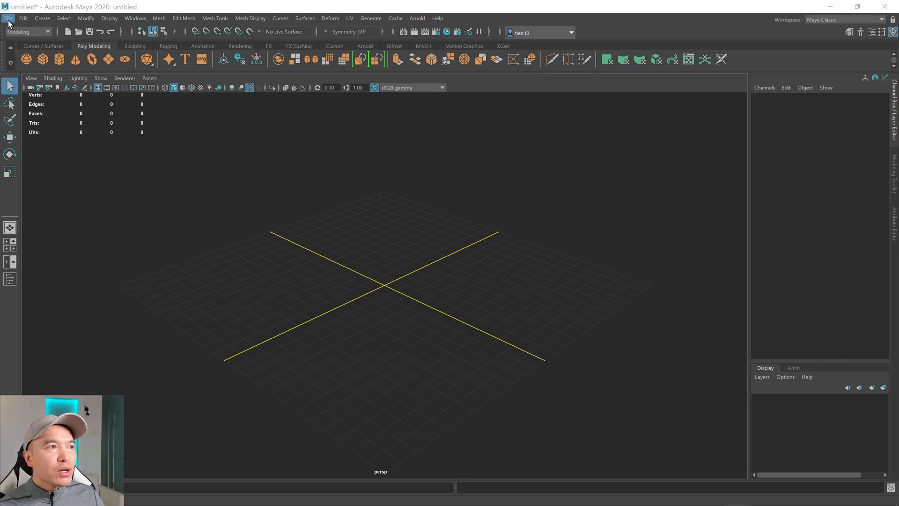
- Glance through the Edit menu, then open the File menu toward Project Window
click(22, 18)
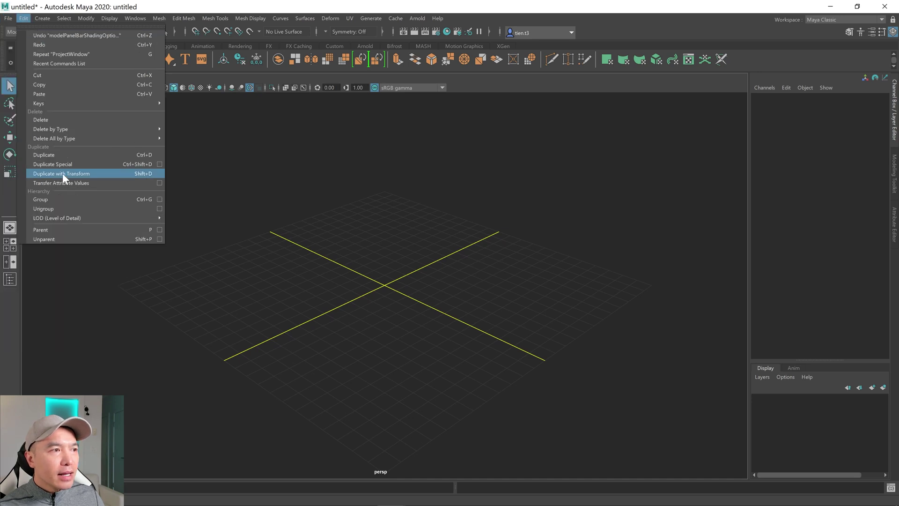
click(8, 18)
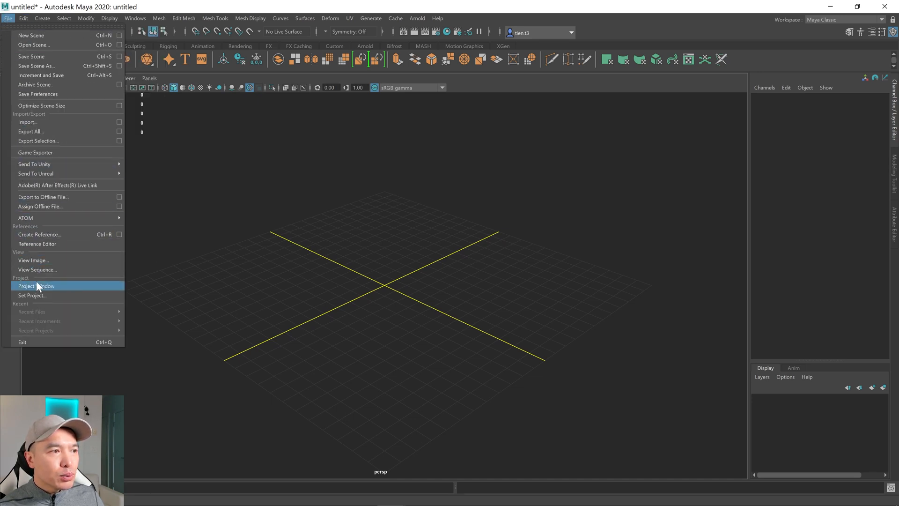
- Start a new project named IntroToMaya_SimpleRoom in the Project Window
click(32, 286)
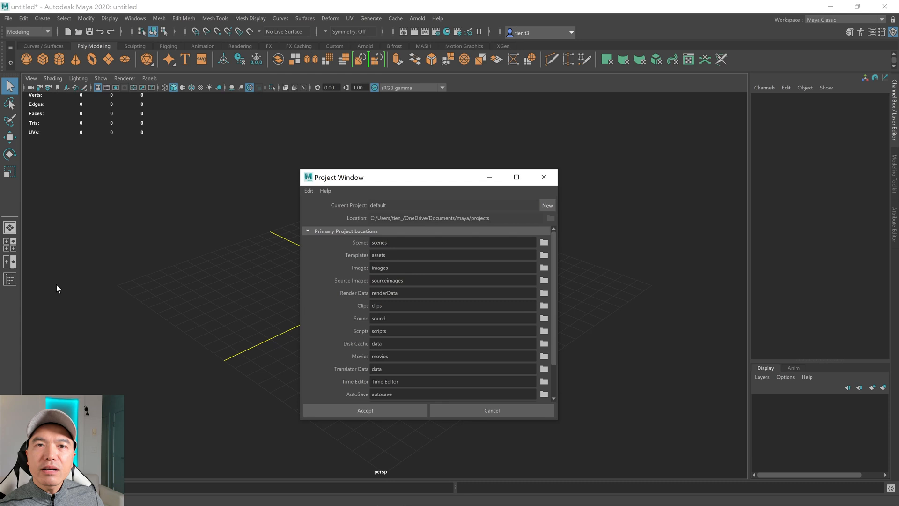
mouse_move(352, 249)
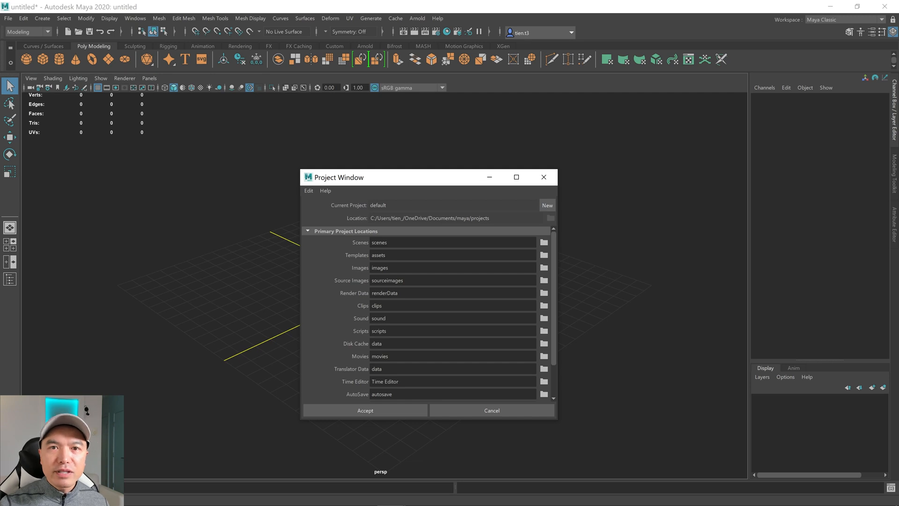
mouse_move(367, 233)
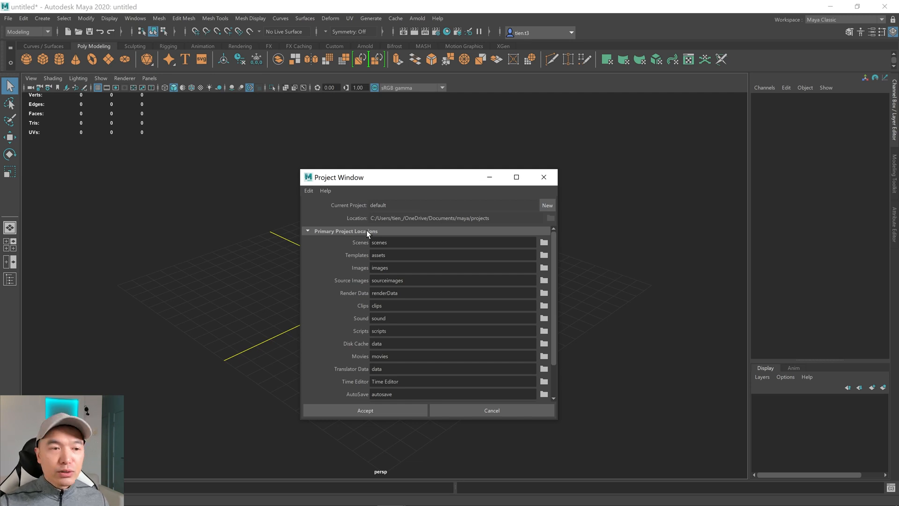
click(547, 205)
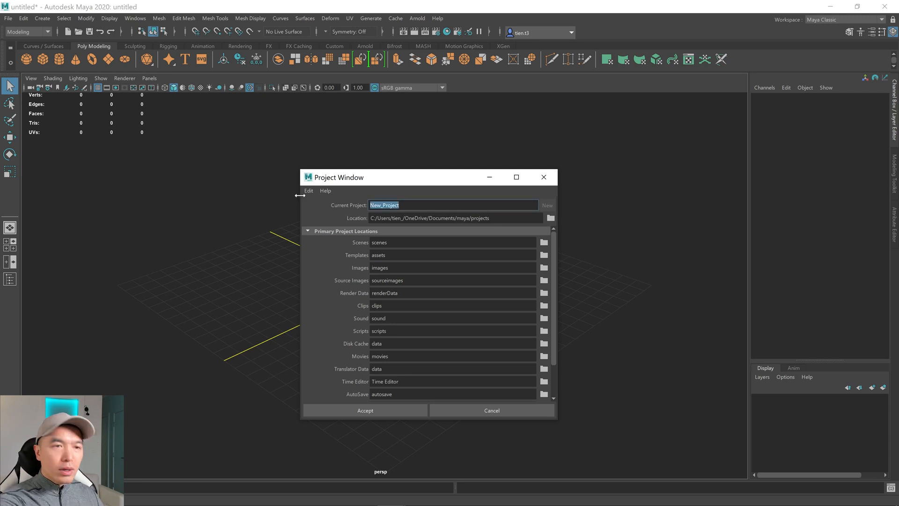
text(IntroToMaya)
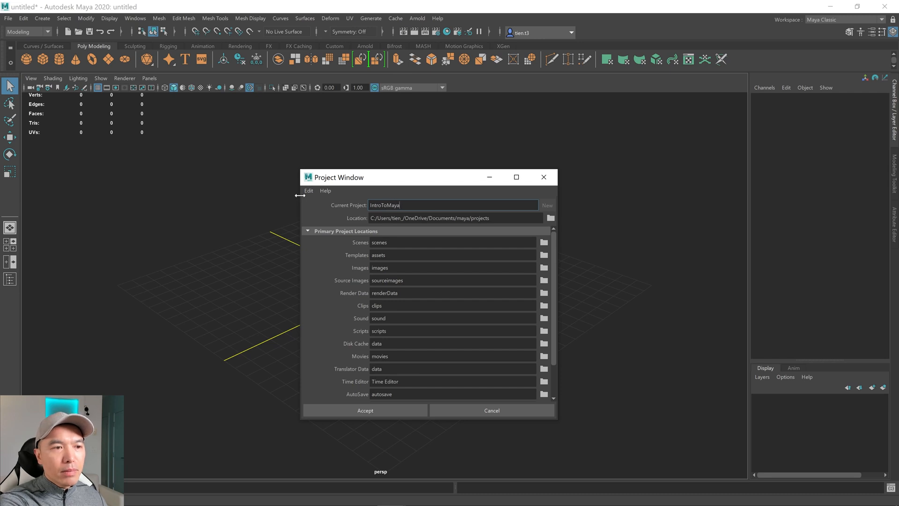
text(_Simpl)
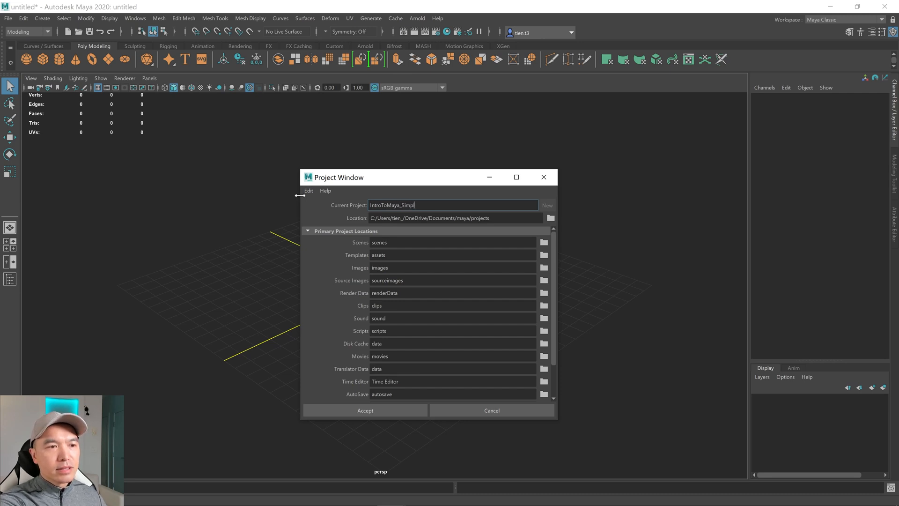
text(e)
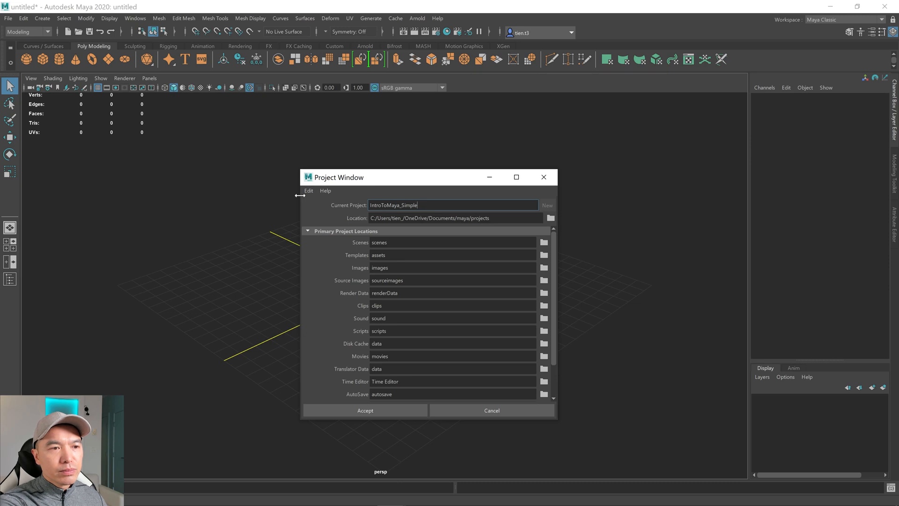
text(Room)
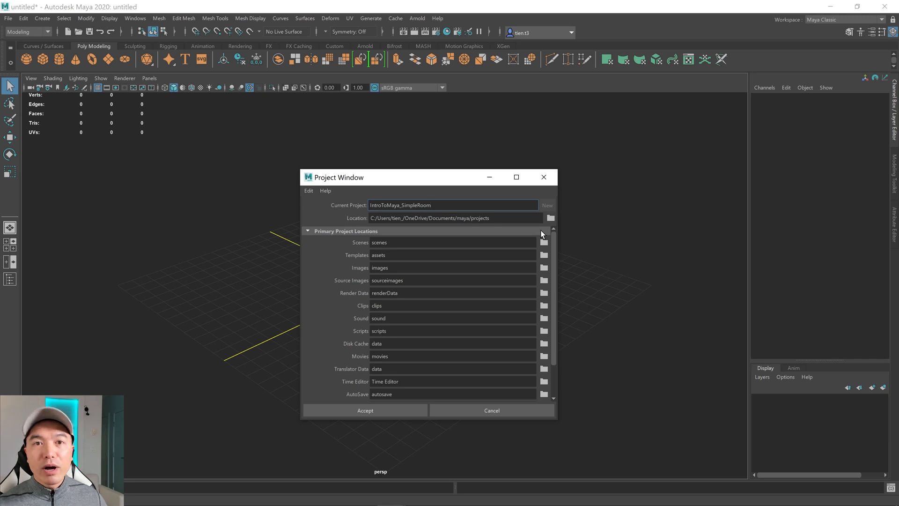
- Set the project location to Desktop\Maya and accept to create the project
click(551, 218)
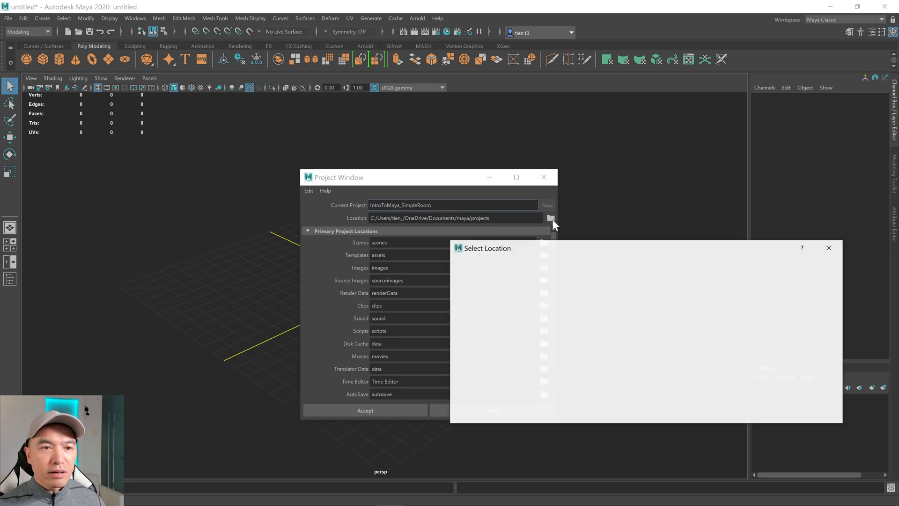
click(550, 218)
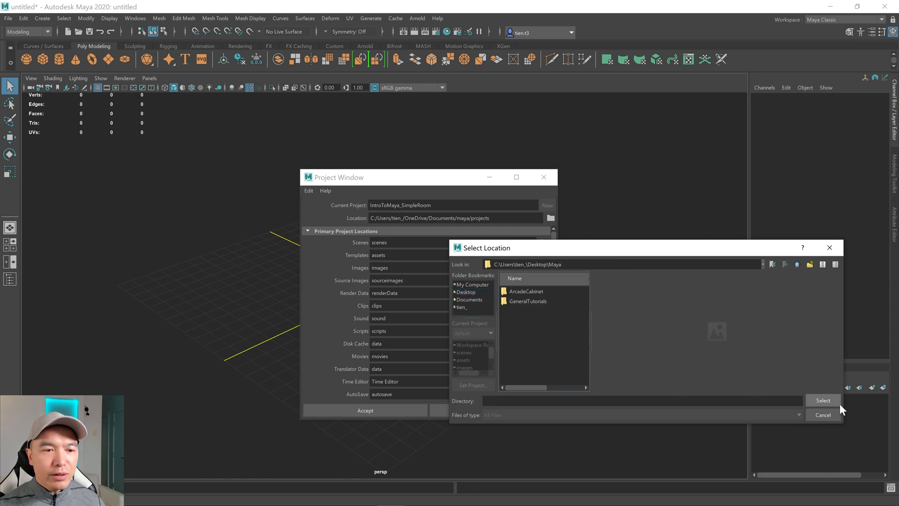
click(823, 400)
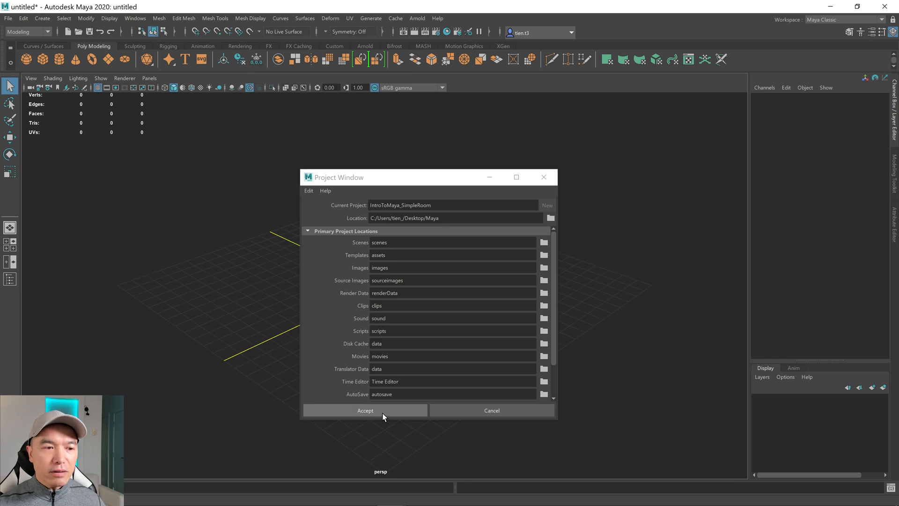
click(365, 410)
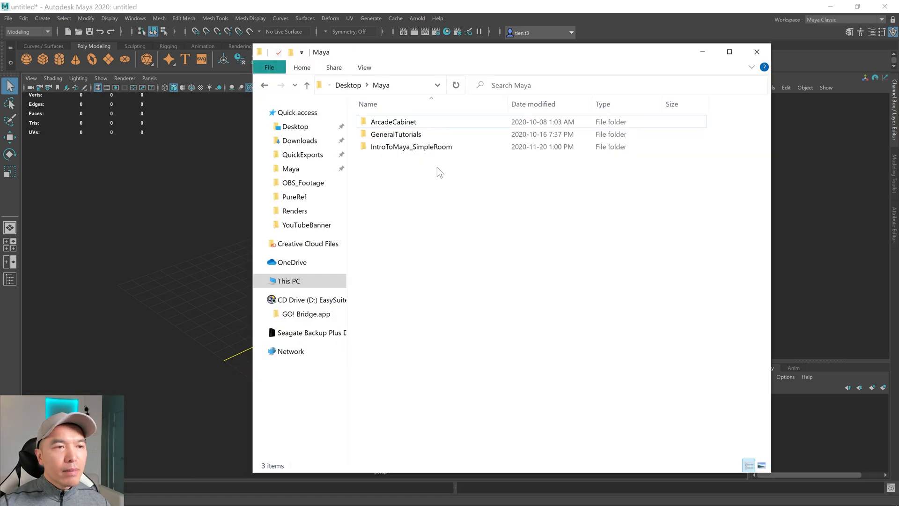
- Open the IntroToMaya_SimpleRoom folder to check its subfolders, then close Explorer
click(412, 146)
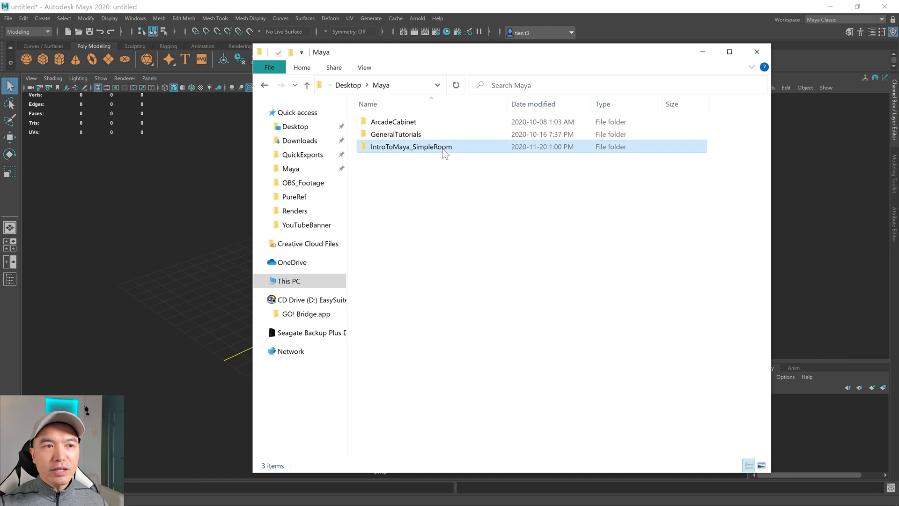
double_click(412, 146)
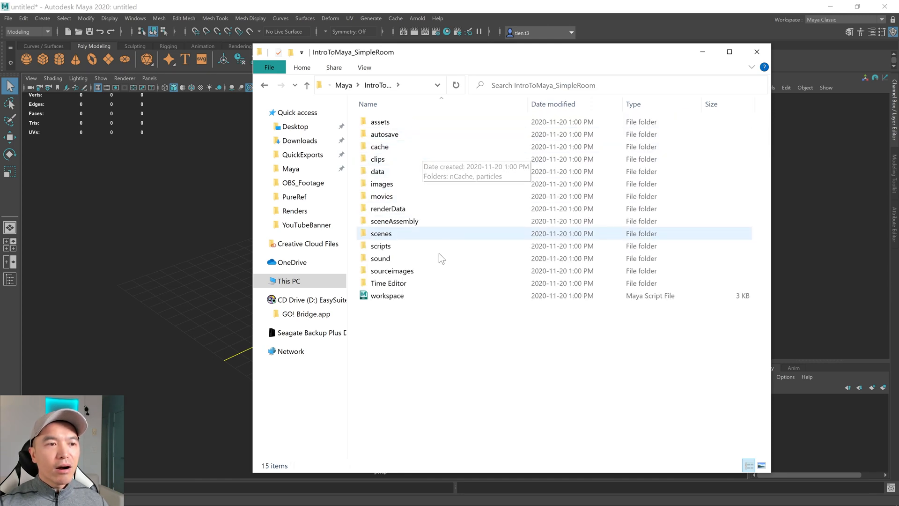
mouse_move(395, 235)
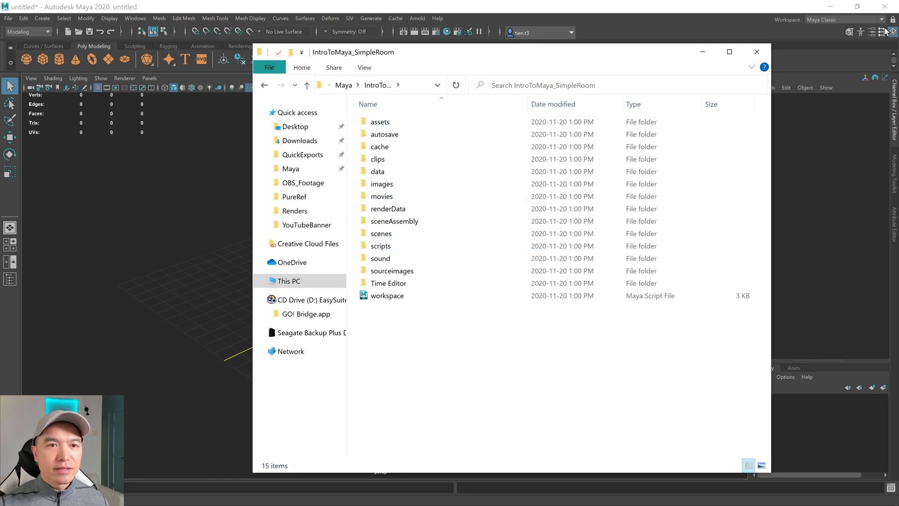
click(756, 51)
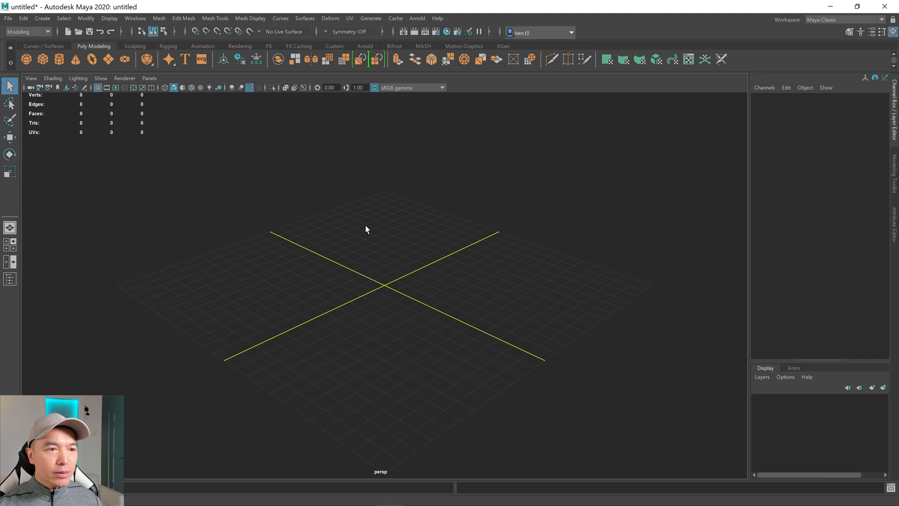
mouse_move(370, 227)
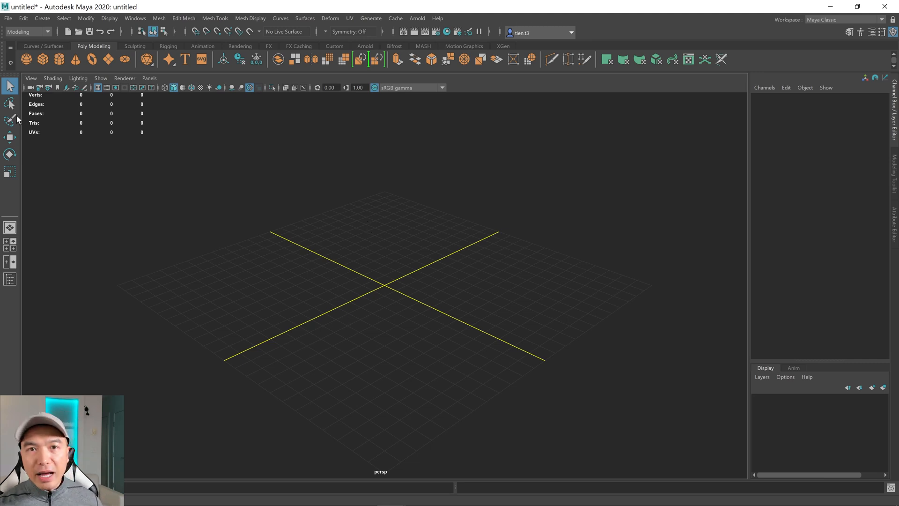
- Save the empty scene as SimpleRoom.mb with Save Scene As
click(7, 17)
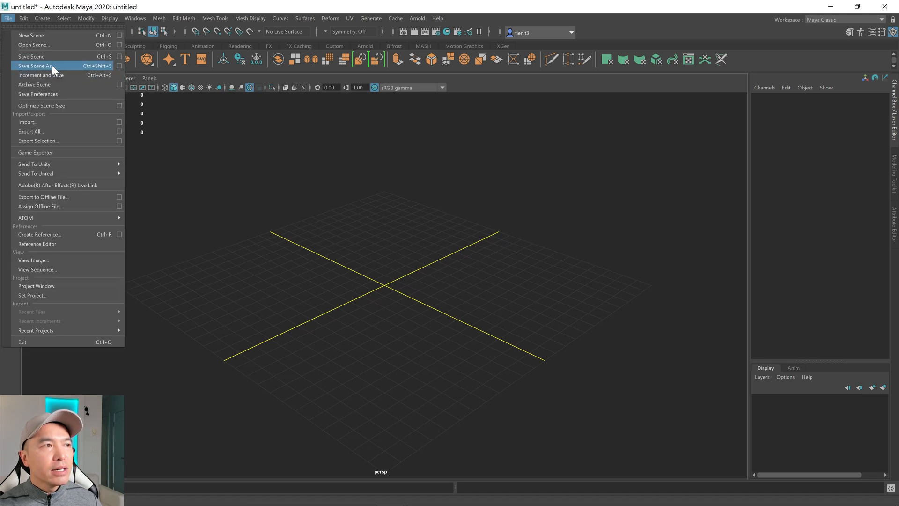
click(408, 270)
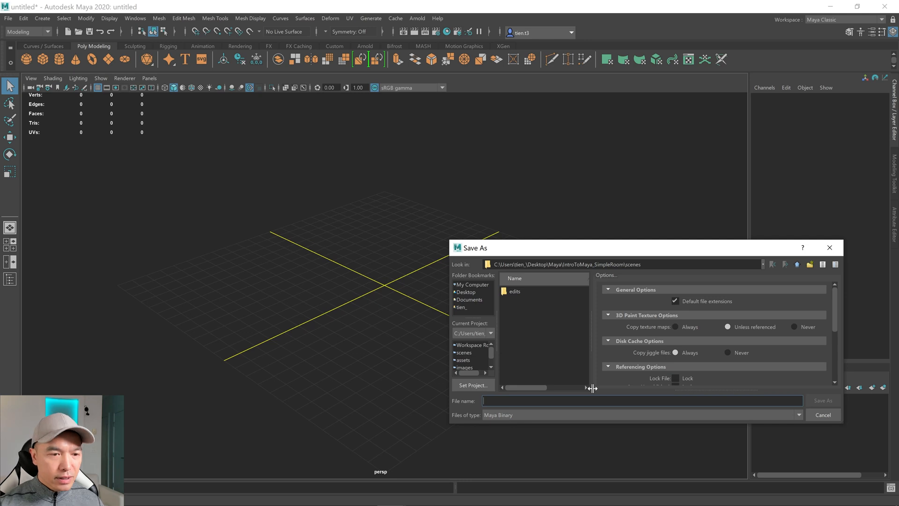
text(SimpleRoom)
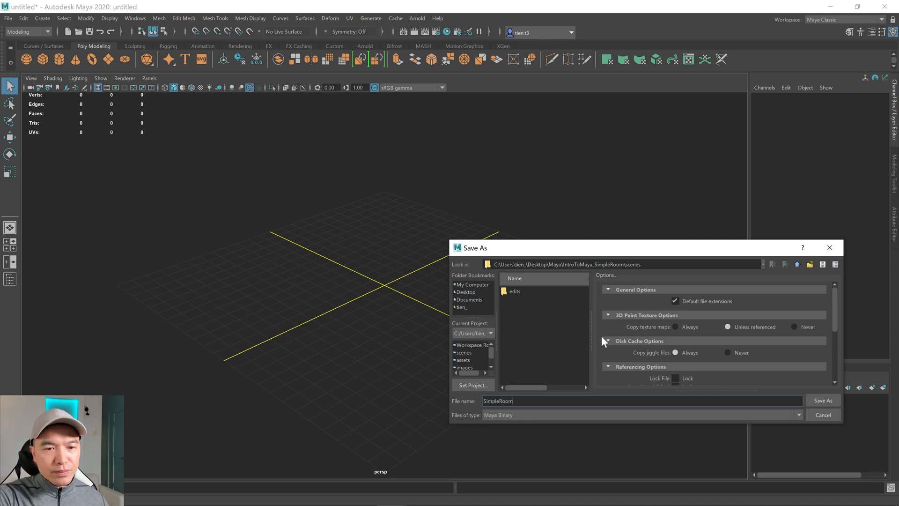
click(823, 400)
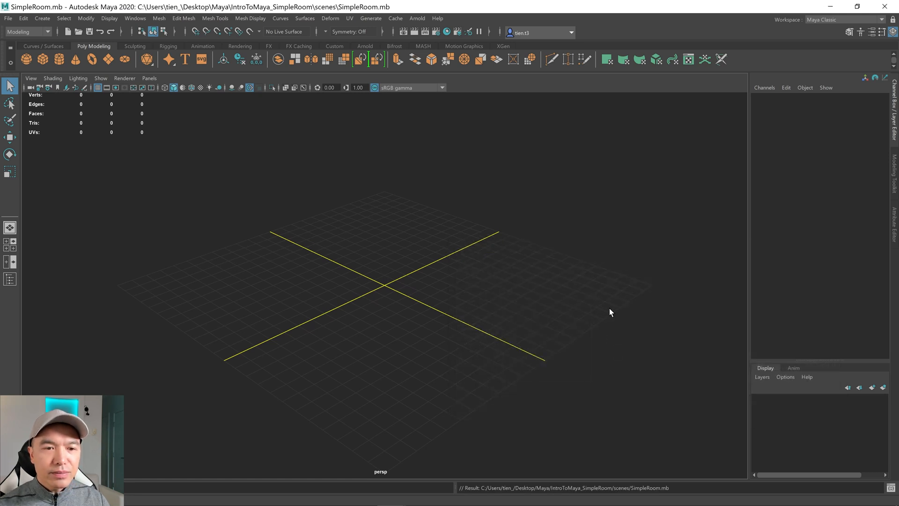
mouse_move(480, 294)
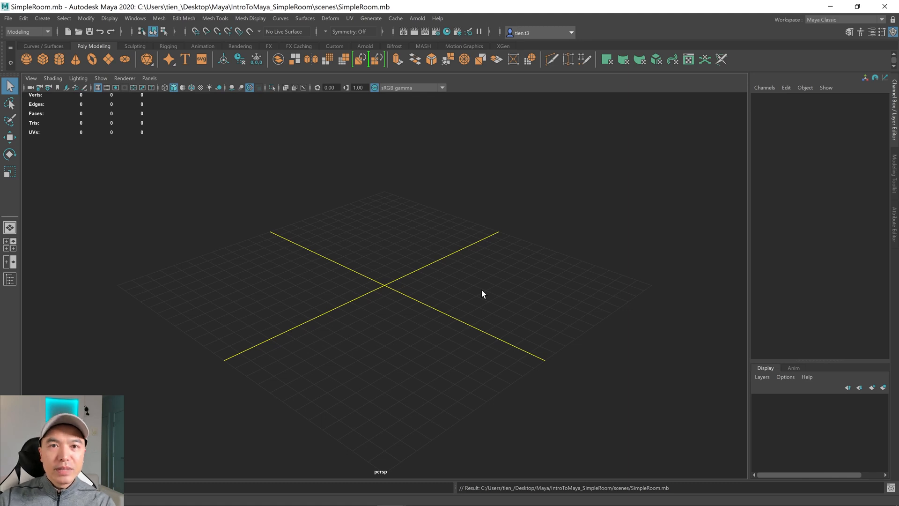
mouse_move(482, 266)
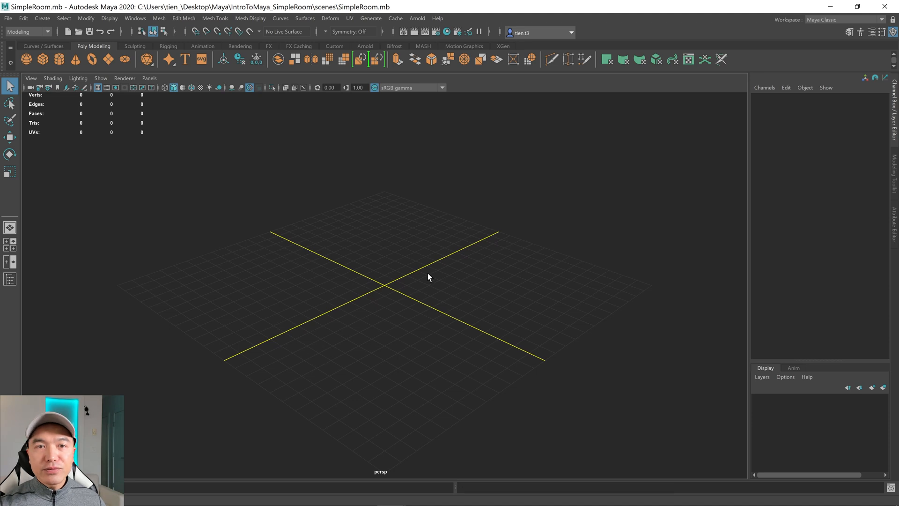
mouse_move(392, 289)
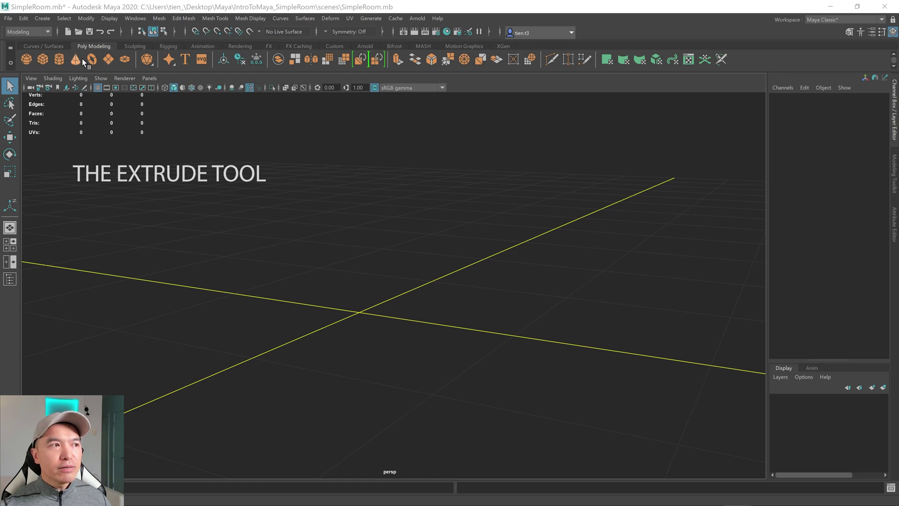
click(30, 59)
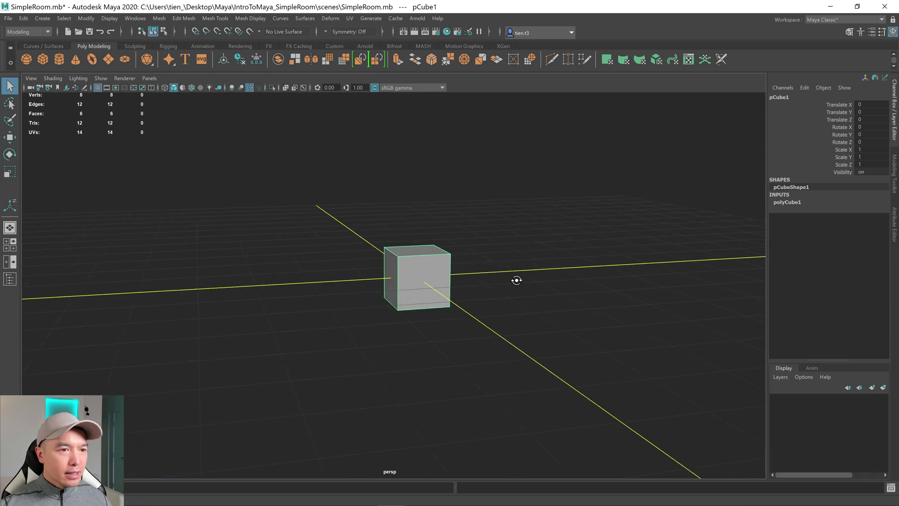
drag(516, 280, 484, 270)
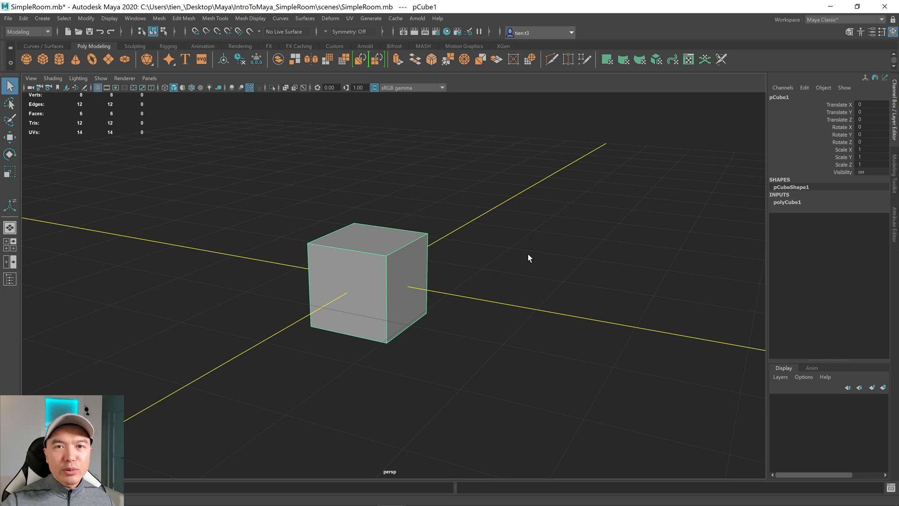
mouse_move(541, 328)
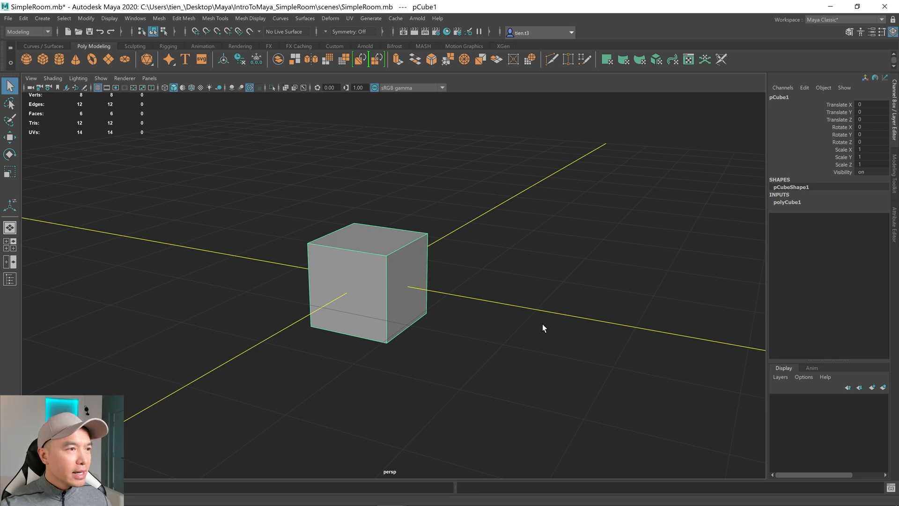
mouse_move(502, 319)
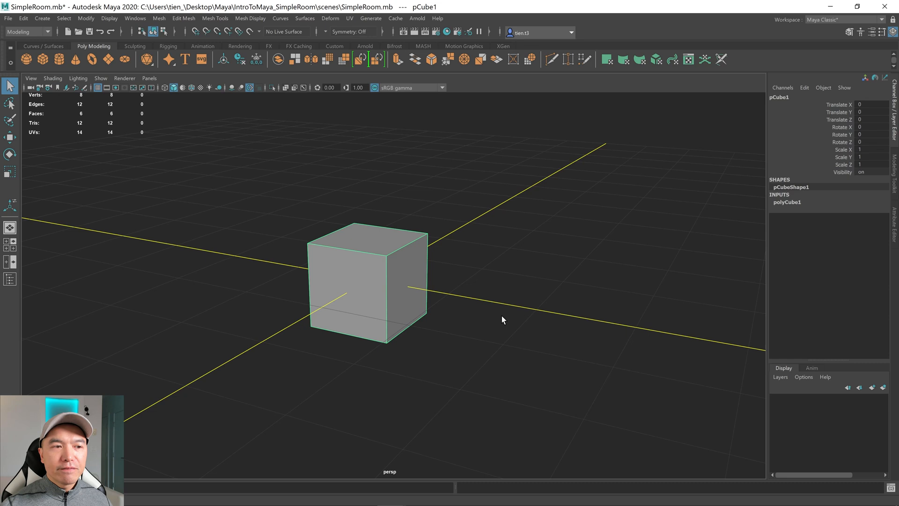
mouse_move(516, 315)
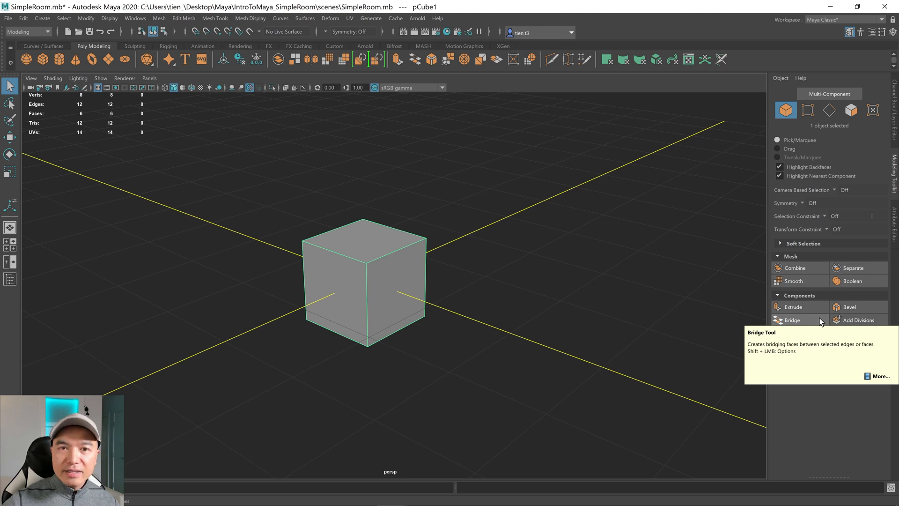
mouse_move(642, 250)
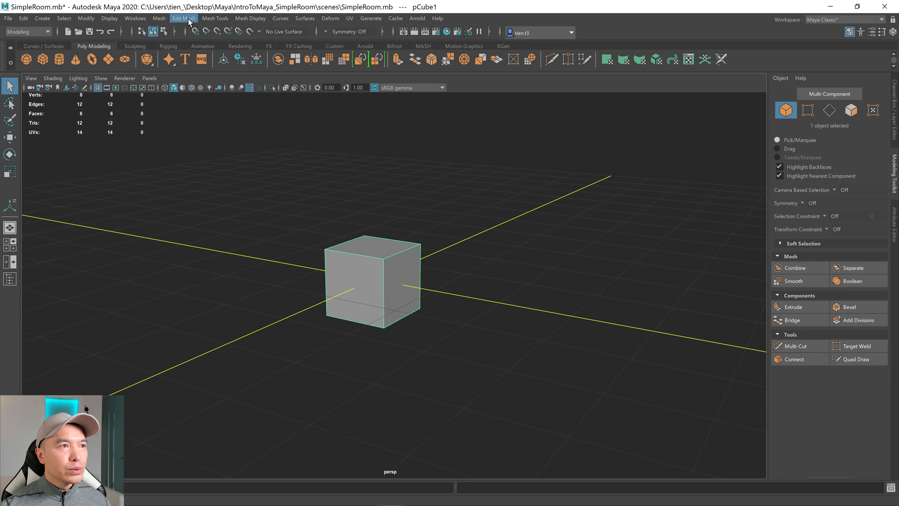
- Reselect pCube1, switch to face mode and select its right side face
click(184, 18)
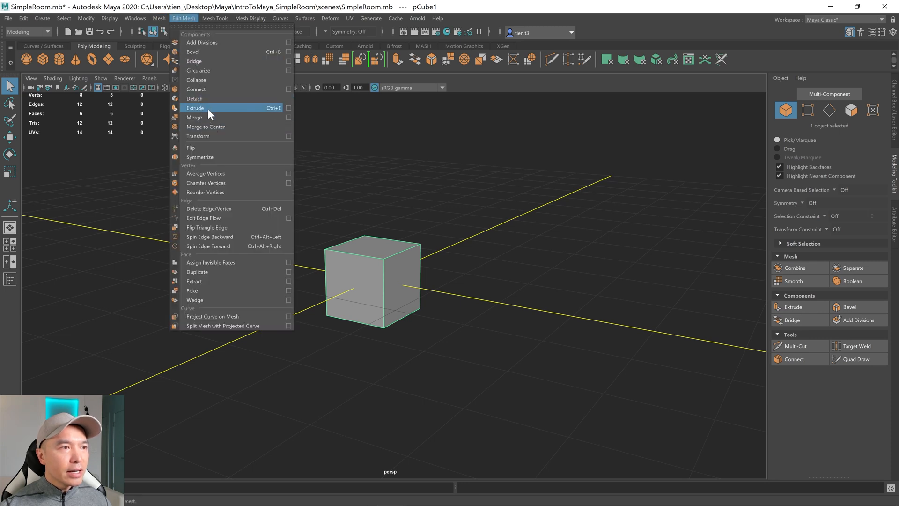
mouse_move(282, 111)
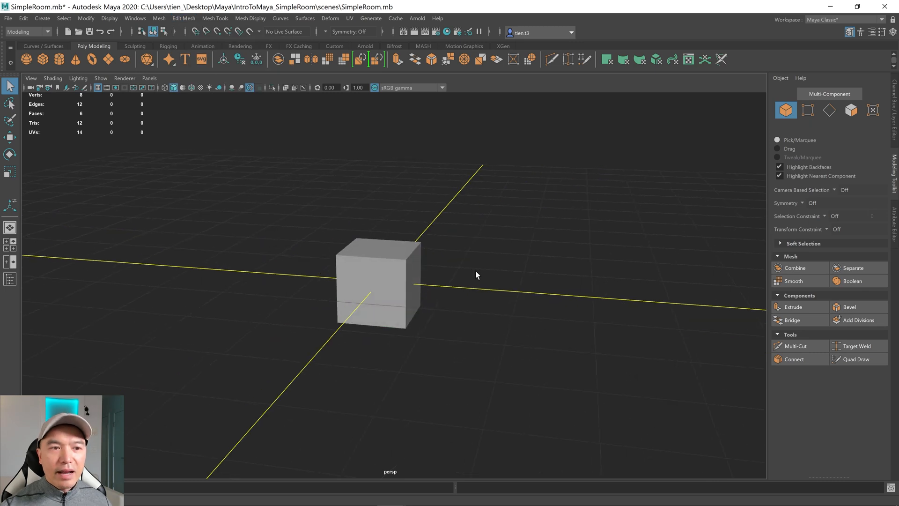
click(399, 266)
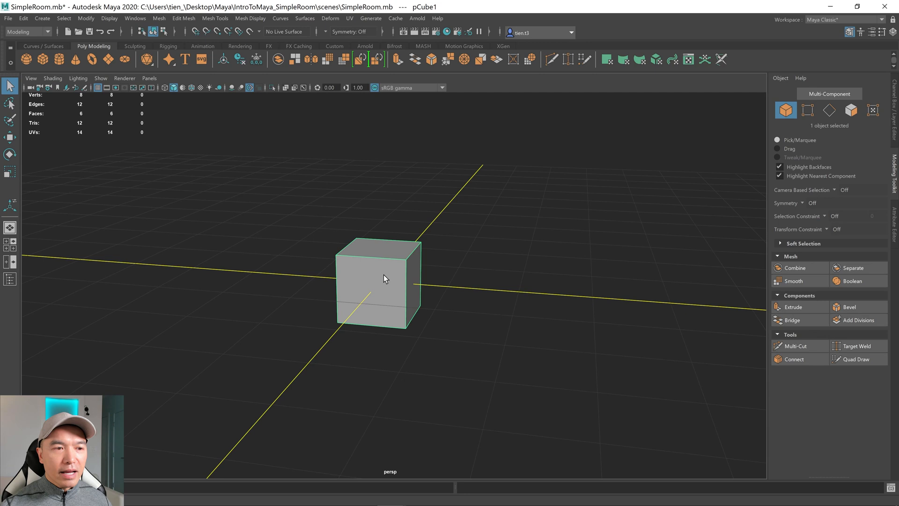
mouse_move(398, 275)
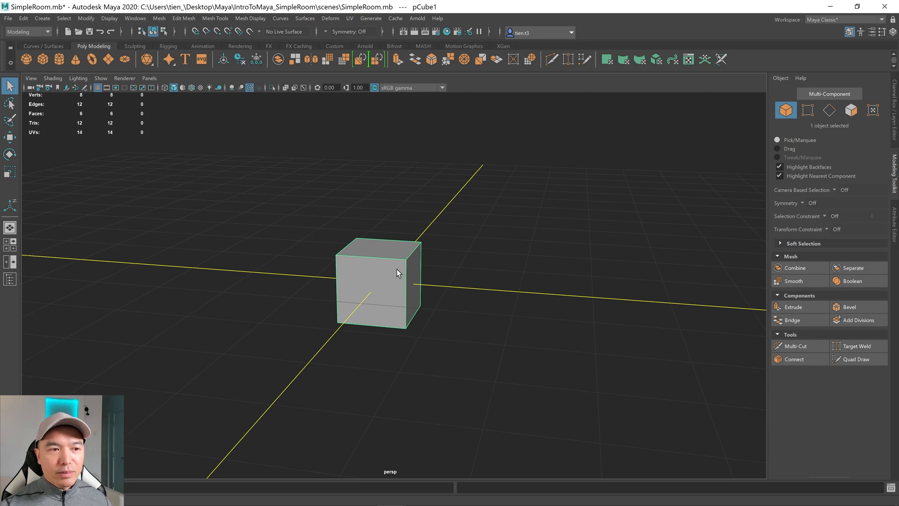
mouse_move(367, 272)
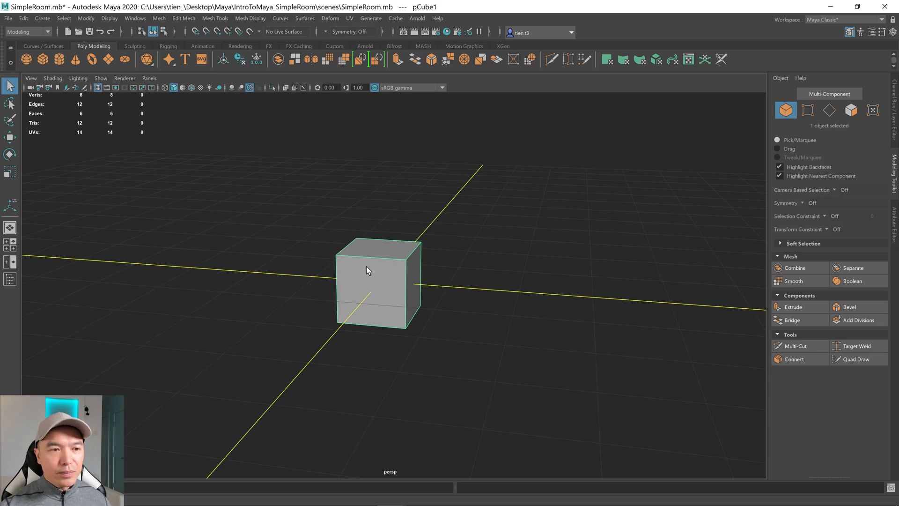
right_click(368, 270)
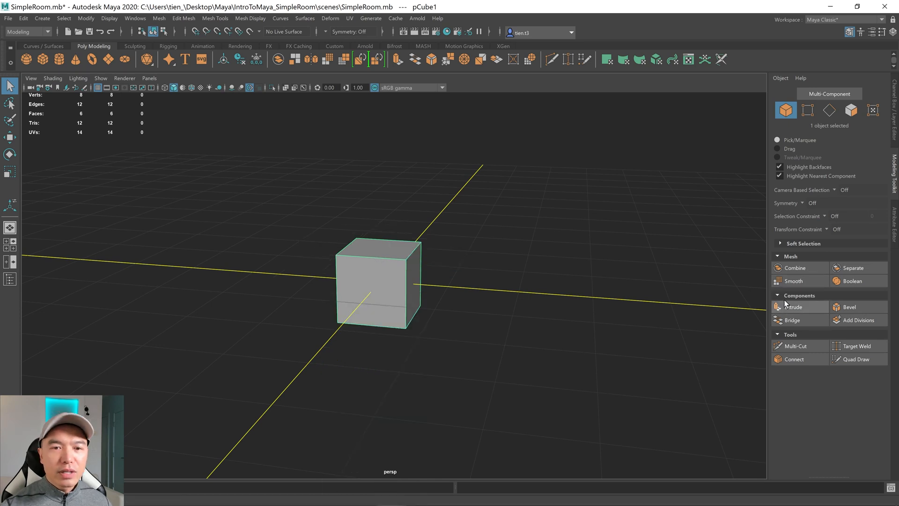
mouse_move(560, 251)
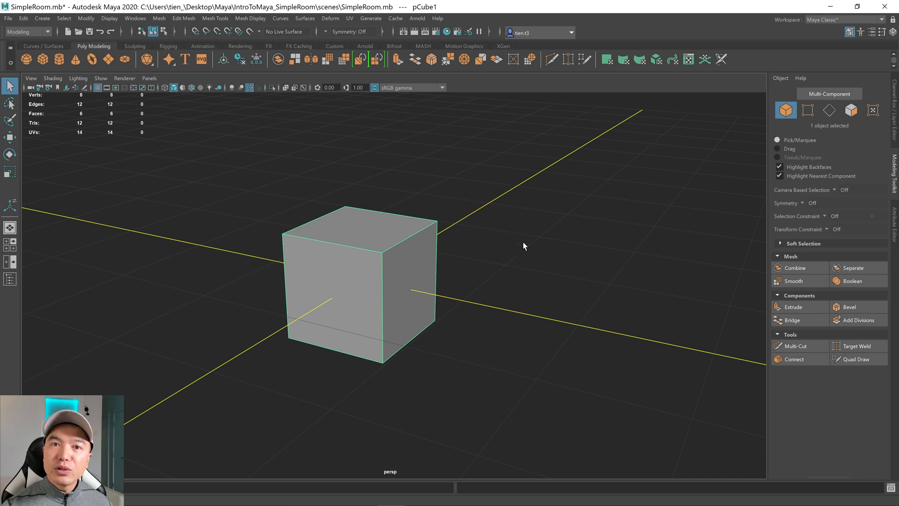
mouse_move(521, 244)
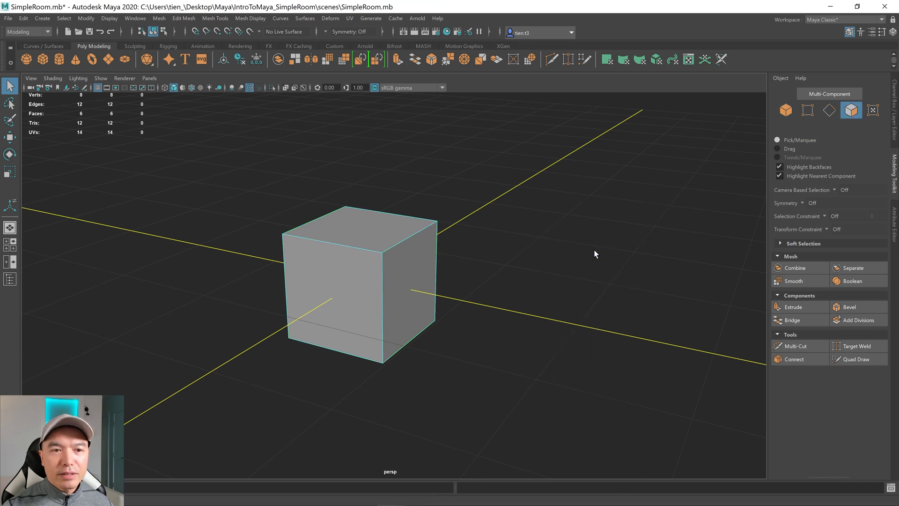
click(408, 287)
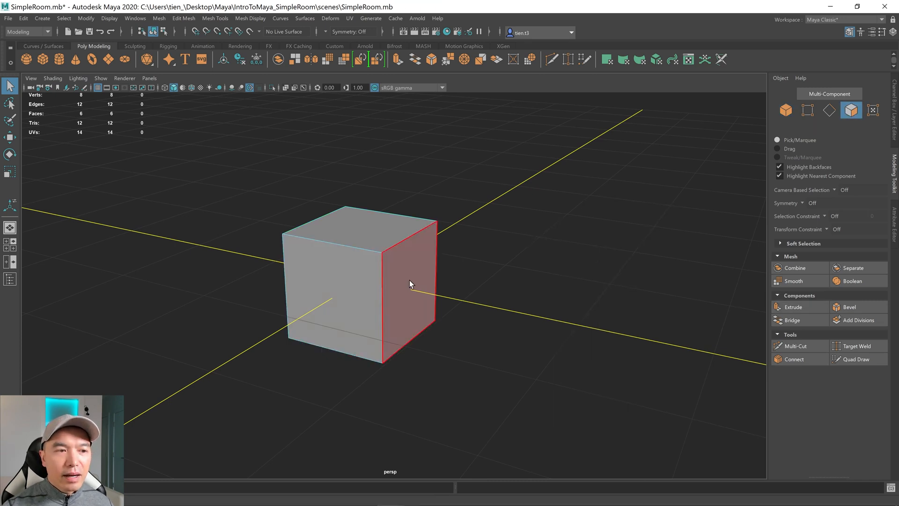
click(410, 286)
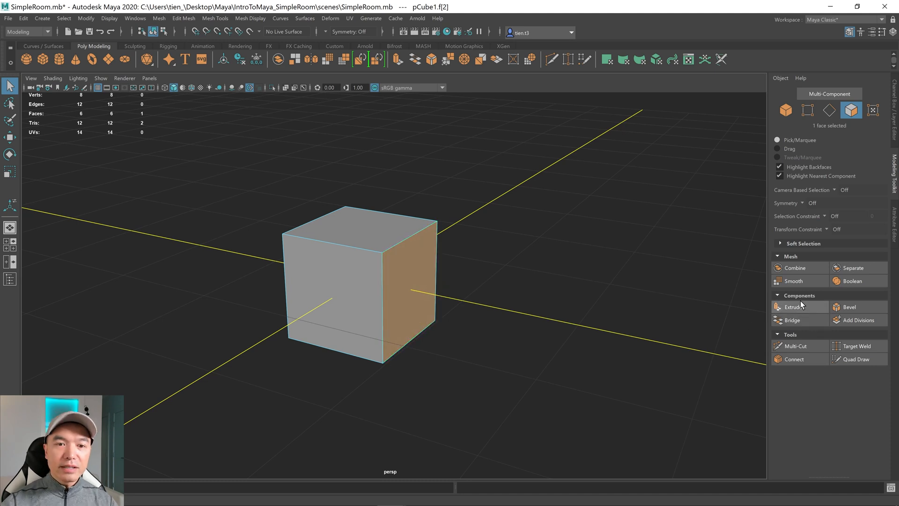
- Extrude the right face and pull it outward to lengthen the cube
click(793, 307)
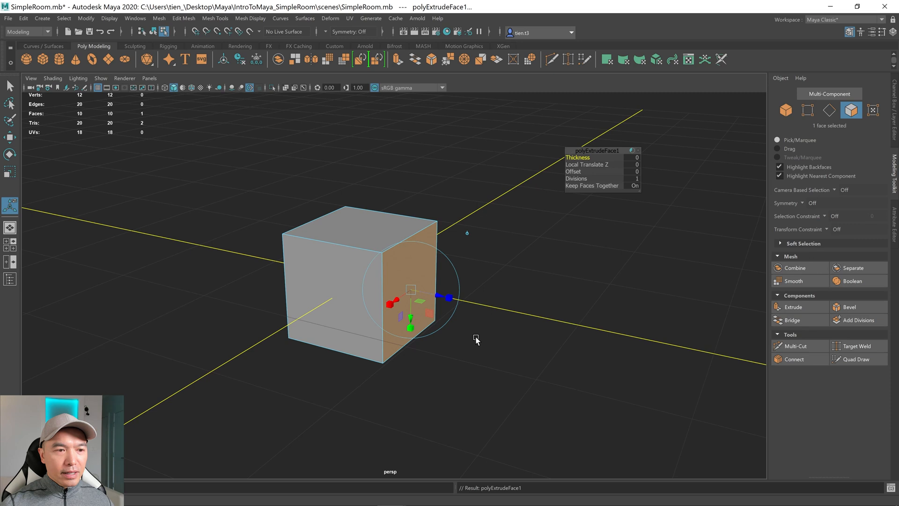
mouse_move(452, 337)
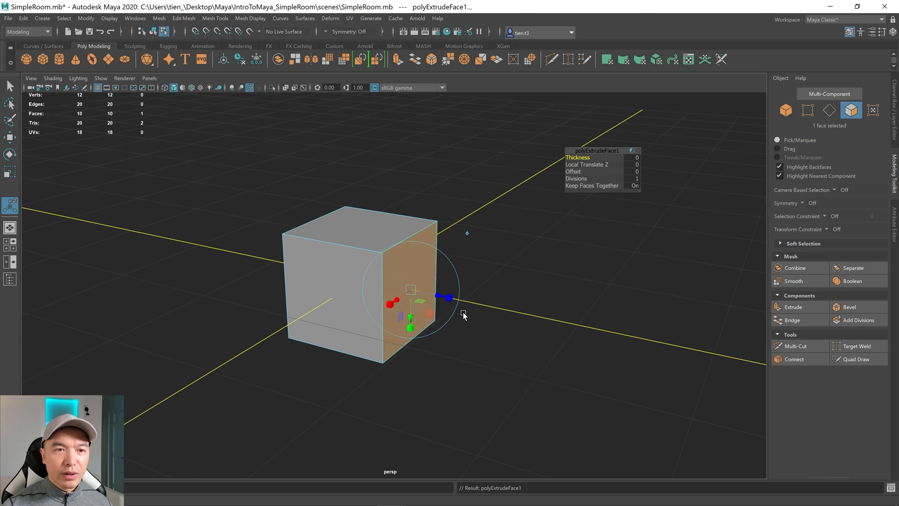
drag(450, 297, 537, 316)
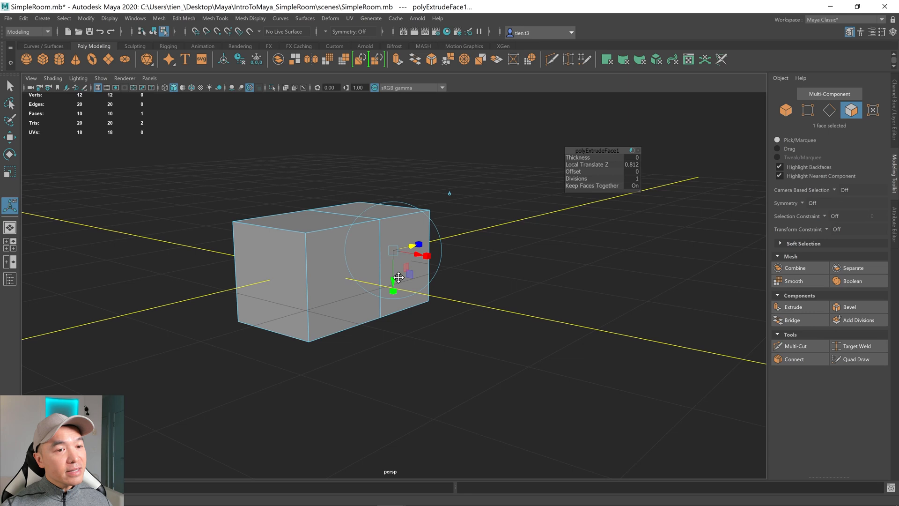
drag(399, 277, 407, 284)
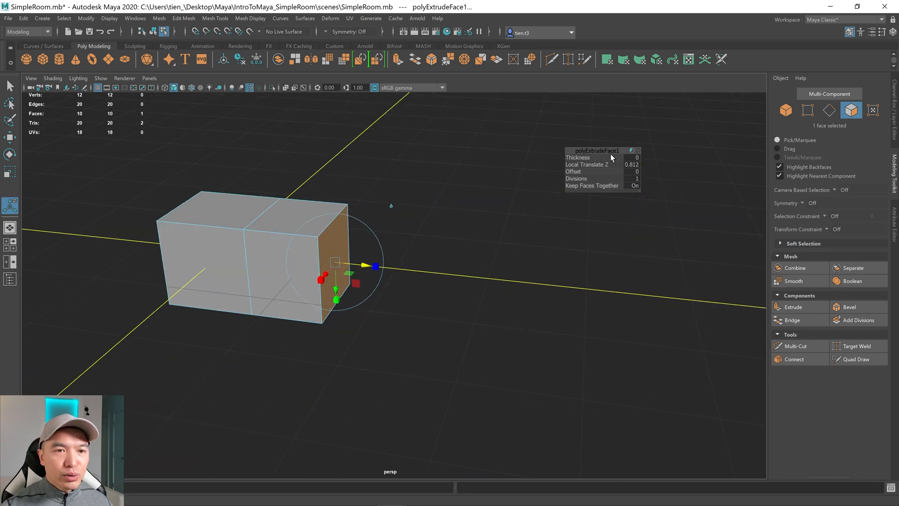
mouse_move(601, 163)
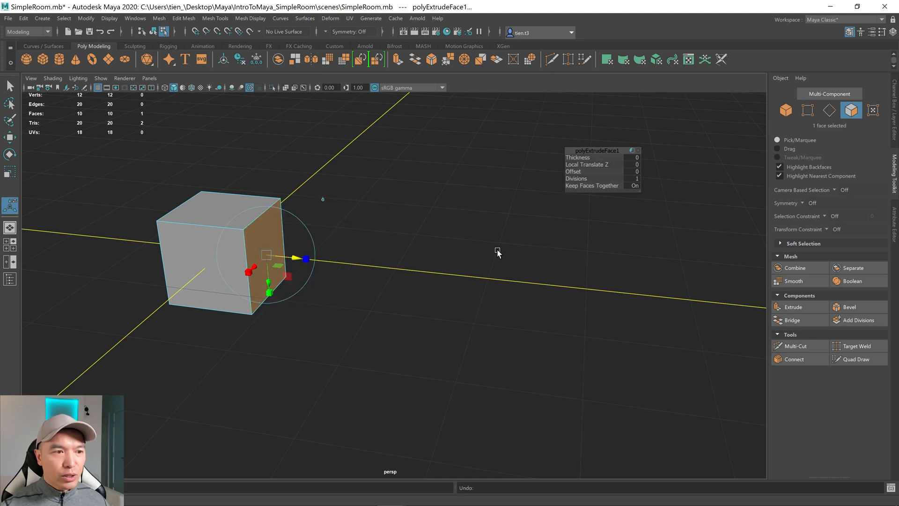
mouse_move(588, 164)
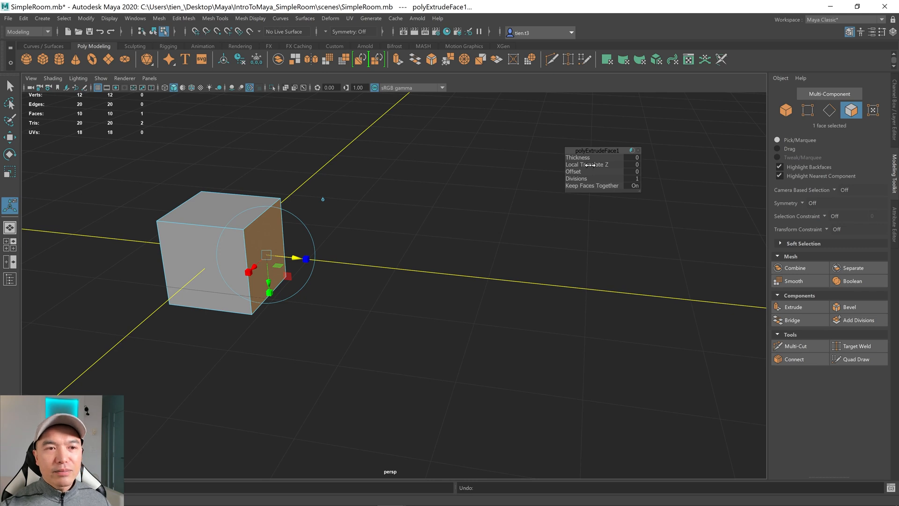
- Orbit around pCube1, now back to a plain cube after undoing the extrusion
drag(306, 258, 436, 273)
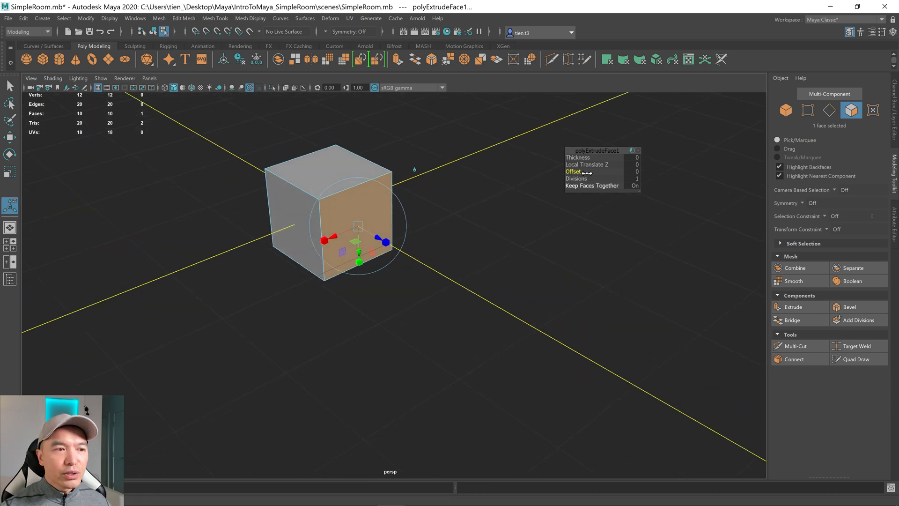
mouse_move(593, 167)
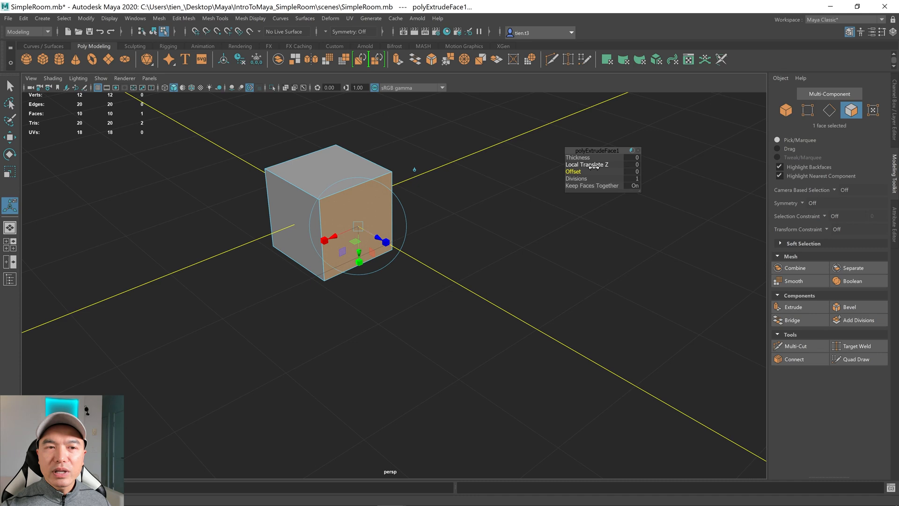
- Re-extend the extruded face to Local Translate Z of about 1.519
drag(593, 165, 678, 165)
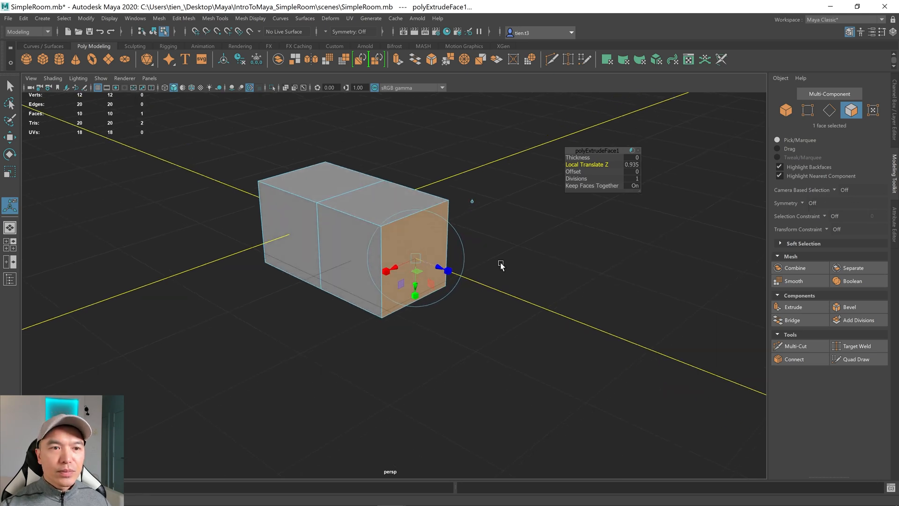
mouse_move(539, 231)
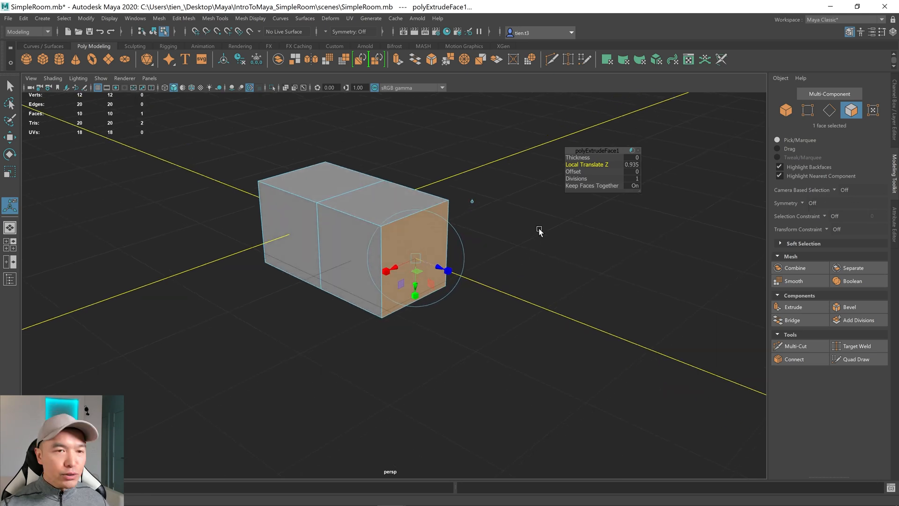
mouse_move(598, 162)
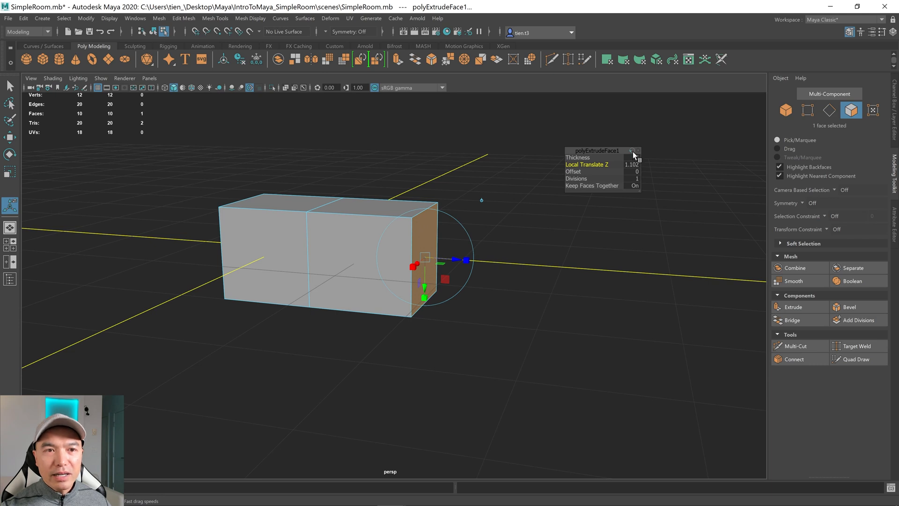
mouse_move(635, 154)
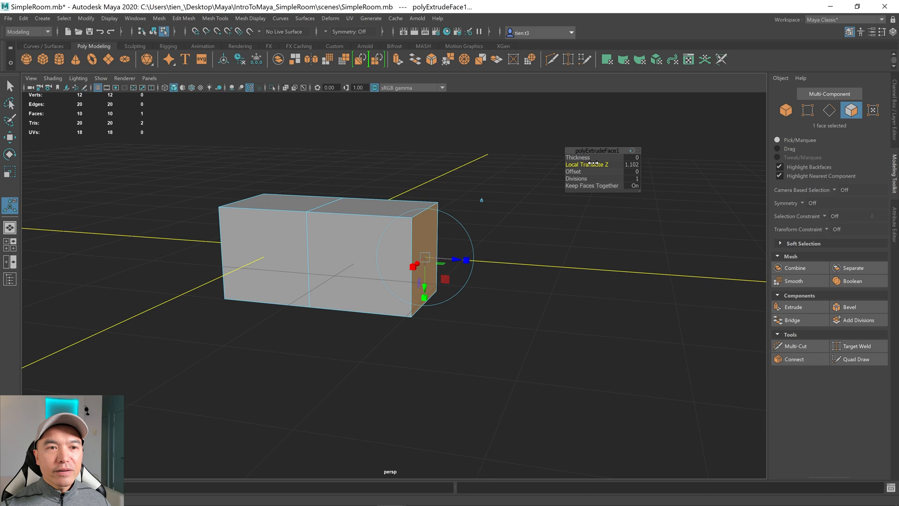
drag(465, 261, 610, 270)
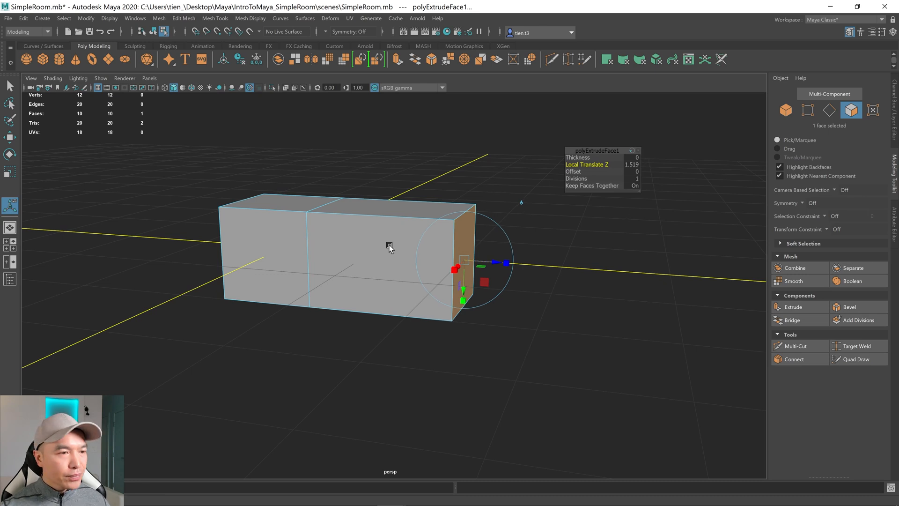
drag(390, 247, 422, 310)
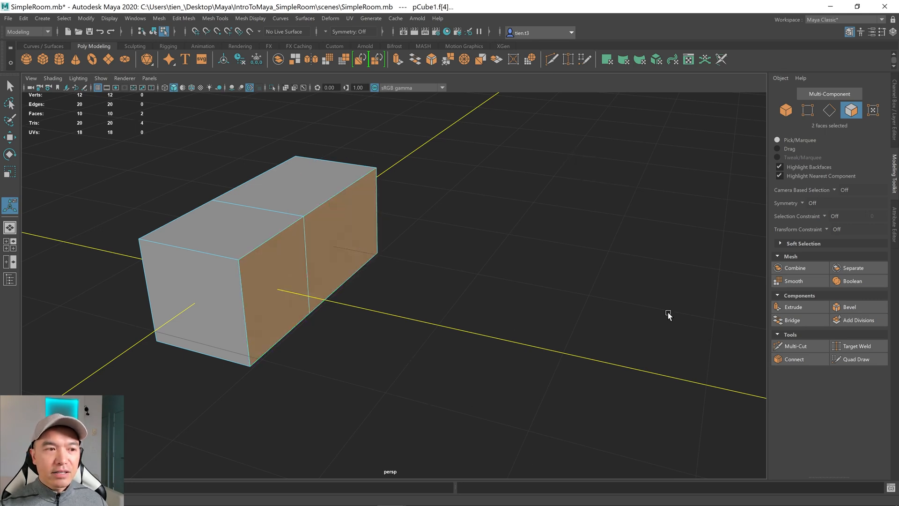
- Extrude both long side faces 0.814 outward and orbit to a top view
click(793, 307)
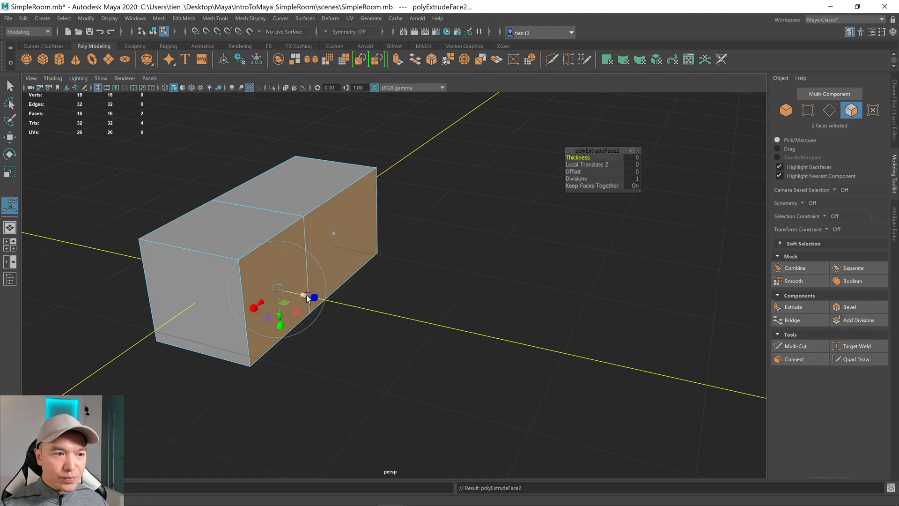
drag(313, 297, 331, 296)
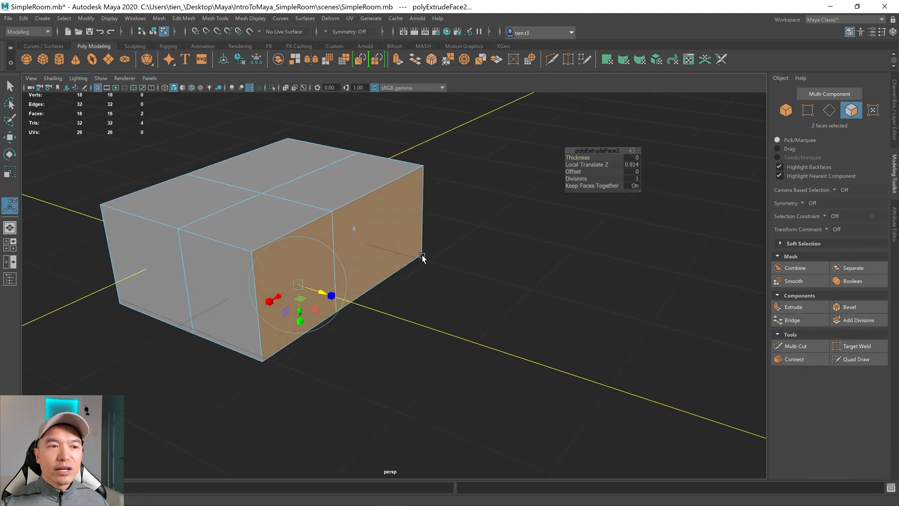
mouse_move(488, 270)
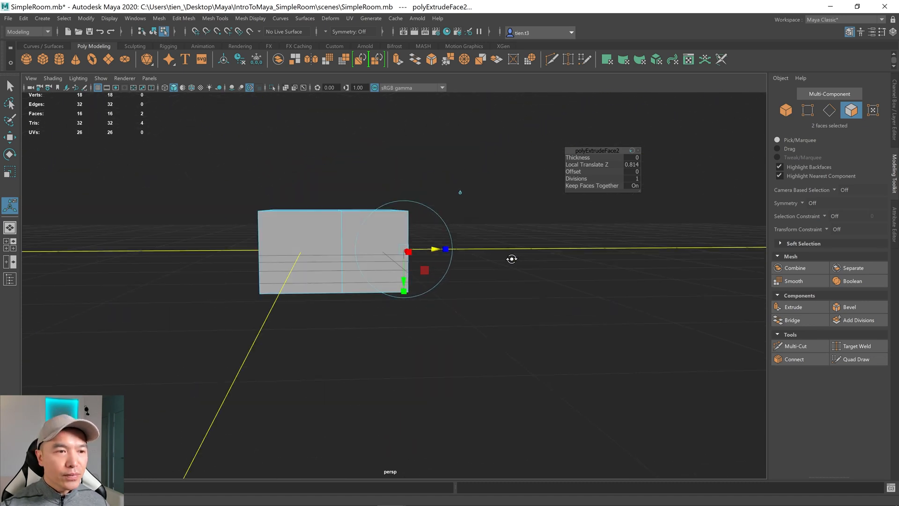
drag(512, 259, 552, 232)
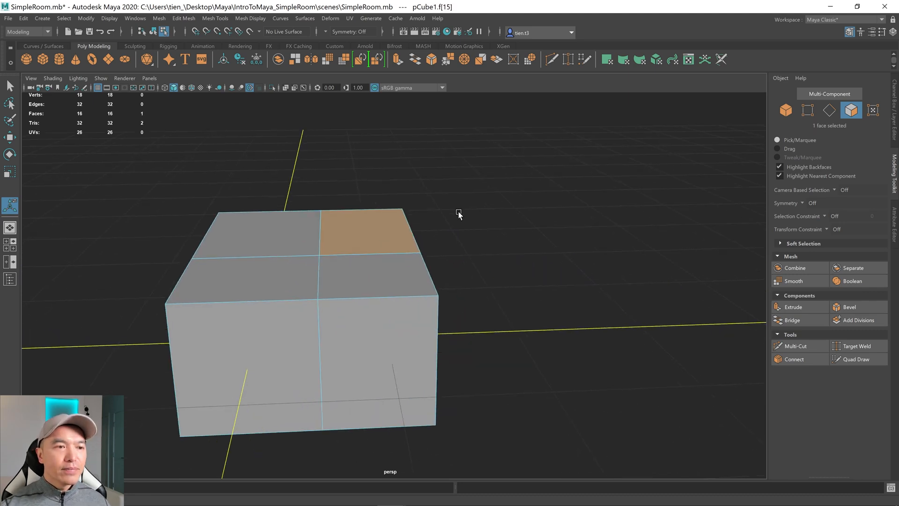
- Extrude the selected face and pull the new face outward from the box
click(793, 306)
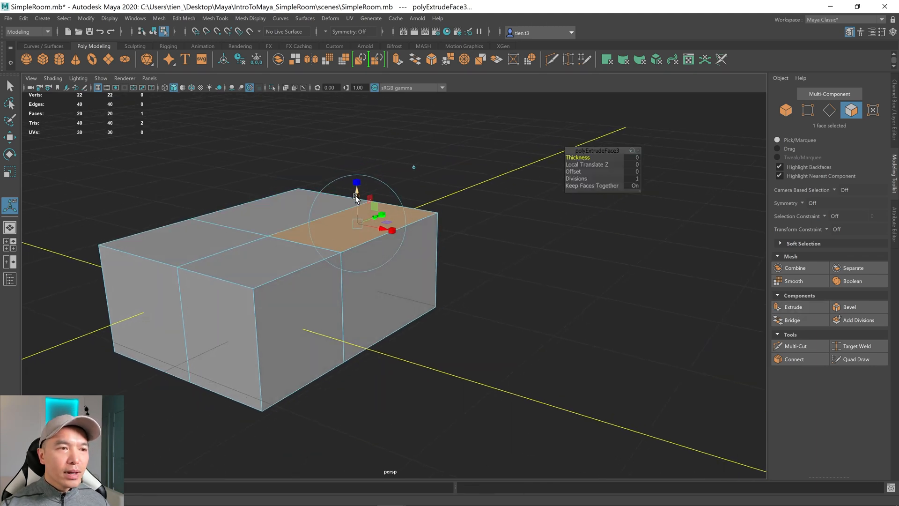
drag(357, 182, 365, 102)
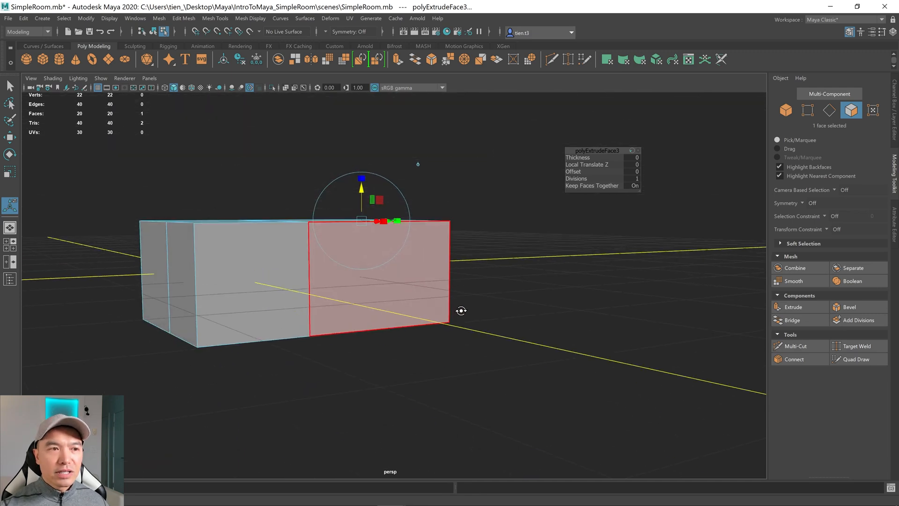
drag(462, 310, 399, 224)
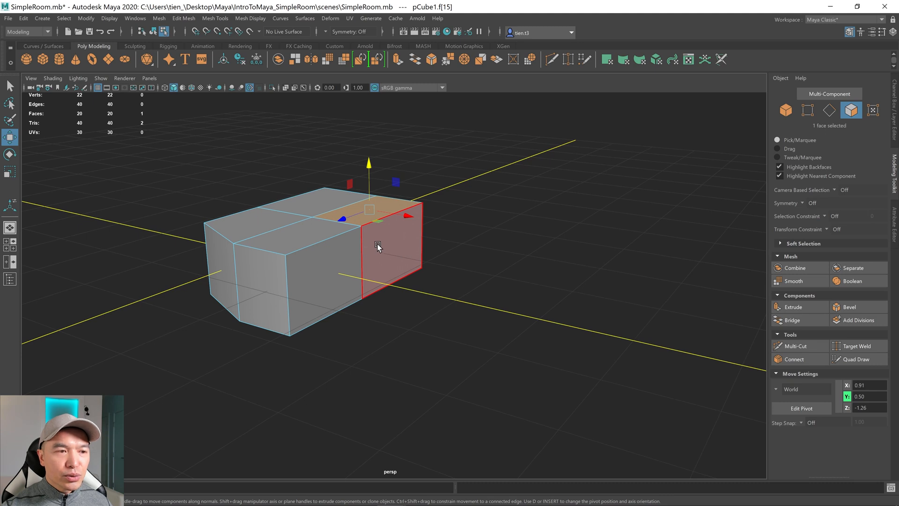
mouse_move(394, 246)
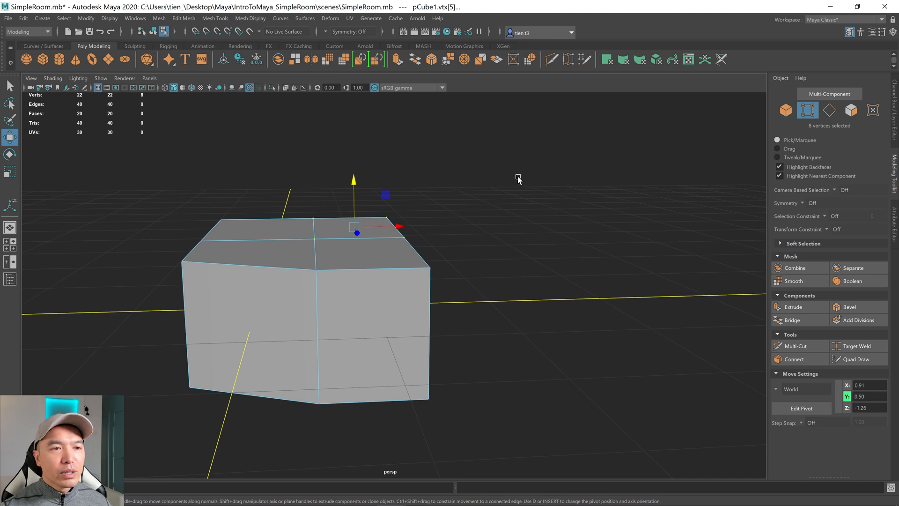
- Merge the duplicate vertex pairs from the zero-length extrusion via the marking menu
right_click(518, 179)
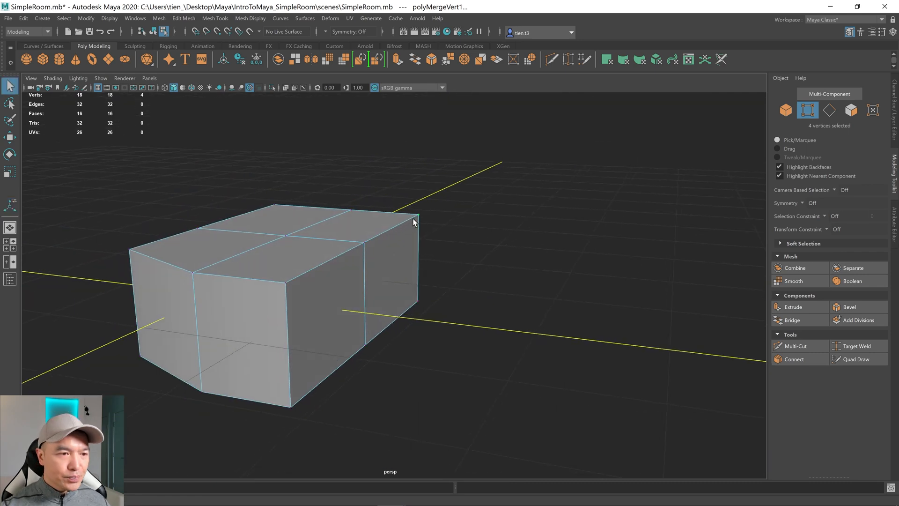
mouse_move(439, 225)
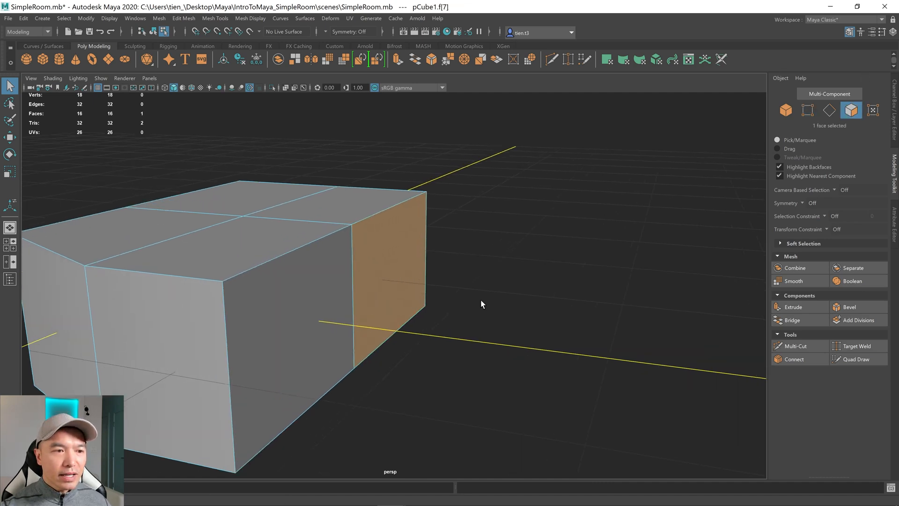
- Extrude pCube1's end face and drag it out about 0.57 units along Z
click(793, 307)
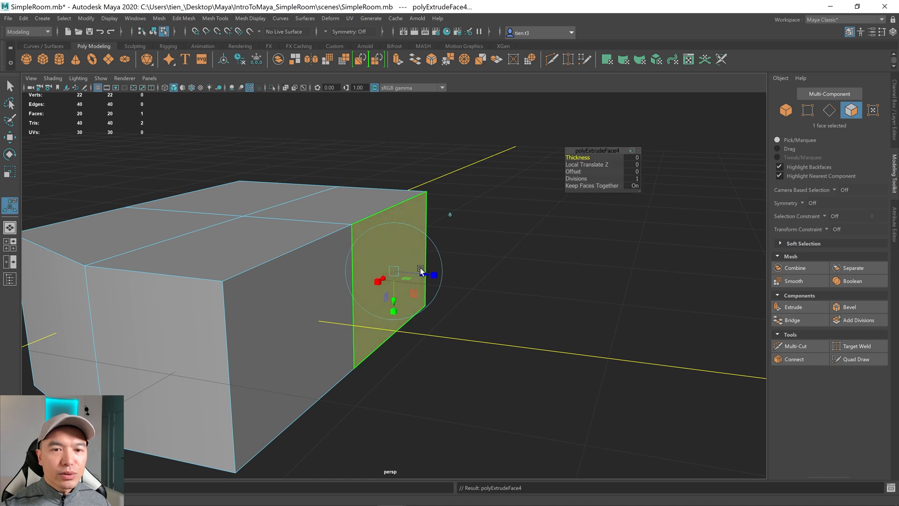
drag(433, 274, 527, 283)
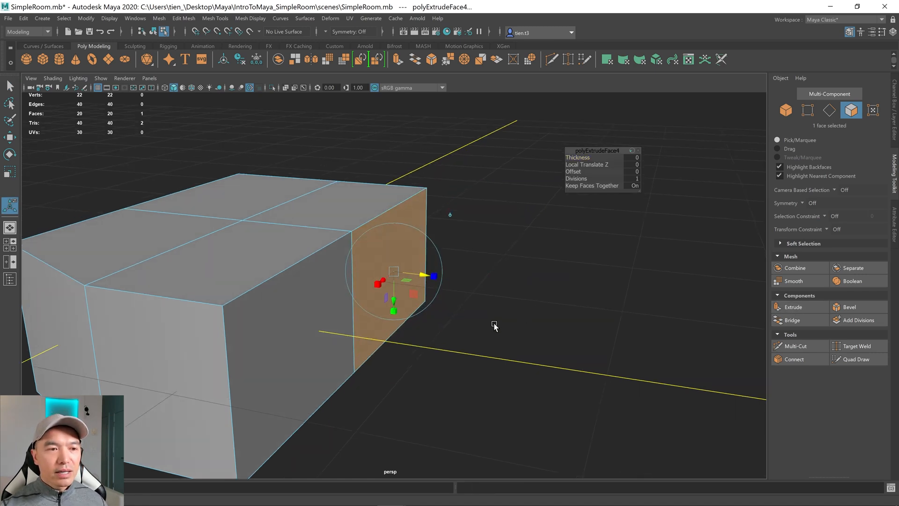
mouse_move(421, 276)
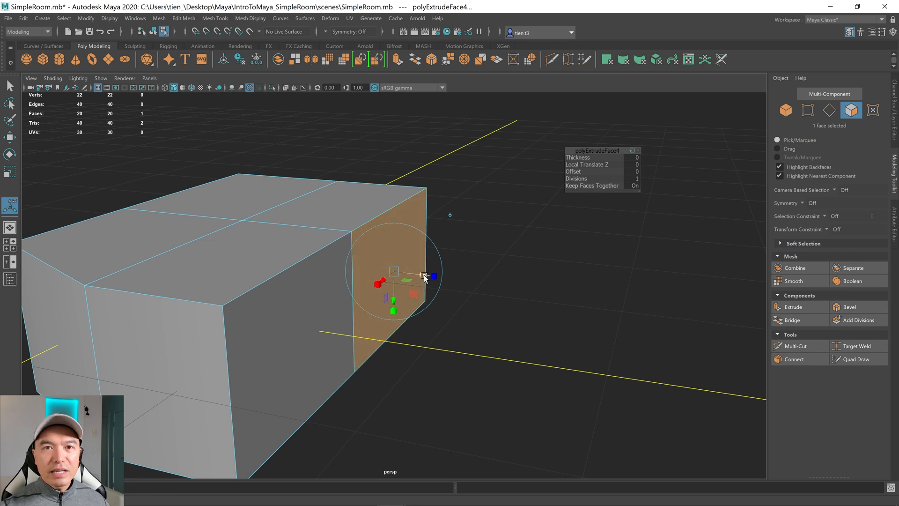
drag(435, 276, 509, 283)
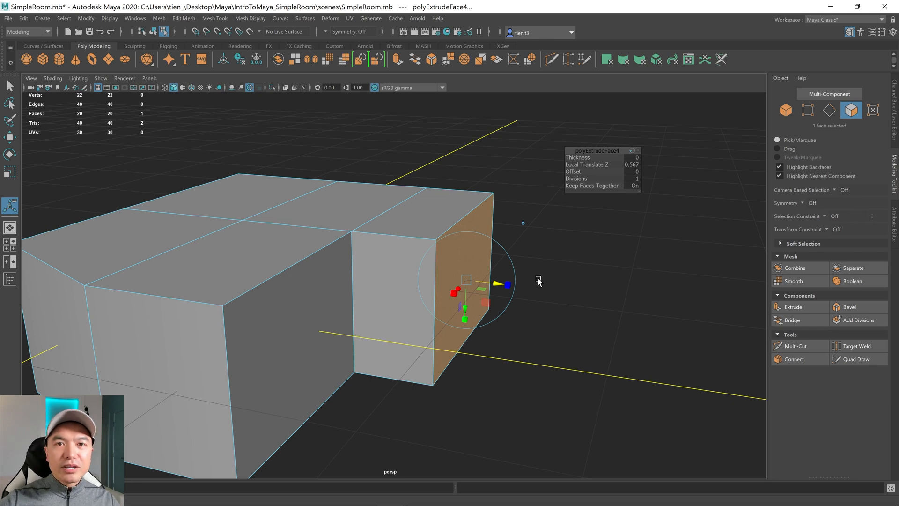
mouse_move(563, 274)
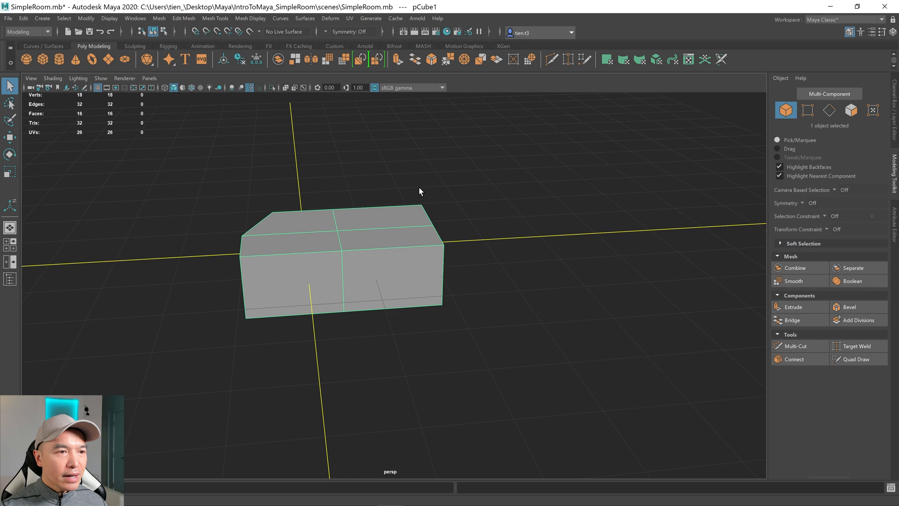
mouse_move(440, 198)
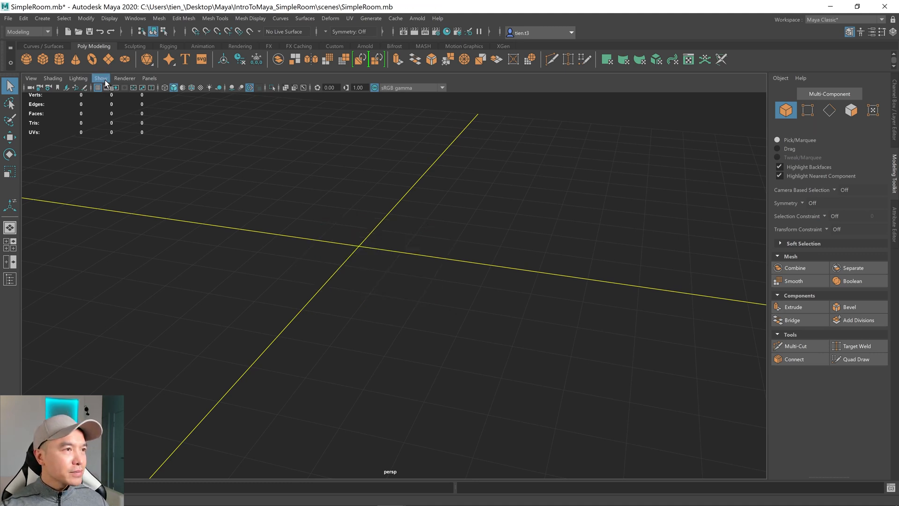
mouse_move(107, 63)
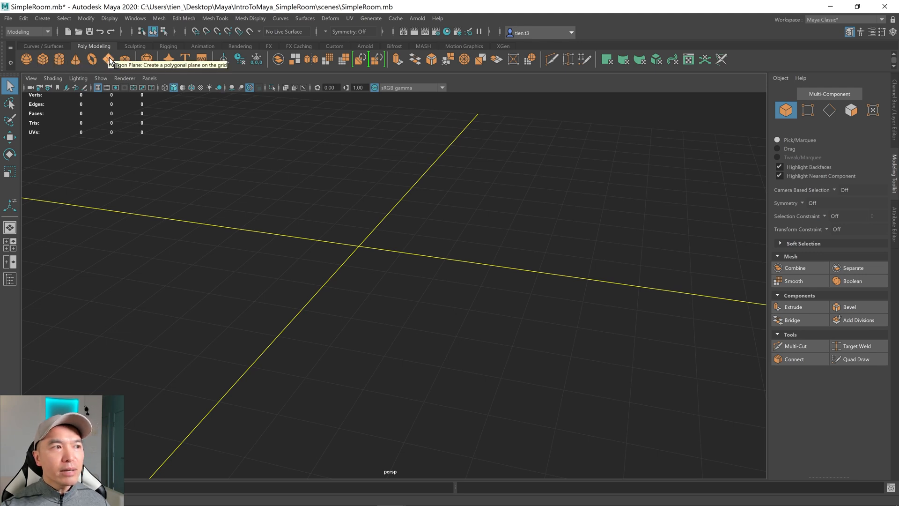
- Create polygon plane pPlane1 at the origin and show the Channel Box
click(106, 57)
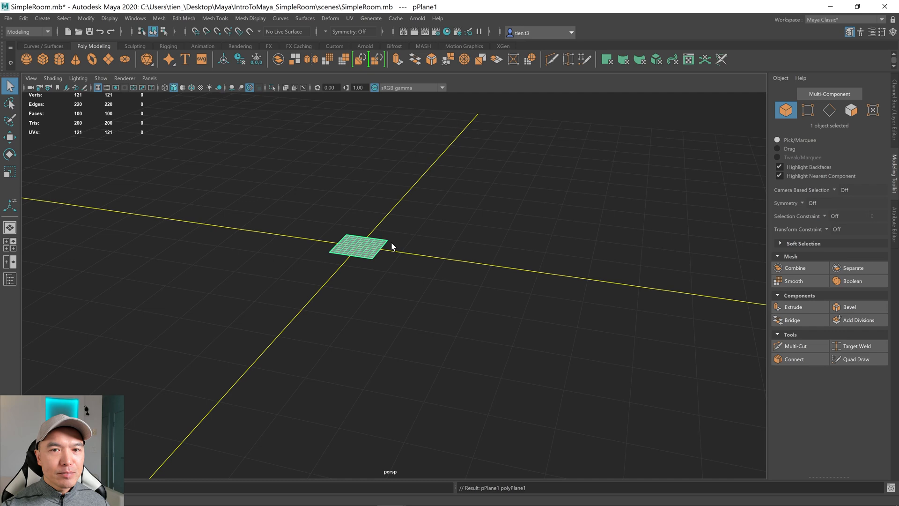
click(892, 98)
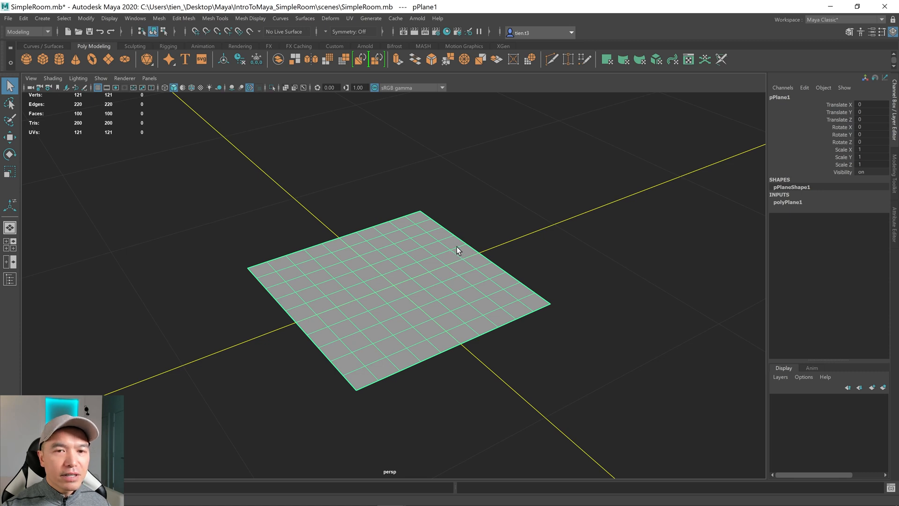
mouse_move(569, 255)
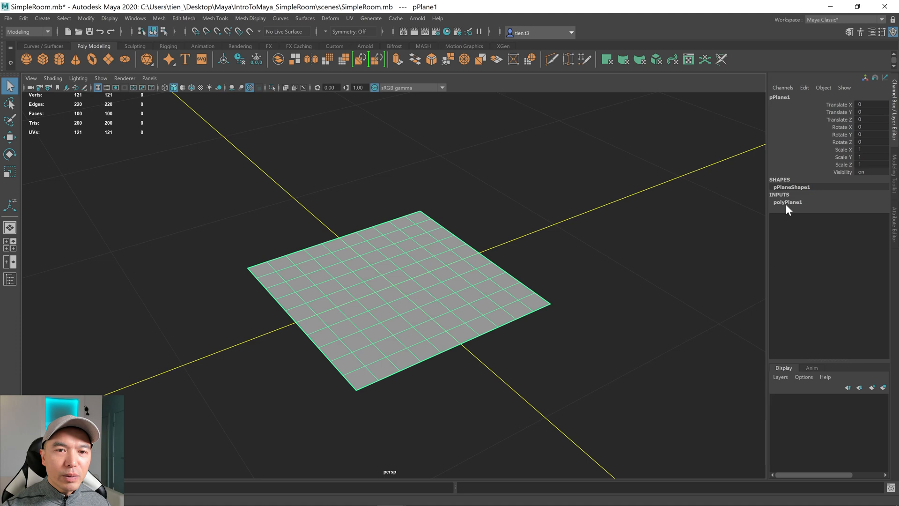
- Set polyPlane1 Subdivisions Width and Height from 10 to 1
click(787, 202)
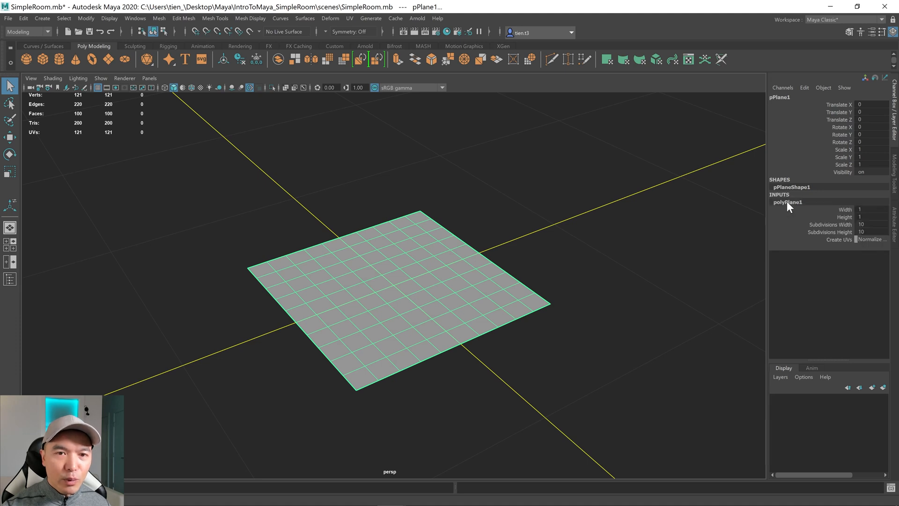
mouse_move(560, 294)
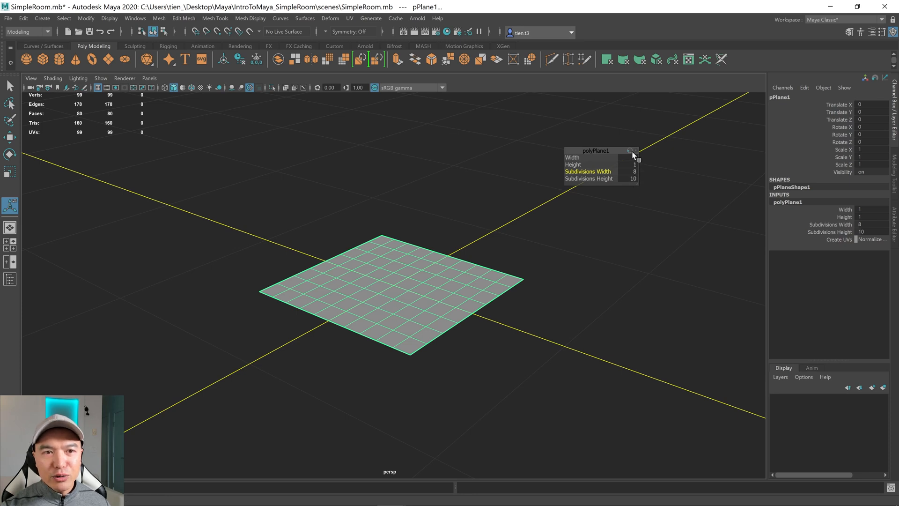
drag(632, 171, 535, 173)
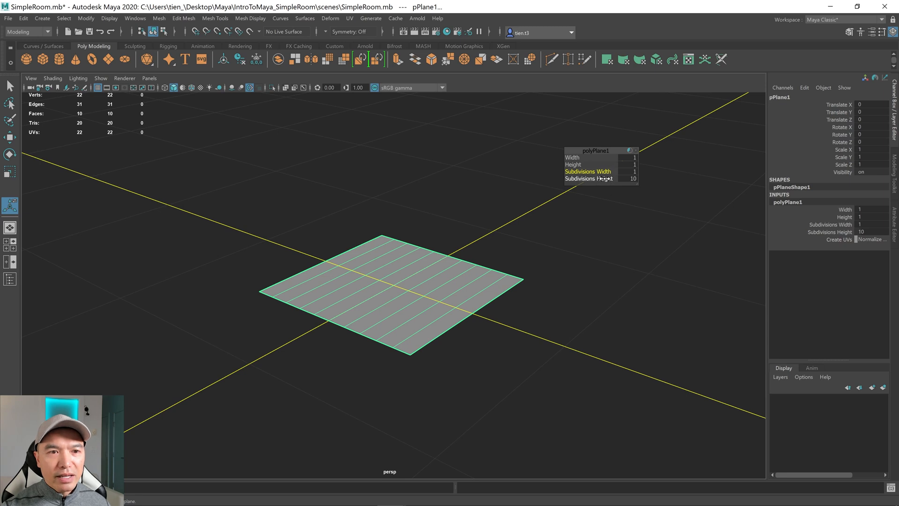
text(1)
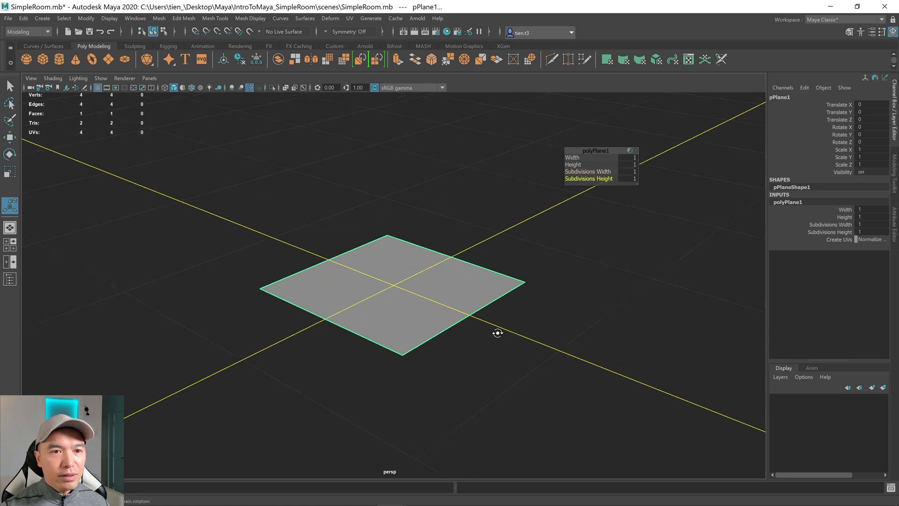
drag(497, 333, 459, 297)
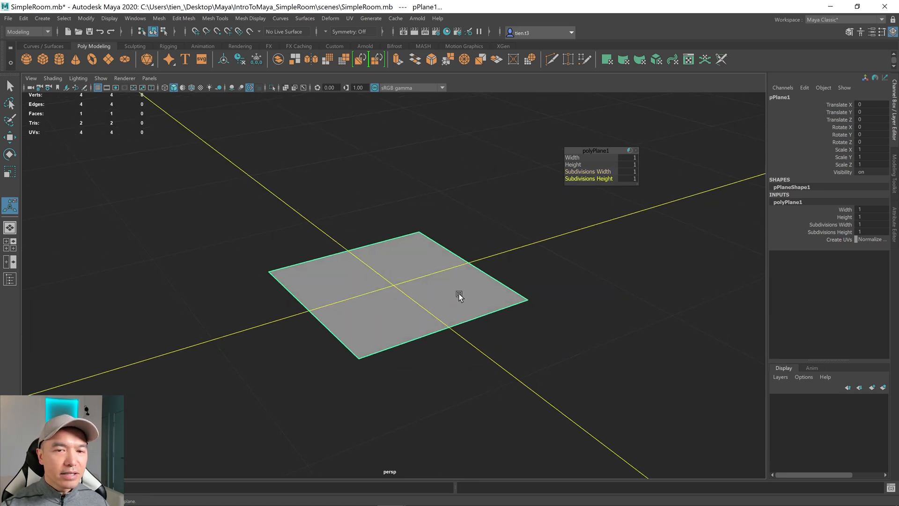
mouse_move(647, 188)
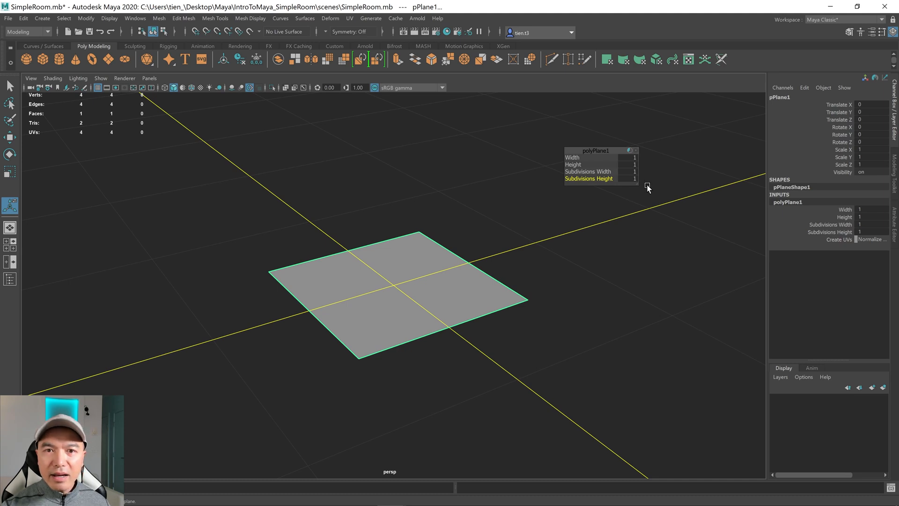
mouse_move(820, 171)
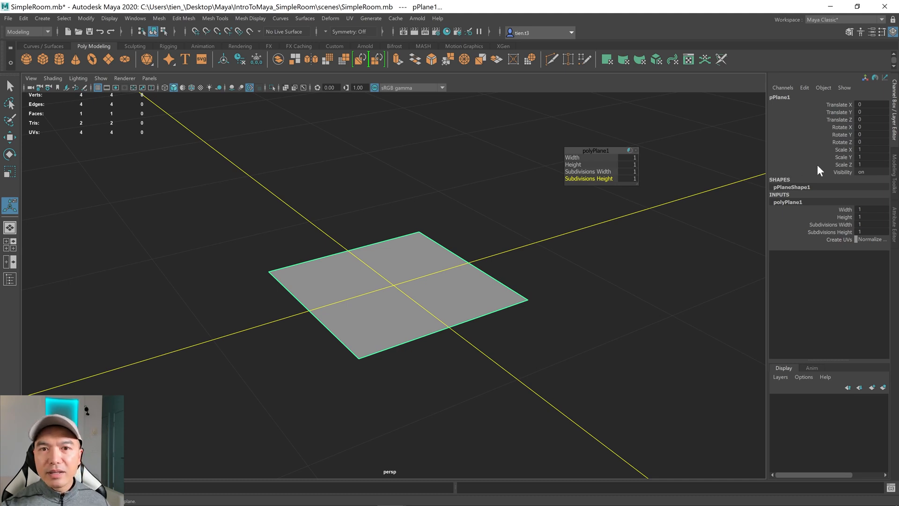
- Enter 5 in pPlane1's Scale X field to enlarge the floor
click(869, 150)
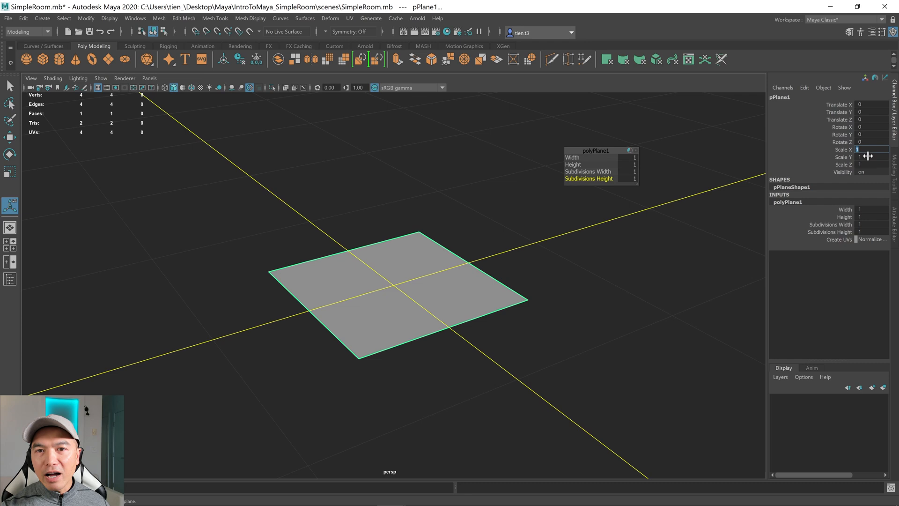
text(5)
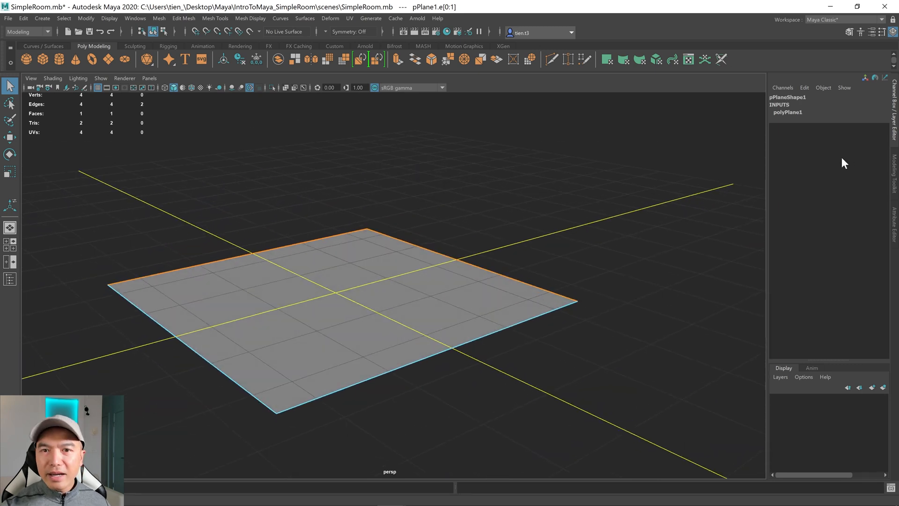
- Extrude the two selected floor edges with an offset of about 0.09
click(892, 169)
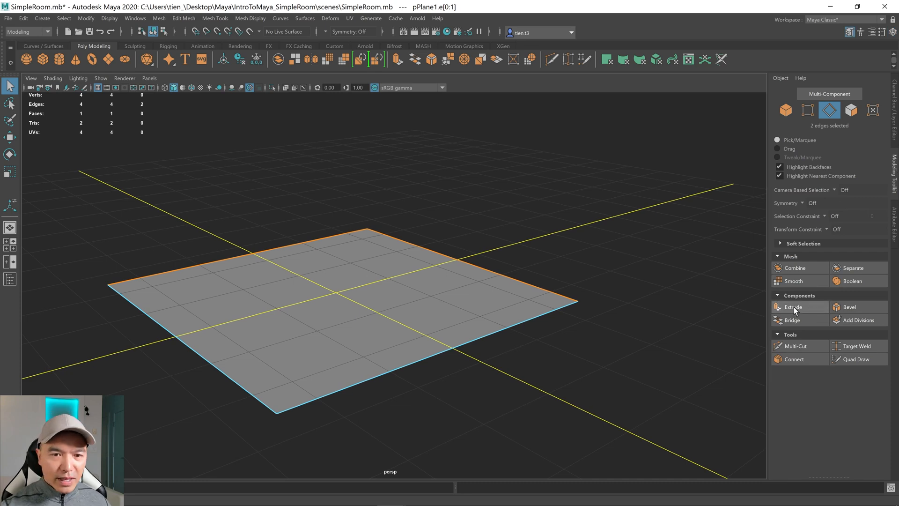
click(793, 307)
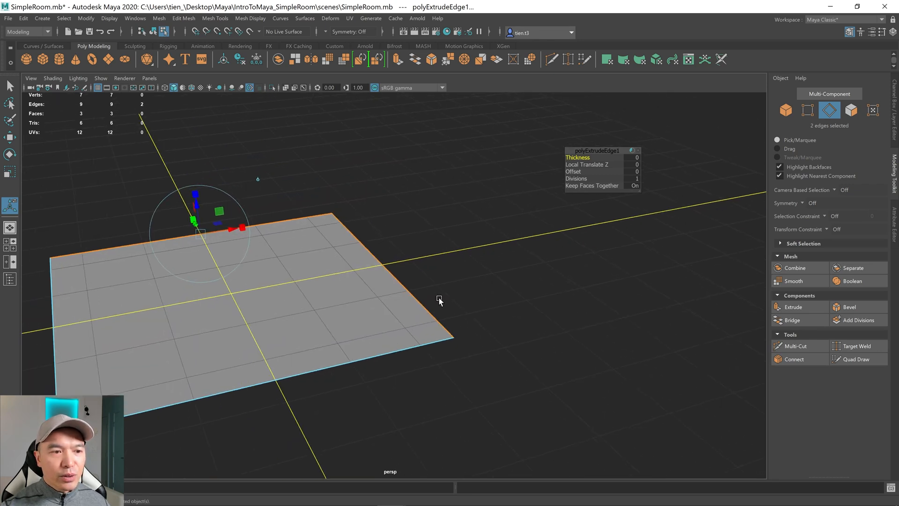
mouse_move(483, 273)
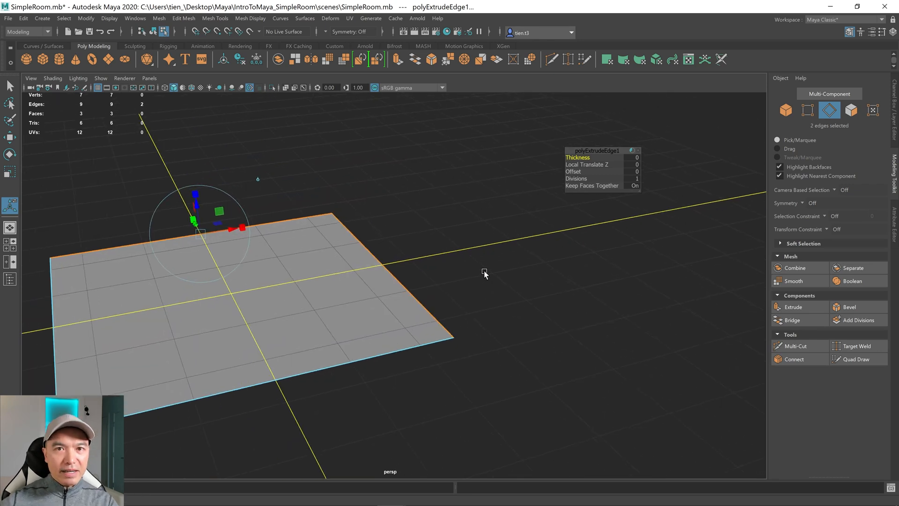
mouse_move(519, 252)
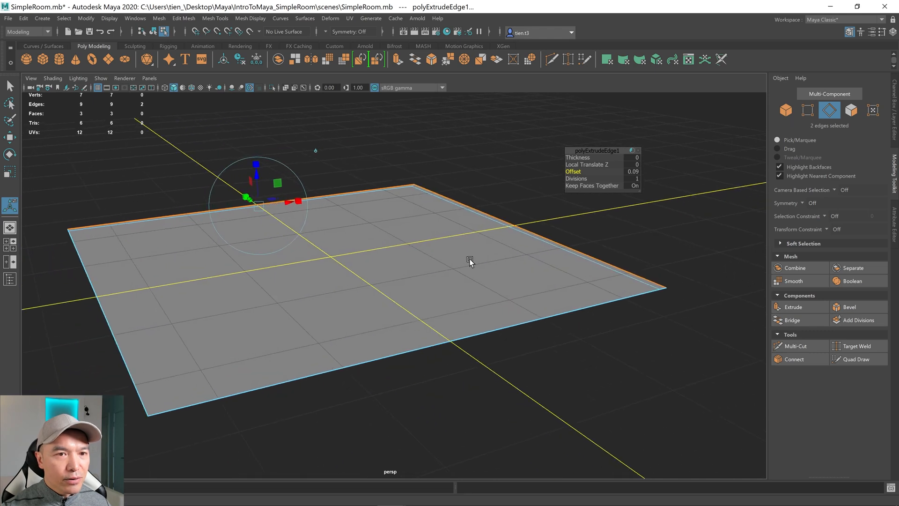
drag(470, 261, 463, 295)
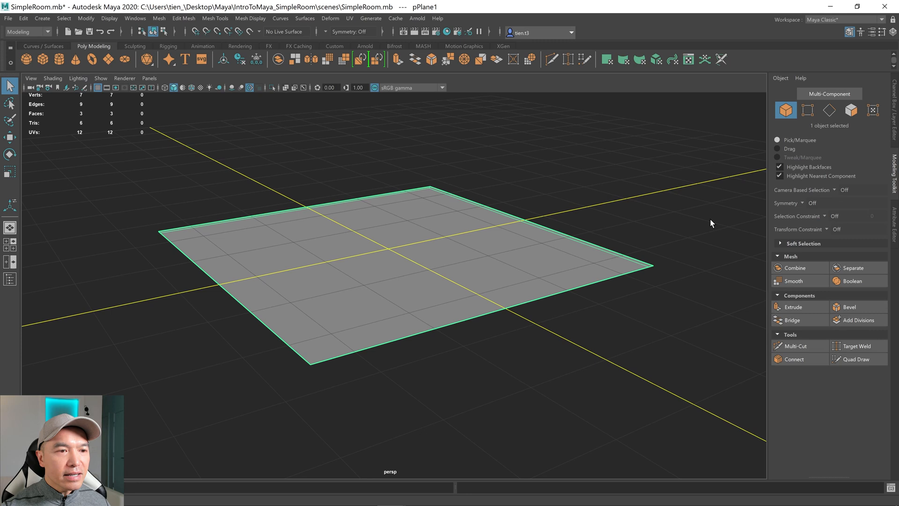
mouse_move(801, 309)
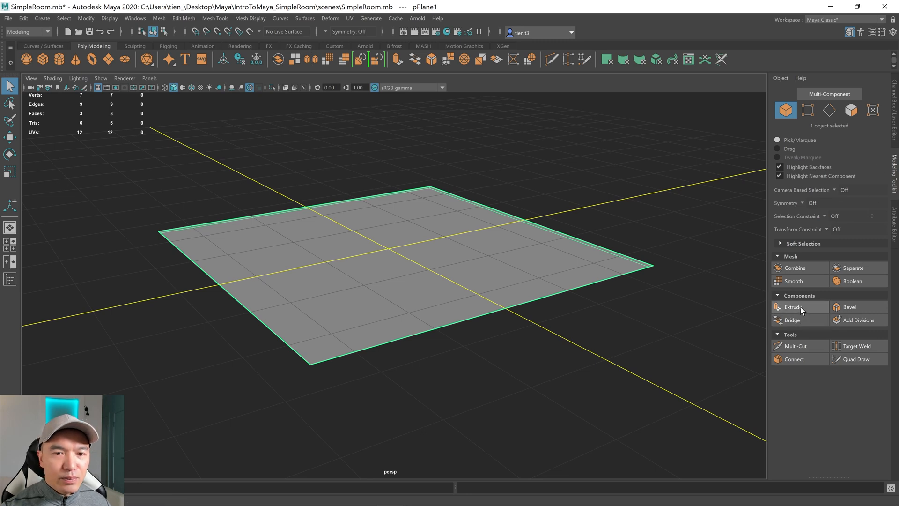
- Extrude the plane's three faces with a thickness of about 0.12
click(793, 307)
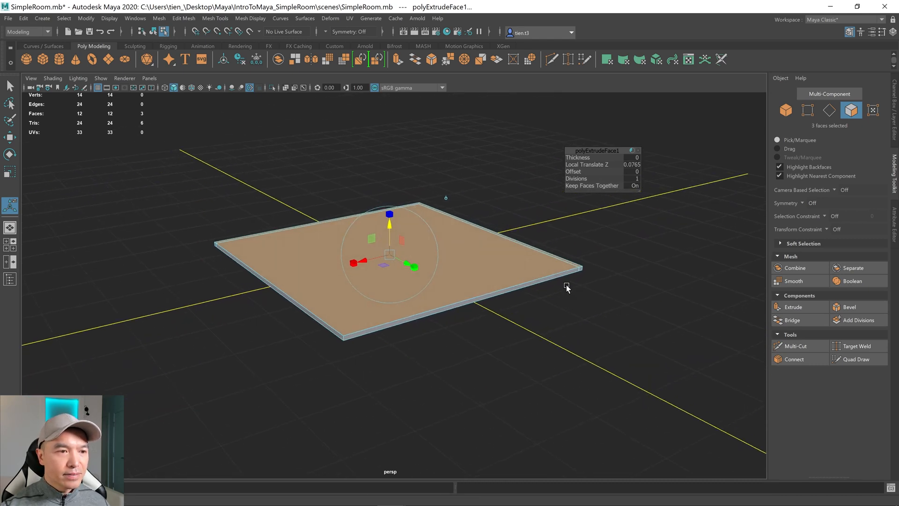
mouse_move(596, 214)
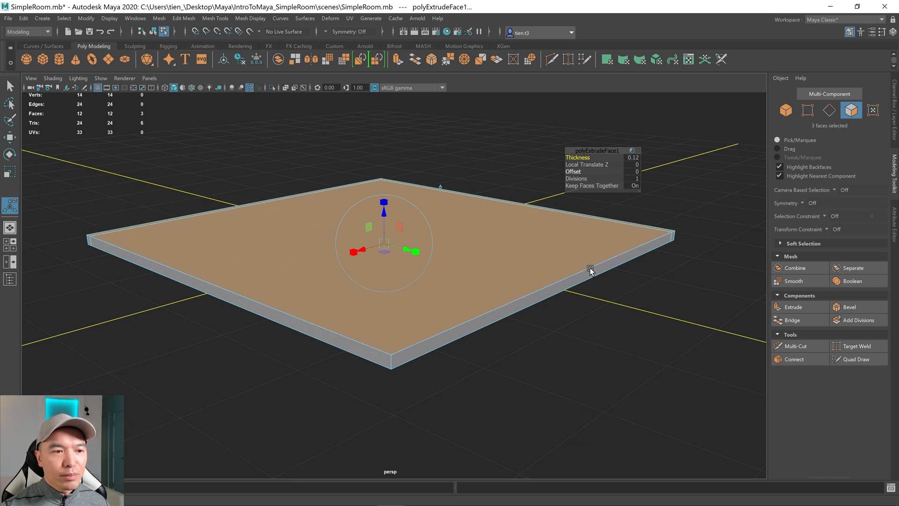
drag(591, 269, 578, 319)
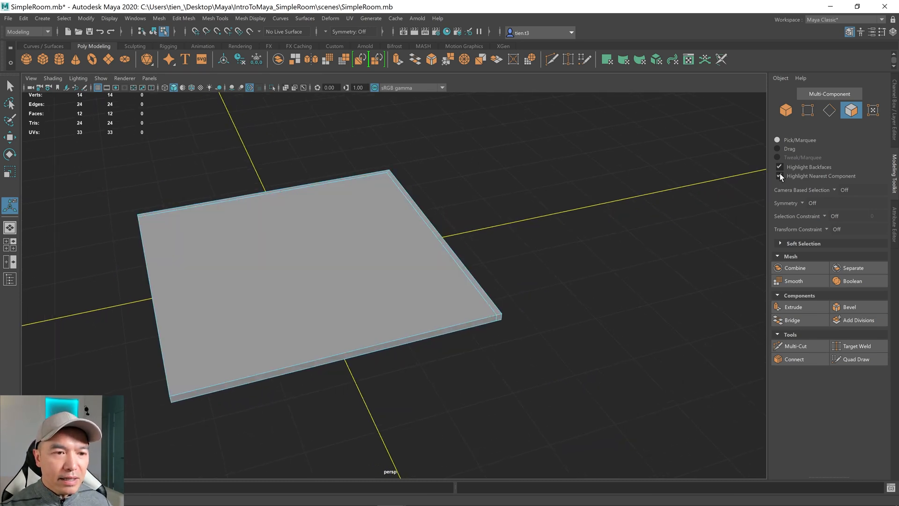
- Enable Highlight Nearest Component, select slab faces, and orbit to inspect them
click(851, 112)
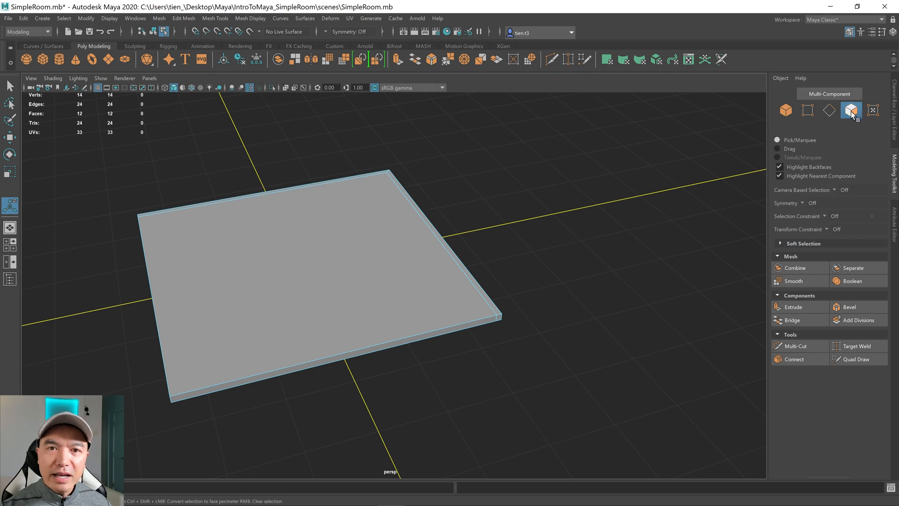
click(461, 270)
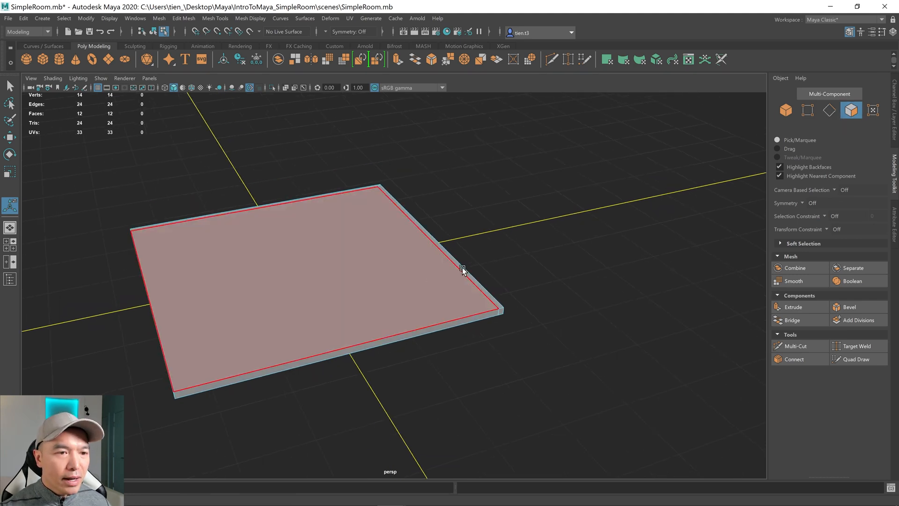
click(465, 272)
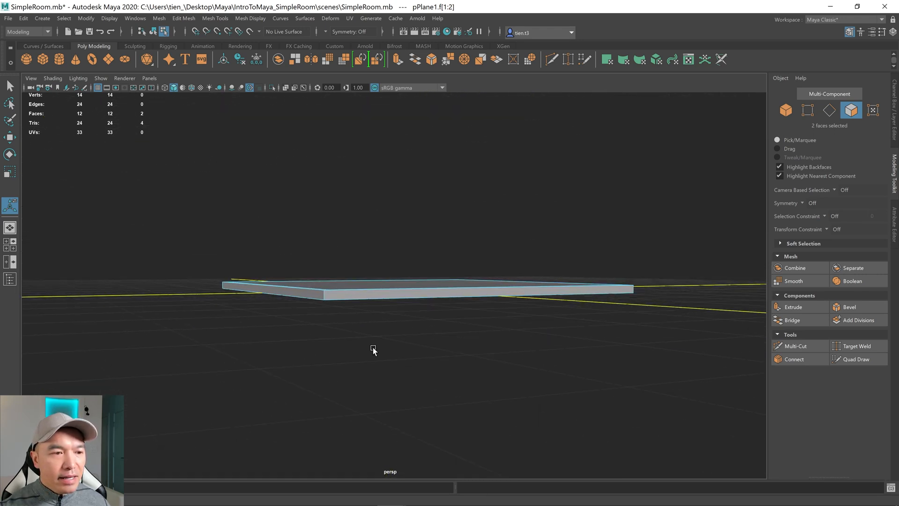
drag(373, 350, 481, 329)
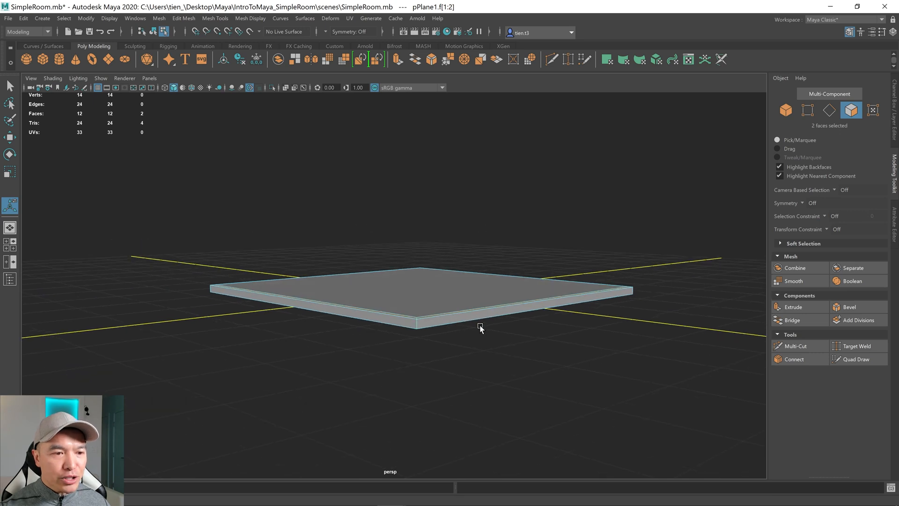
drag(480, 328, 464, 324)
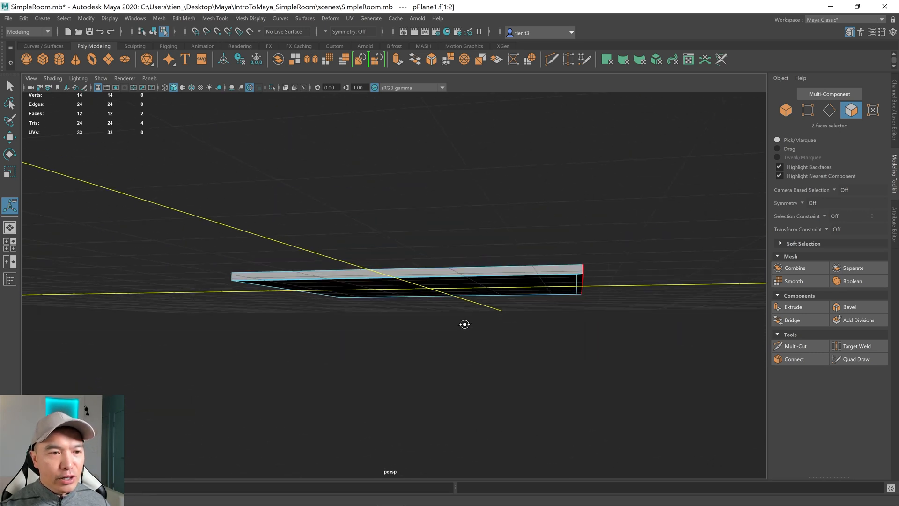
drag(465, 324, 555, 338)
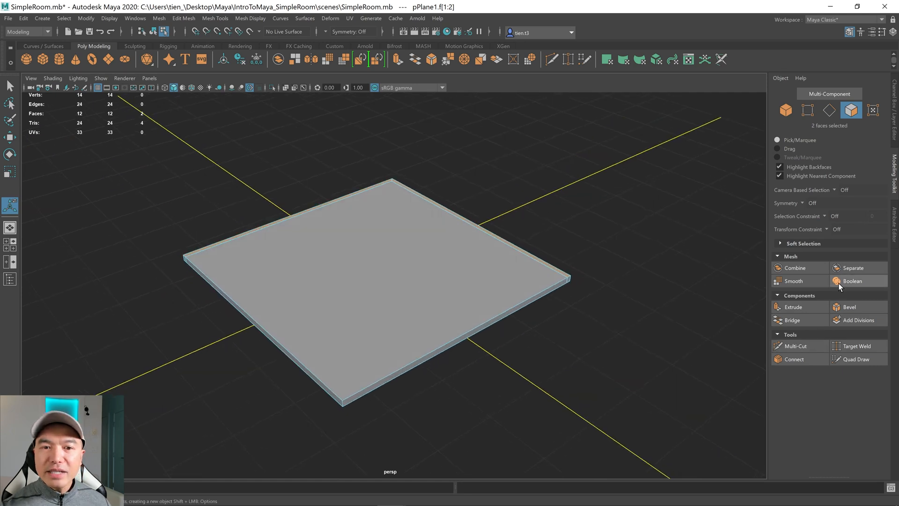
mouse_move(806, 307)
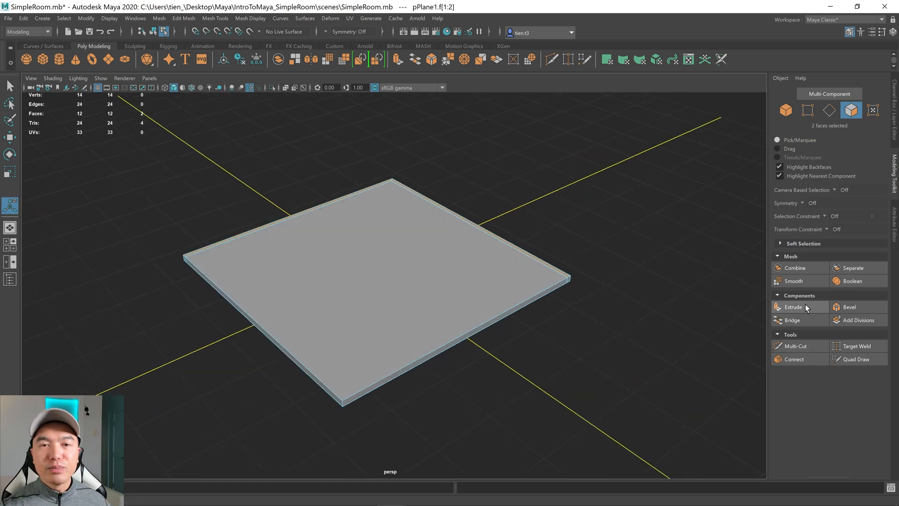
- Extrude the two selected slab faces upward about 2.44 units into walls
click(793, 307)
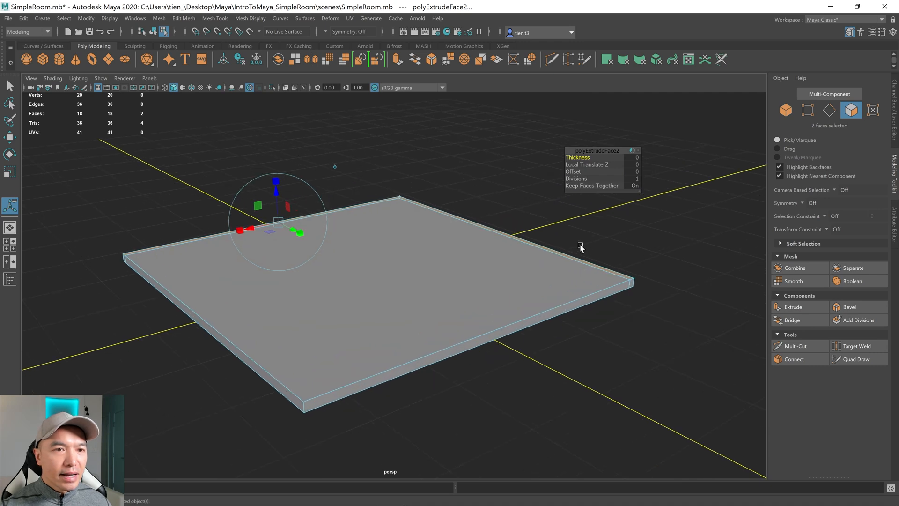
mouse_move(343, 131)
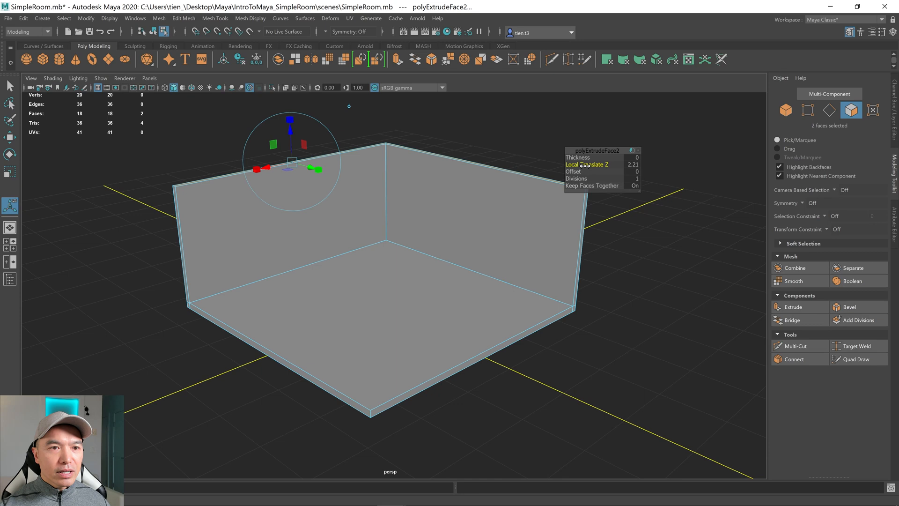
drag(290, 130, 289, 121)
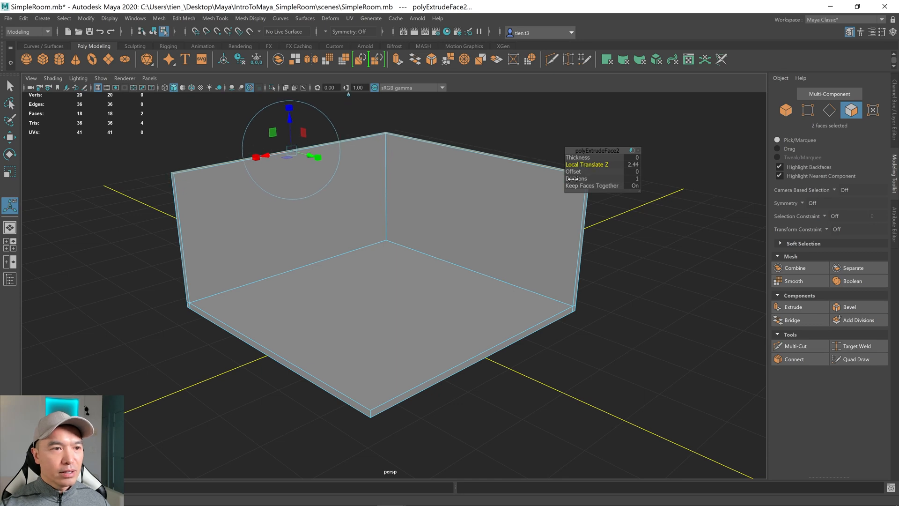
drag(401, 229, 413, 327)
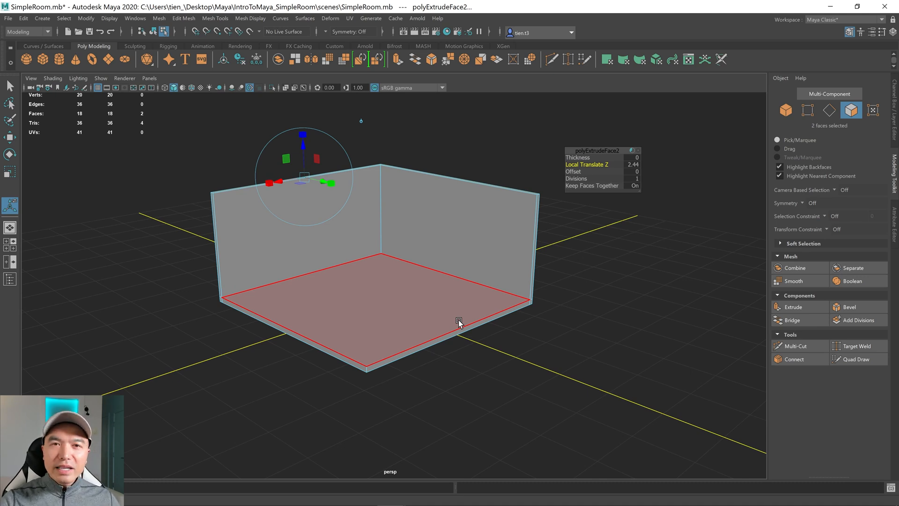
mouse_move(457, 303)
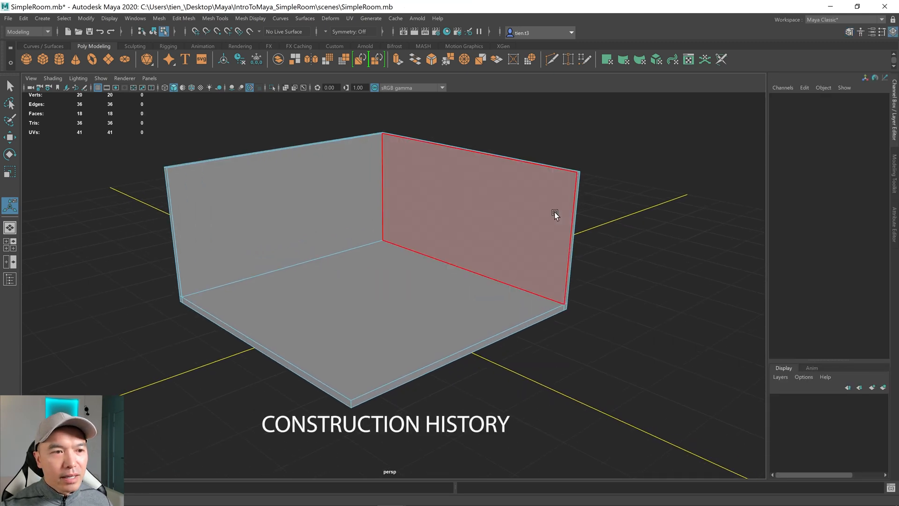
- Select the room mesh to list its history: two face extrudes, an edge extrude, a plane
click(662, 166)
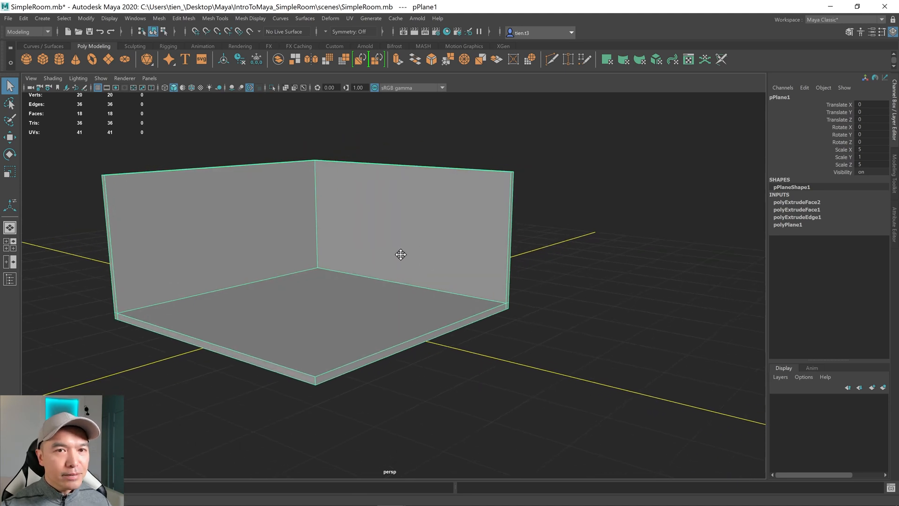
drag(401, 255, 447, 259)
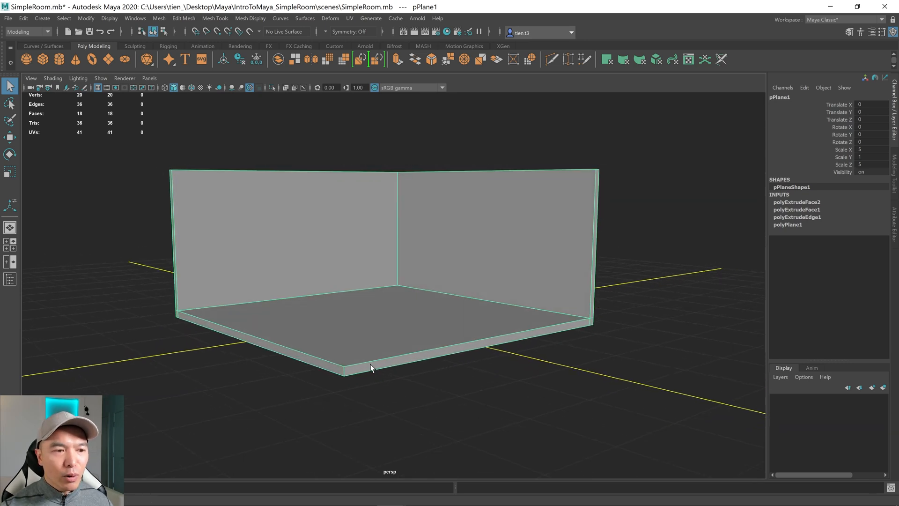
mouse_move(352, 332)
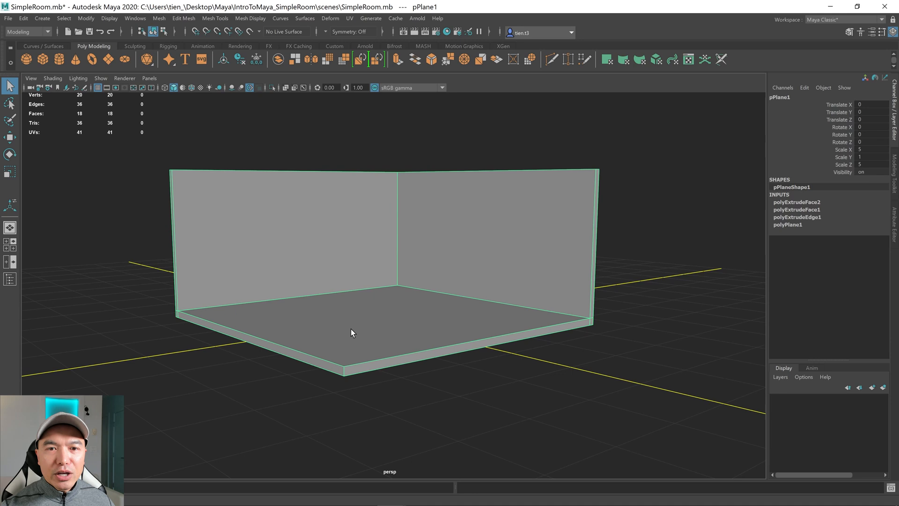
mouse_move(810, 217)
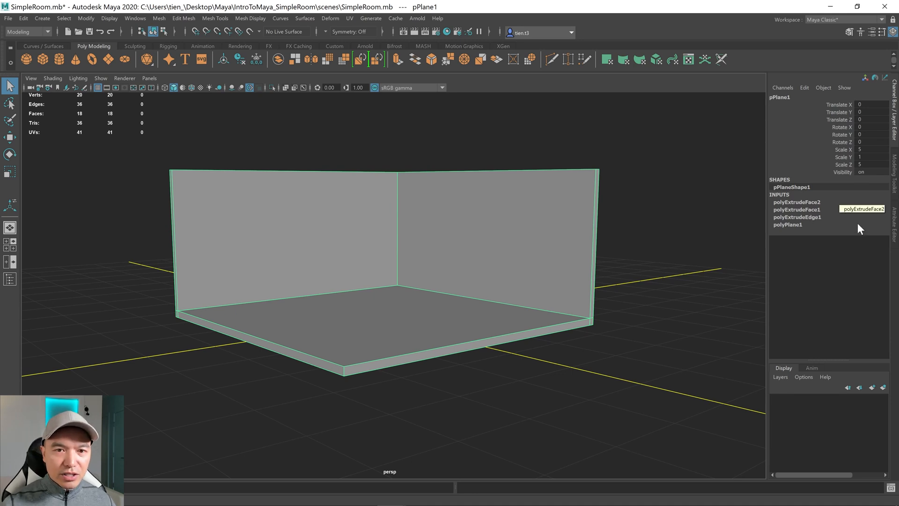
mouse_move(802, 227)
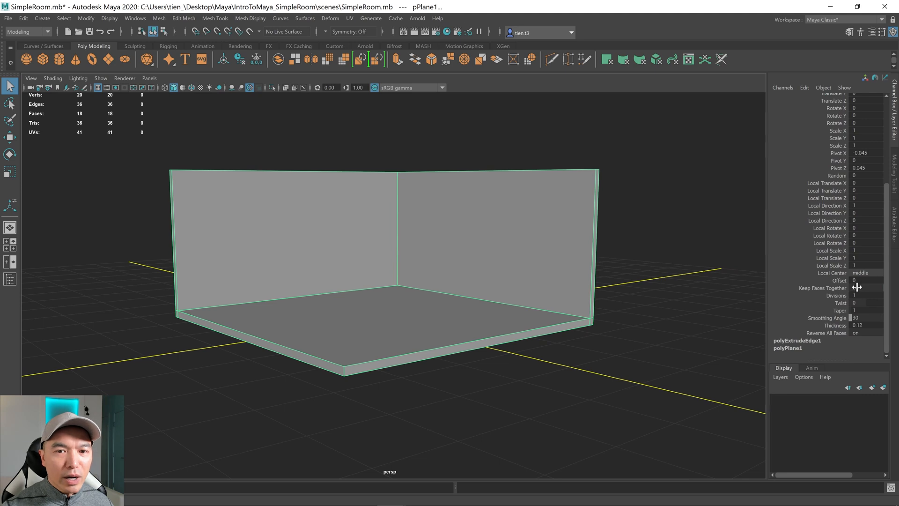
click(860, 325)
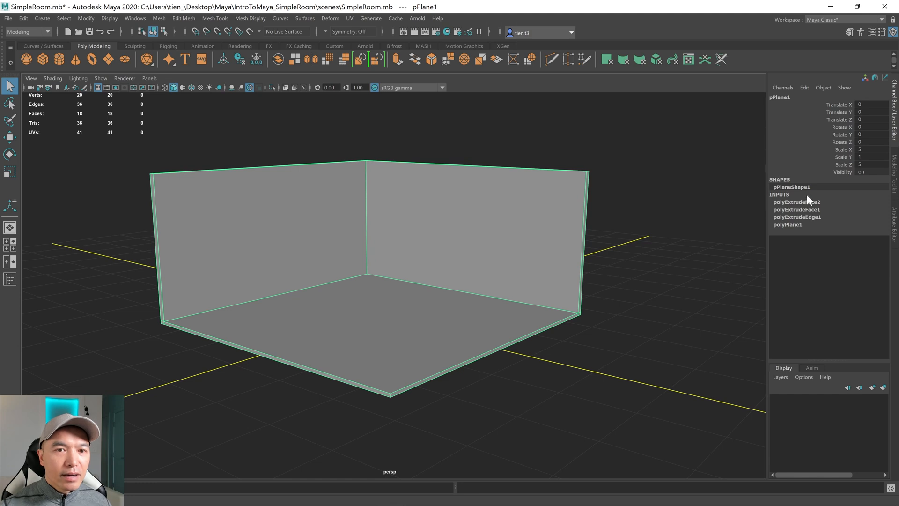
mouse_move(450, 310)
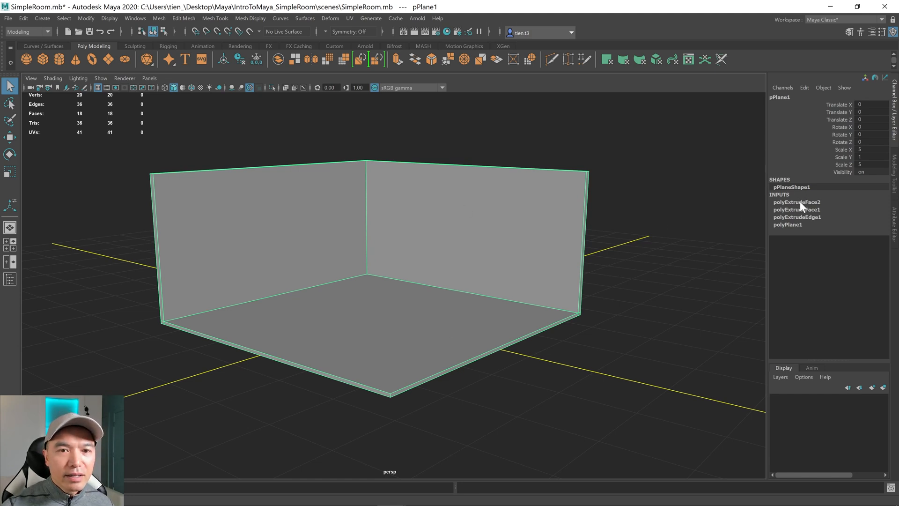
- Expand polyExtrudeFace2 in the Channel Box to show the wall extrusion's attributes
click(796, 202)
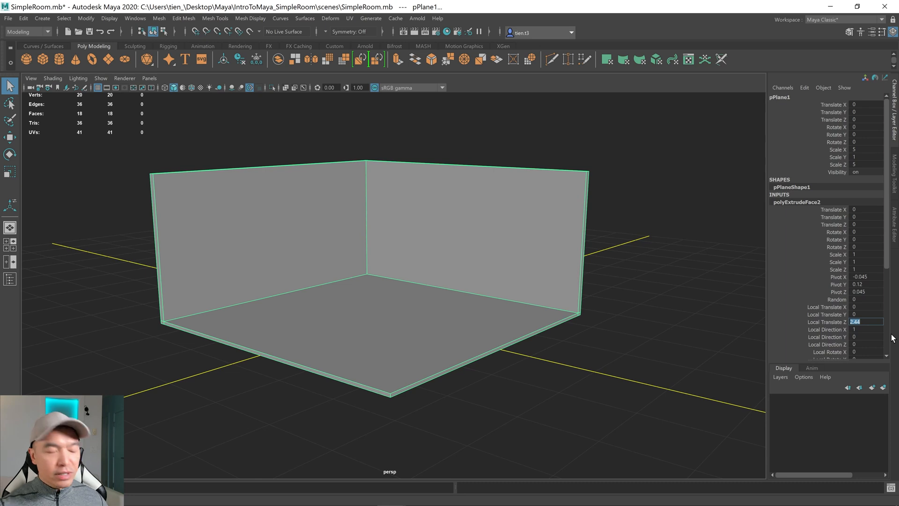
mouse_move(845, 331)
text(3)
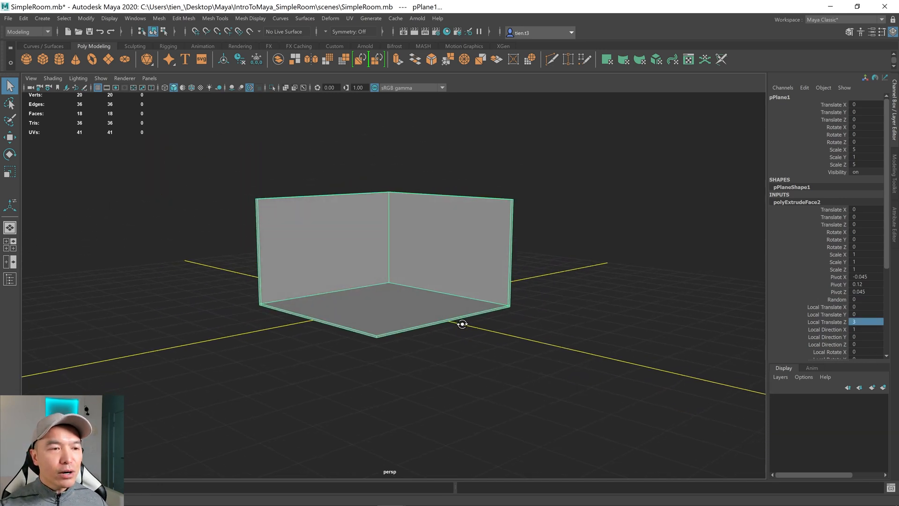
mouse_move(470, 319)
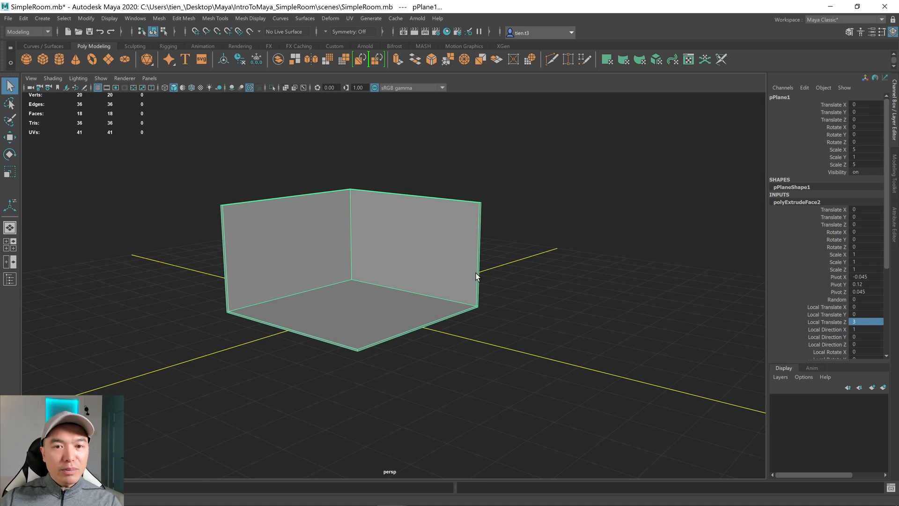
mouse_move(346, 277)
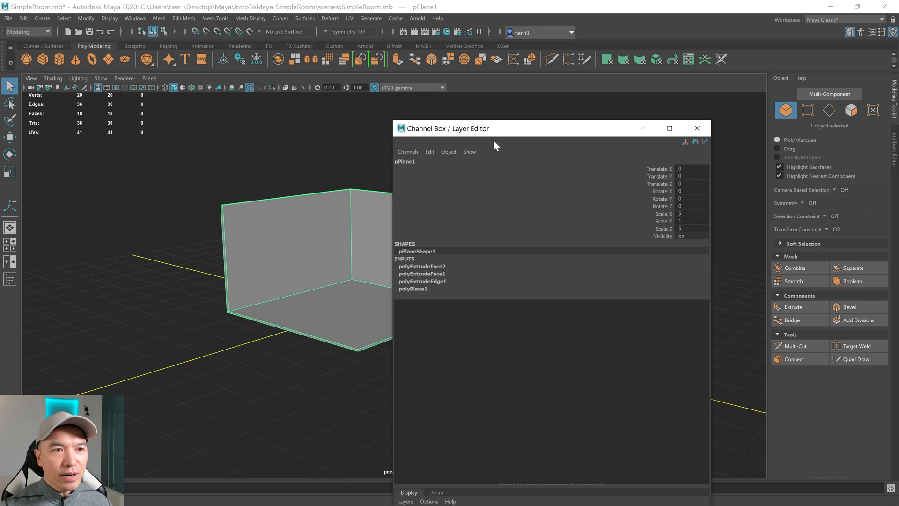
mouse_move(713, 203)
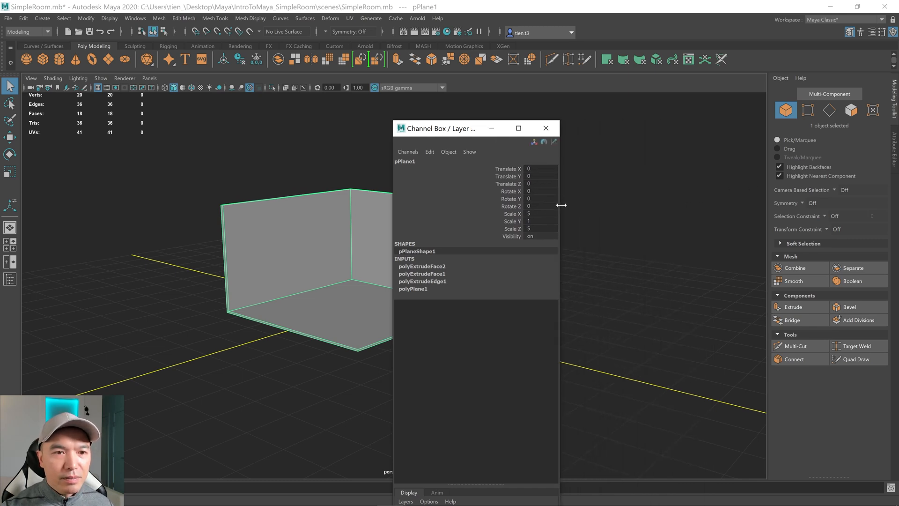
- Narrow the floating Channel Box / Layer Editor window and move it to the right
drag(441, 128, 509, 124)
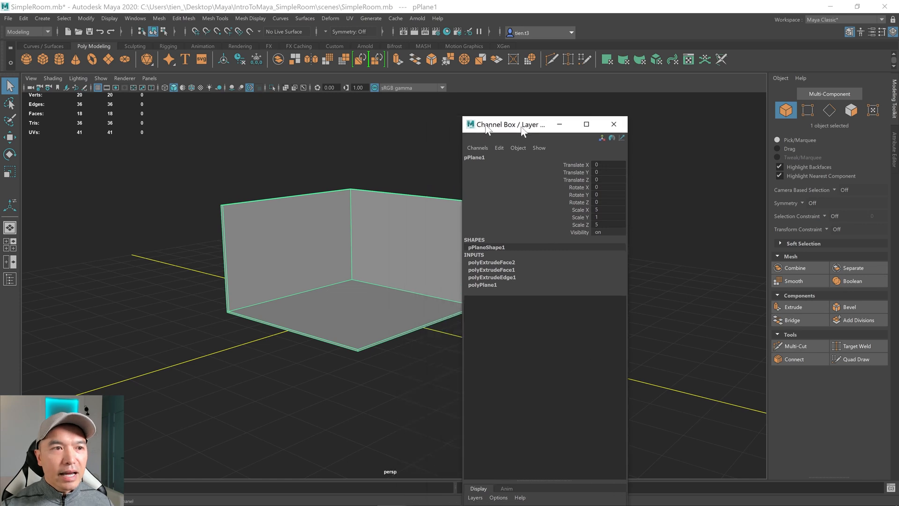
drag(509, 125, 801, 116)
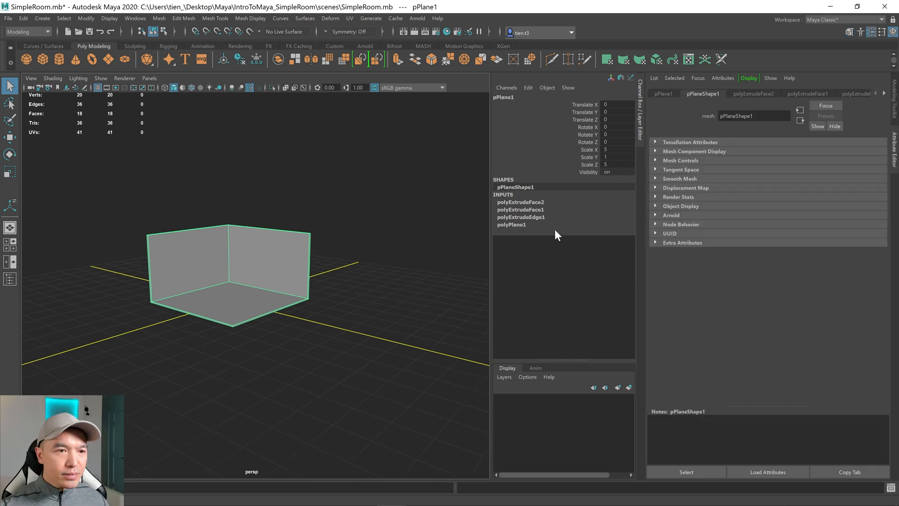
mouse_move(569, 224)
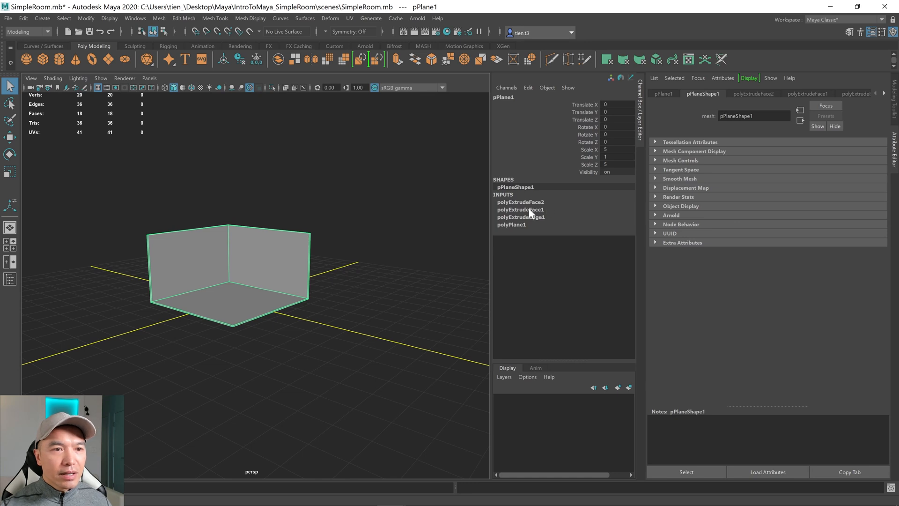
mouse_move(744, 99)
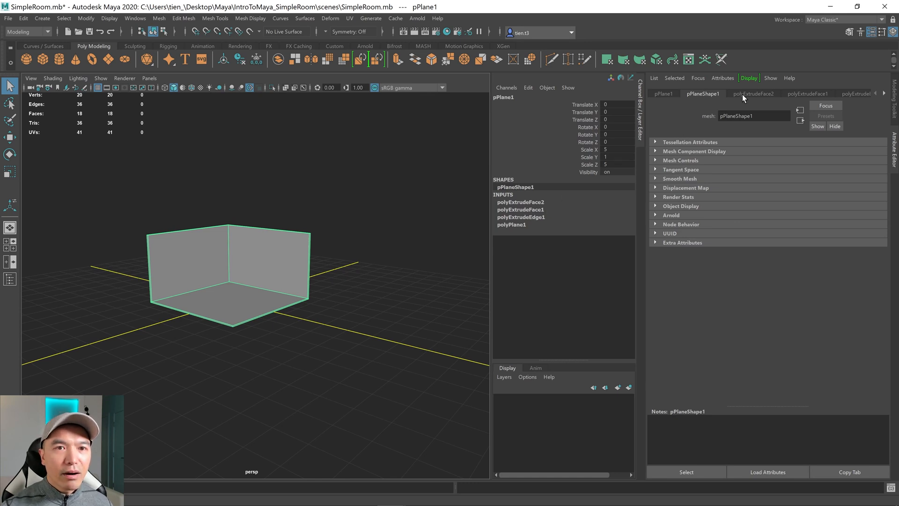
mouse_move(771, 93)
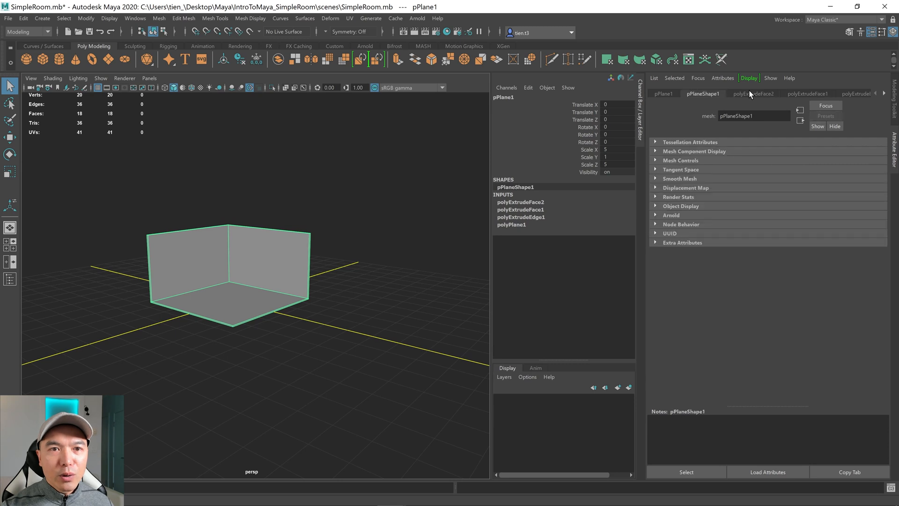
- Open polyExtrudeFace2 in the Attribute Editor to inspect its Local Translate Z of 3
click(754, 94)
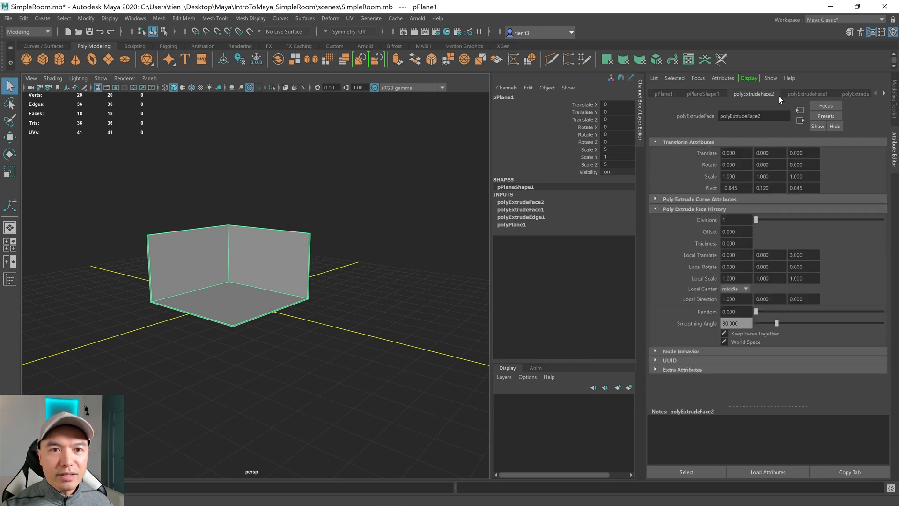
mouse_move(692, 285)
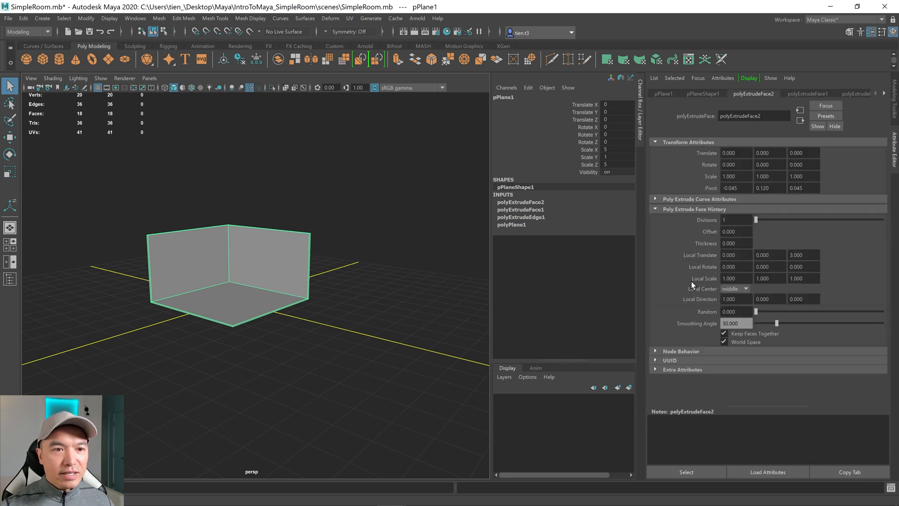
mouse_move(533, 211)
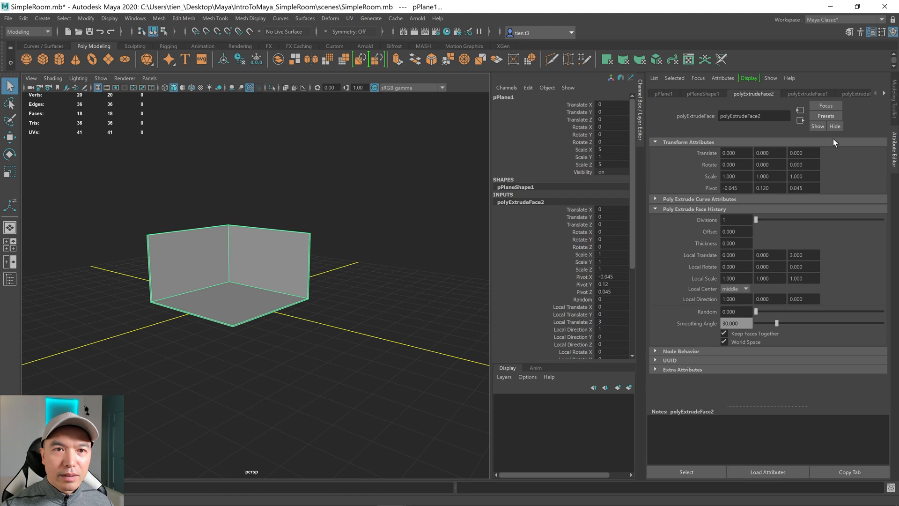
mouse_move(662, 107)
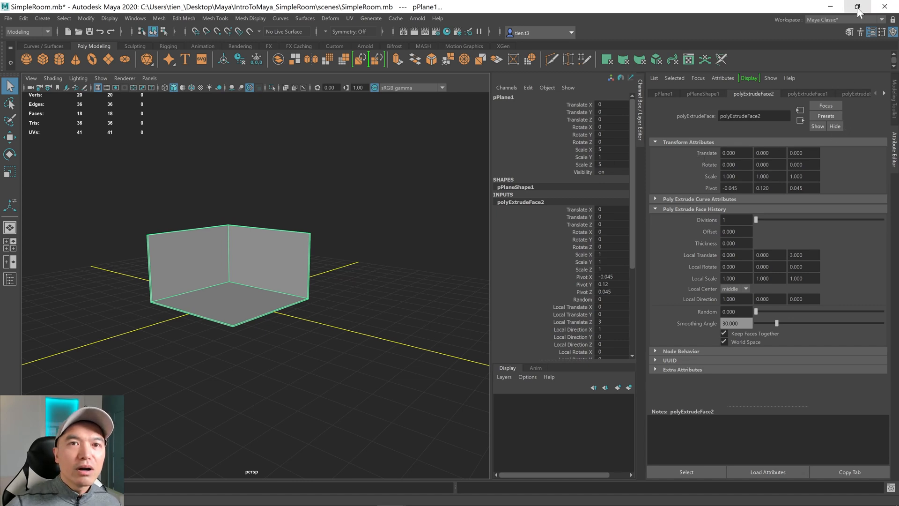
- Close the Attribute Editor panel, leaving only the Channel Box on the right
click(856, 6)
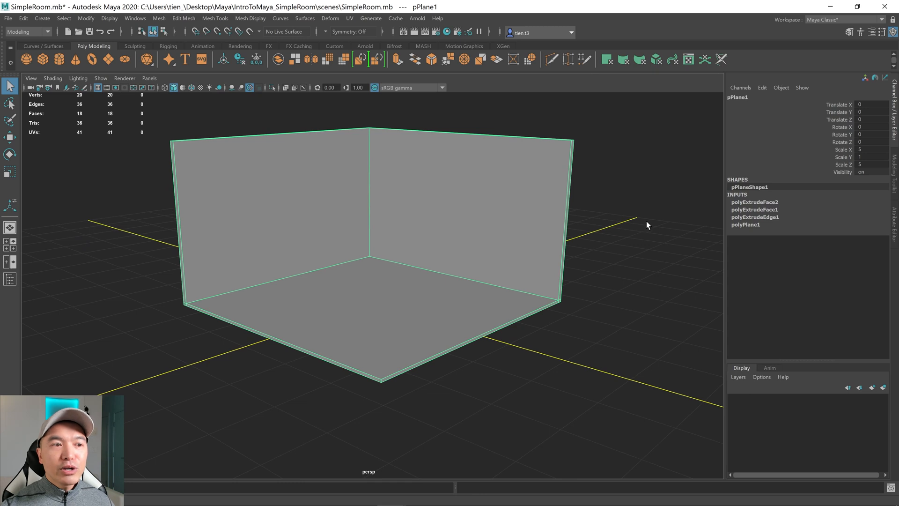
mouse_move(774, 222)
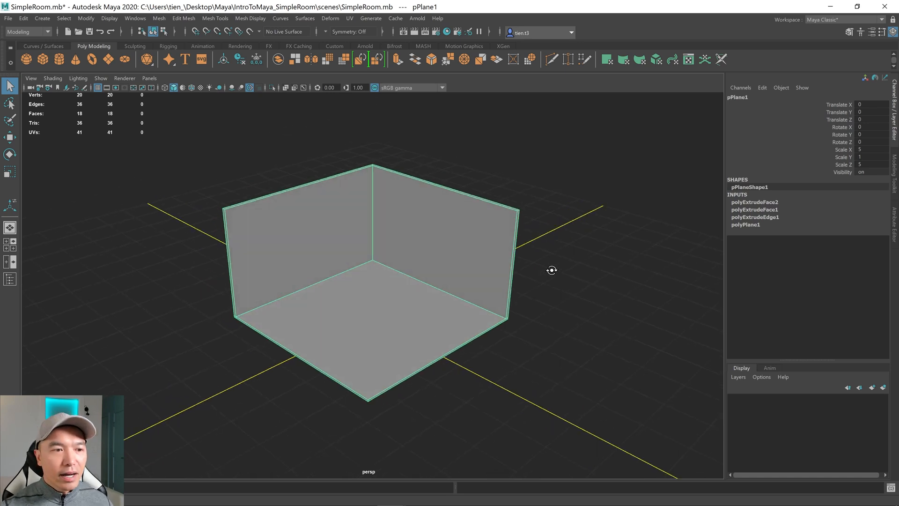
- Delete the room's construction history from the shelf after checking the Channel Box Edit menu
drag(551, 270, 446, 244)
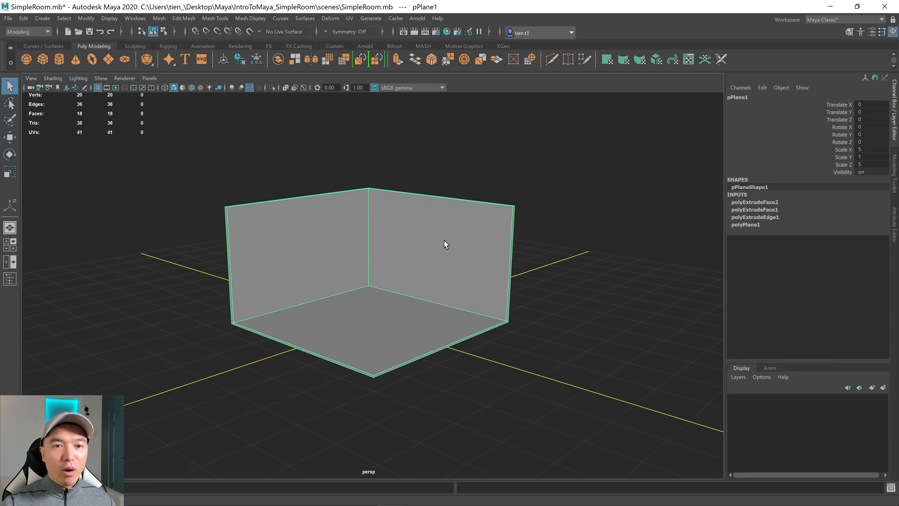
mouse_move(540, 290)
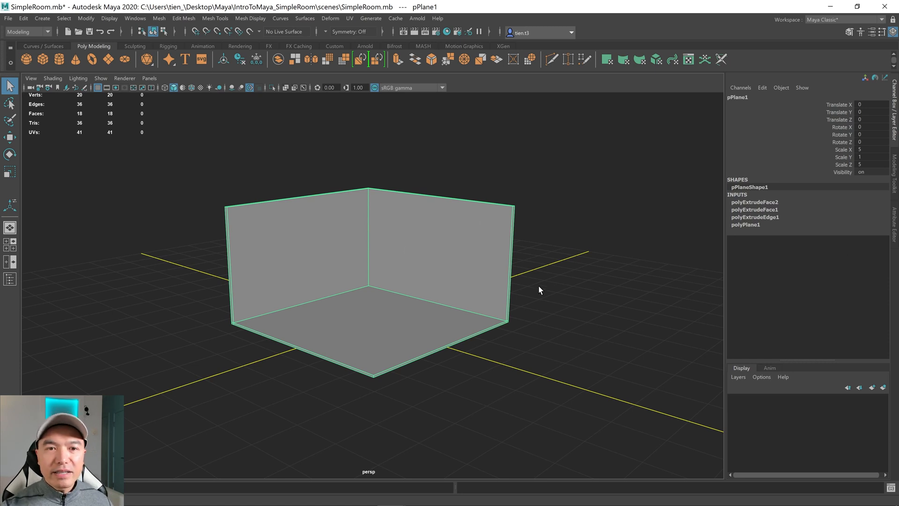
click(762, 87)
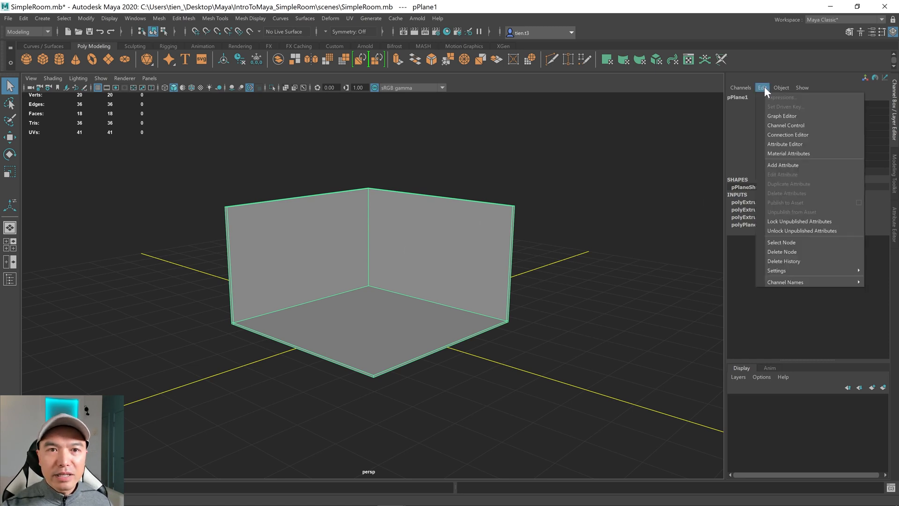
mouse_move(802, 255)
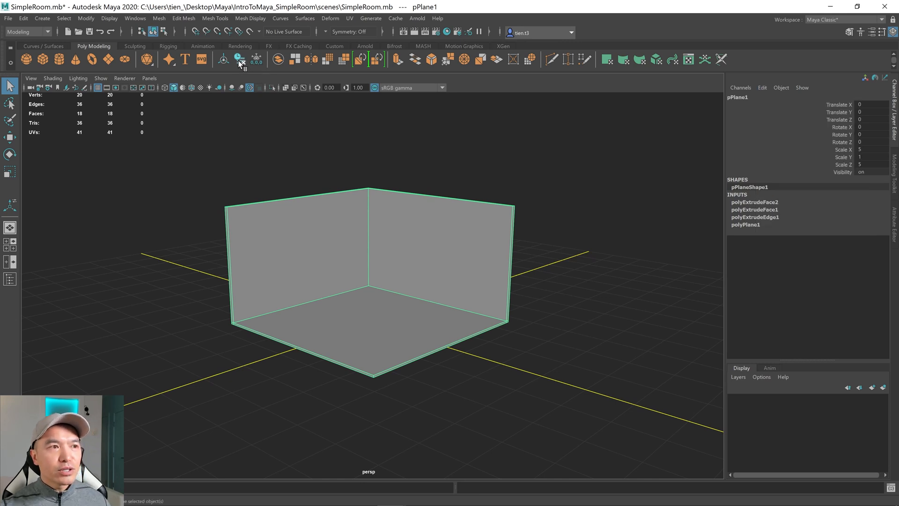
mouse_move(238, 60)
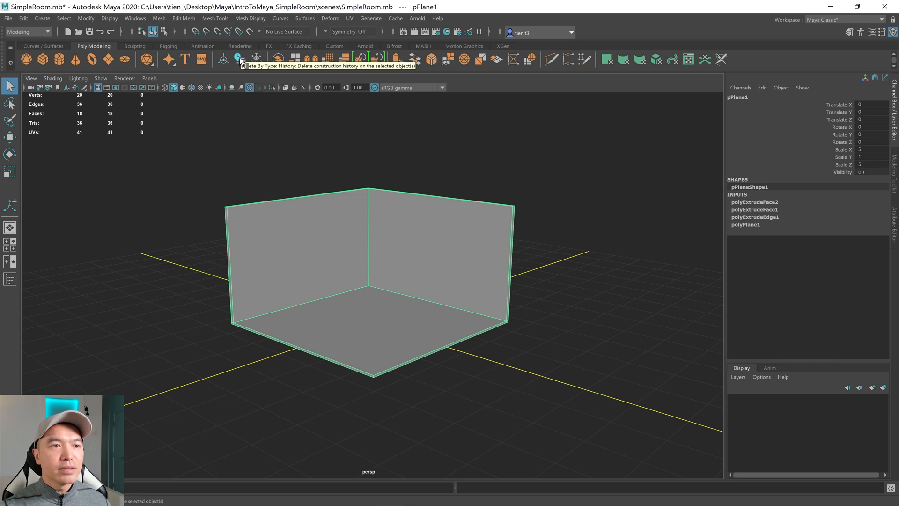
click(239, 59)
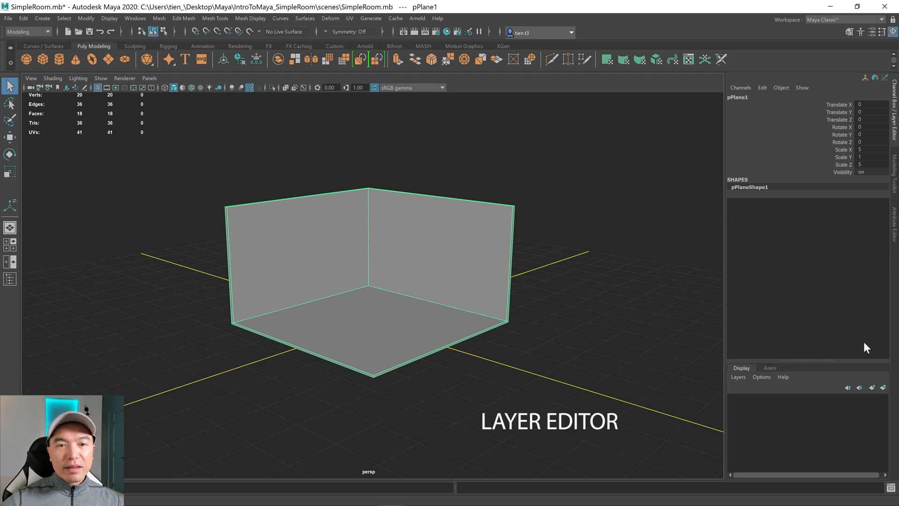
mouse_move(359, 258)
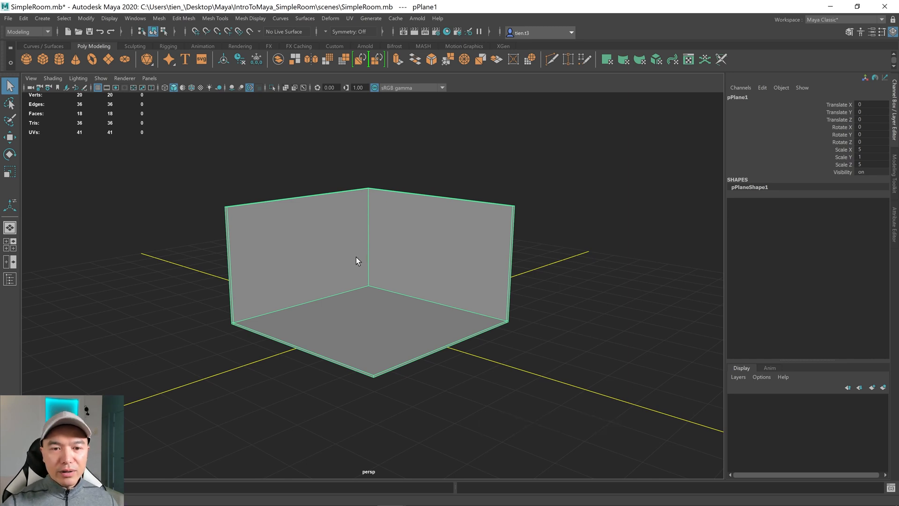
mouse_move(419, 226)
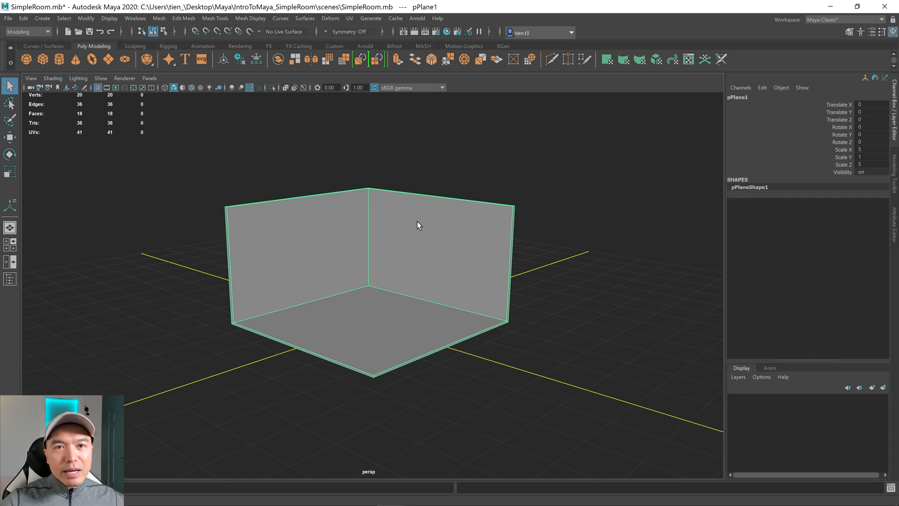
mouse_move(518, 340)
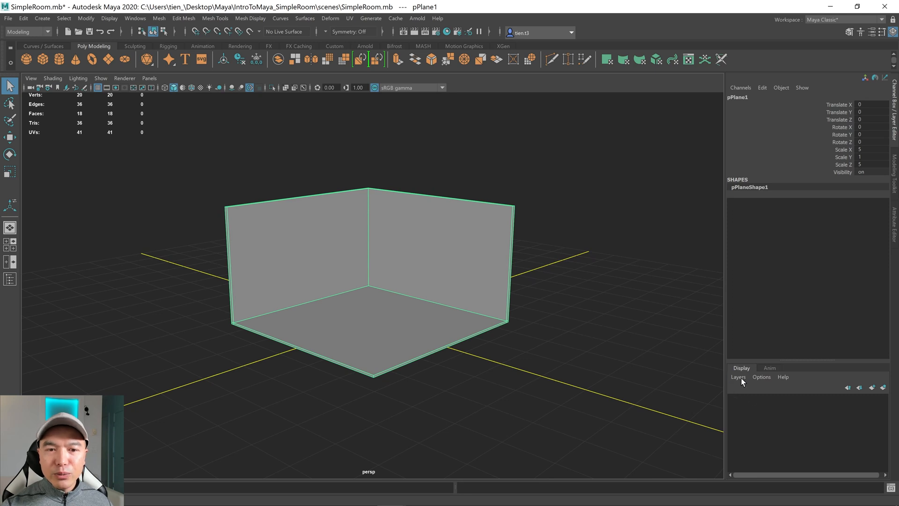
- Open the Layer Editor's Layers menu to create a layer from the selected room
click(738, 376)
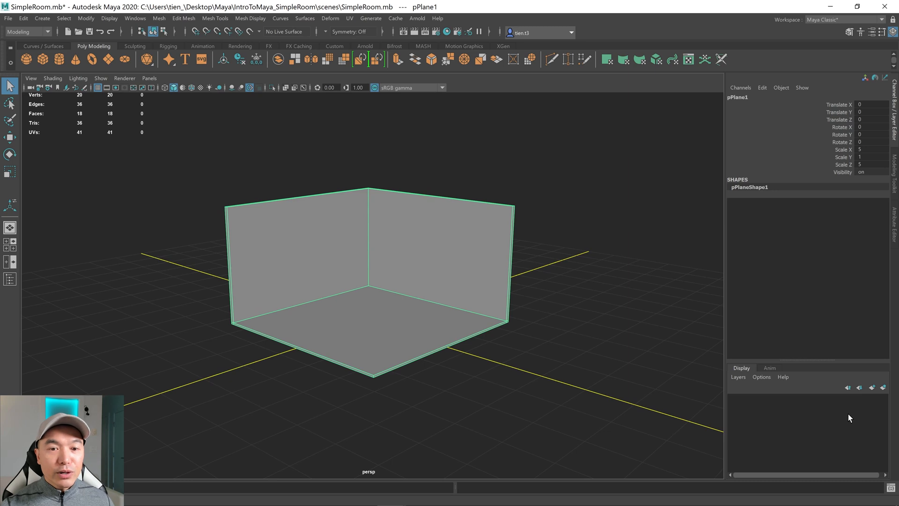
mouse_move(871, 431)
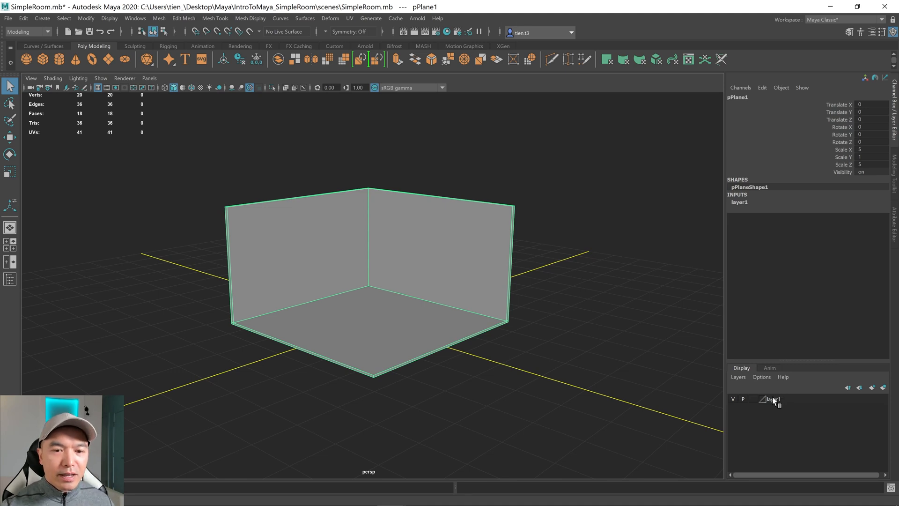
- Rename layer1 to Room_Layer in the Edit Layer window and save
double_click(772, 399)
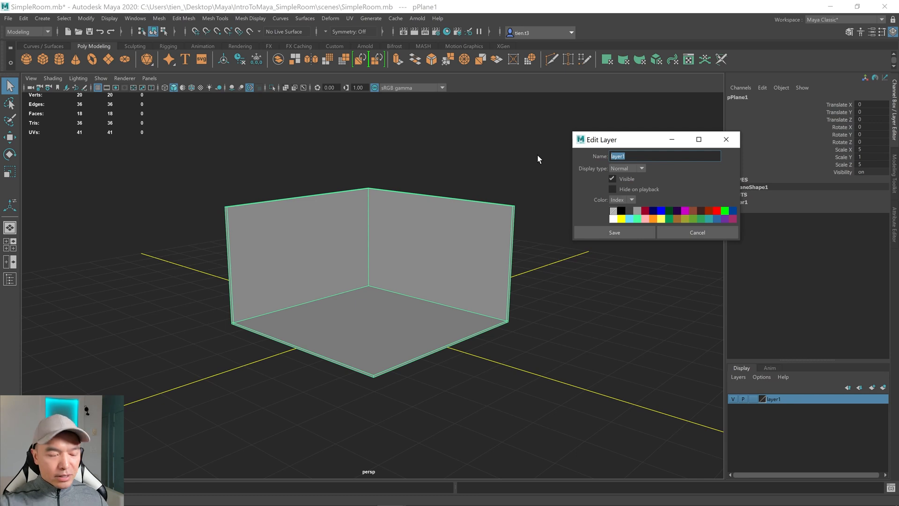
text(Room_L)
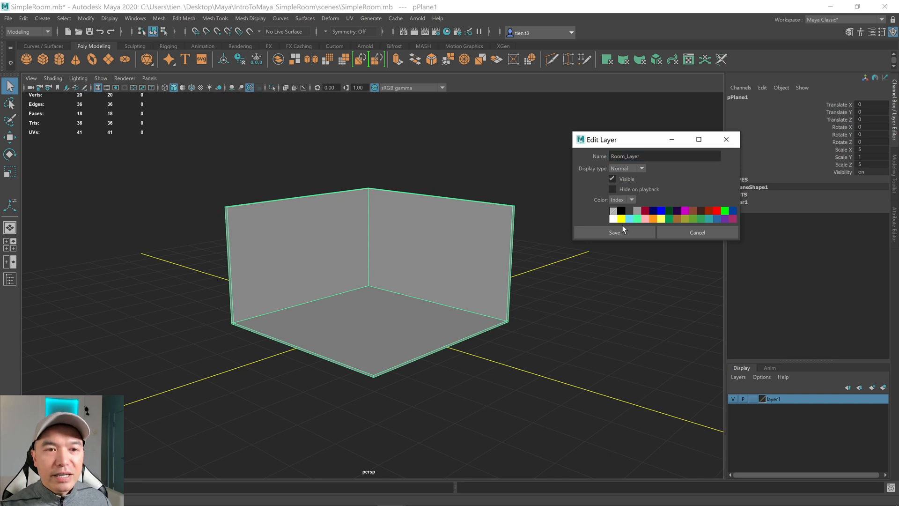
click(615, 232)
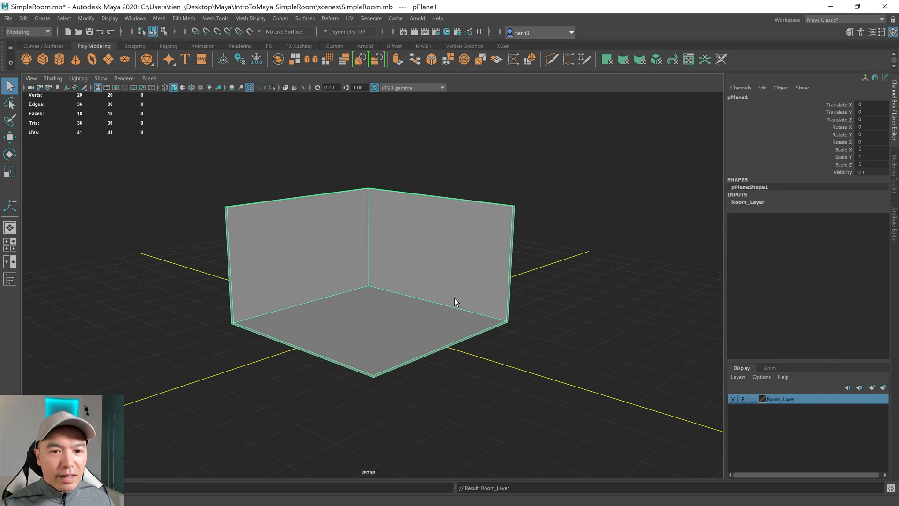
mouse_move(857, 378)
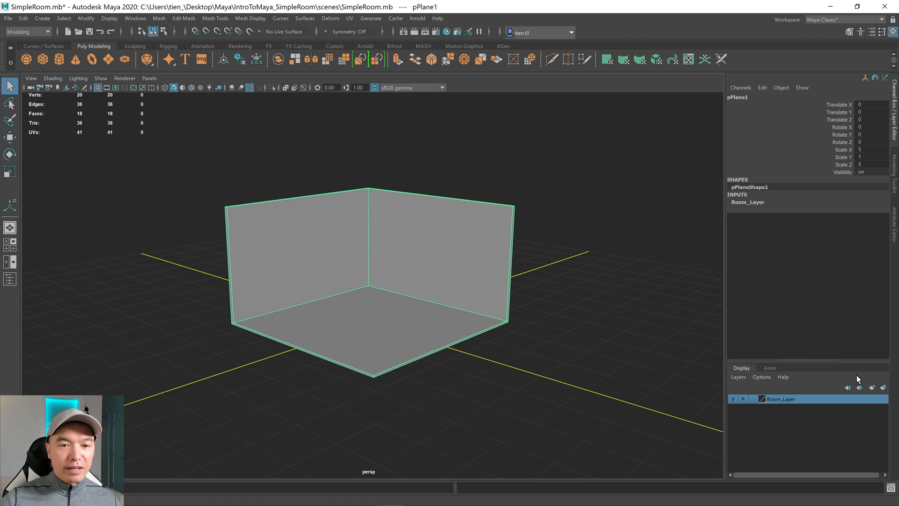
- Toggle Room_Layer's visibility, set it to reference mode, and deselect the room
click(735, 399)
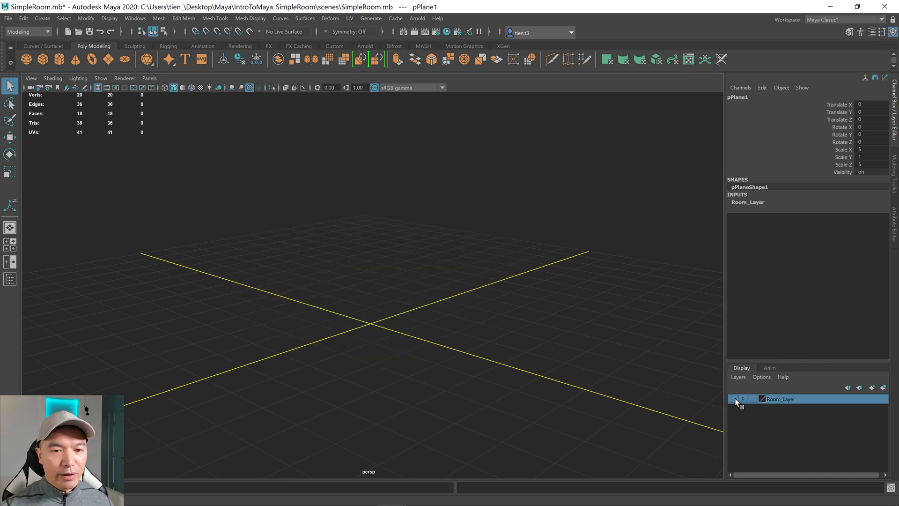
click(732, 399)
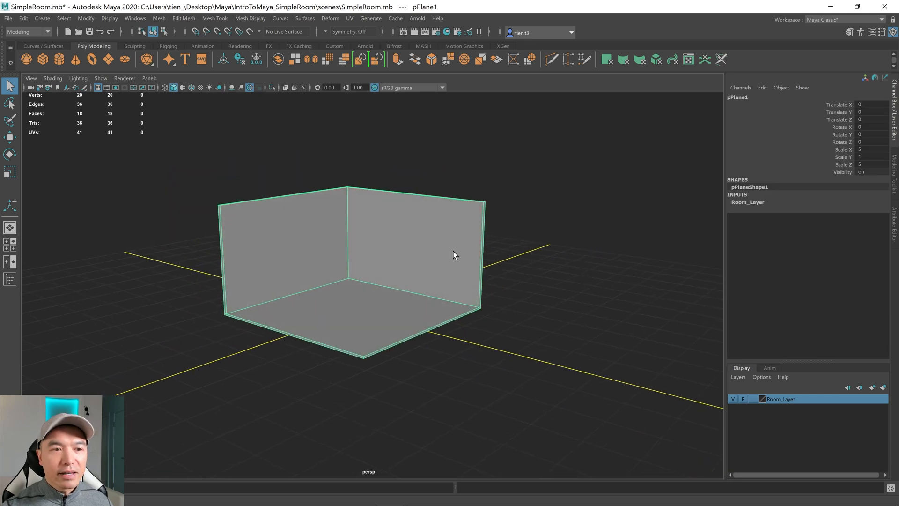
mouse_move(428, 247)
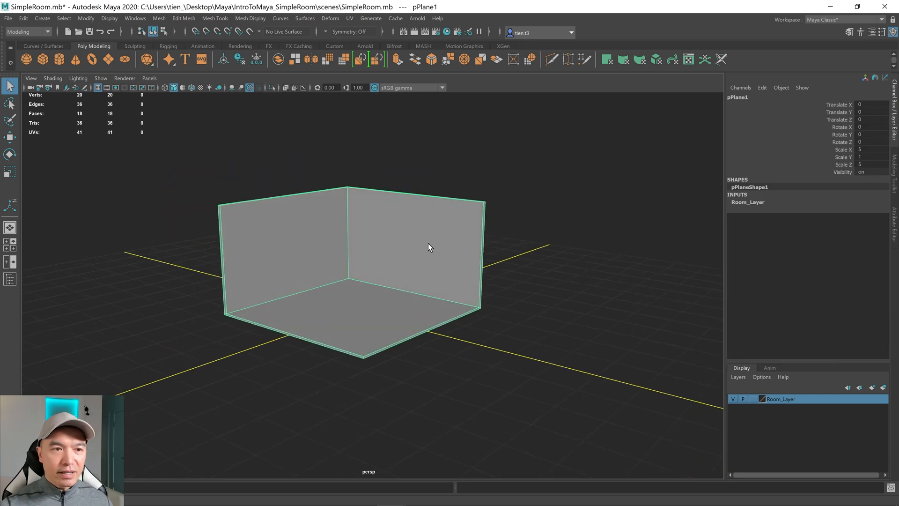
mouse_move(528, 298)
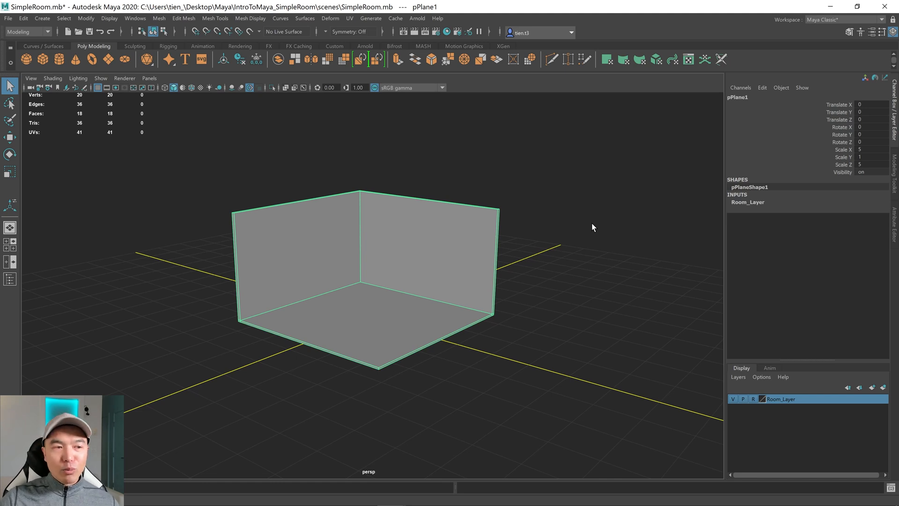
click(614, 238)
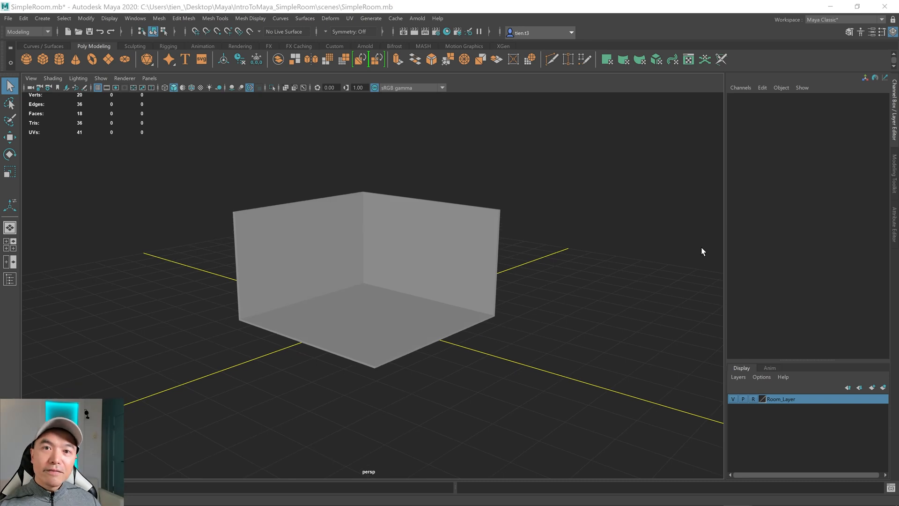
mouse_move(731, 264)
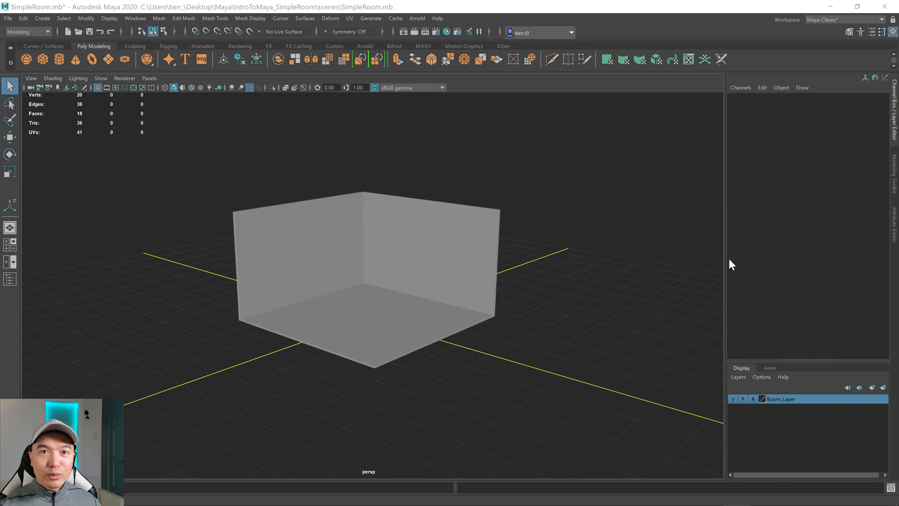
mouse_move(34, 11)
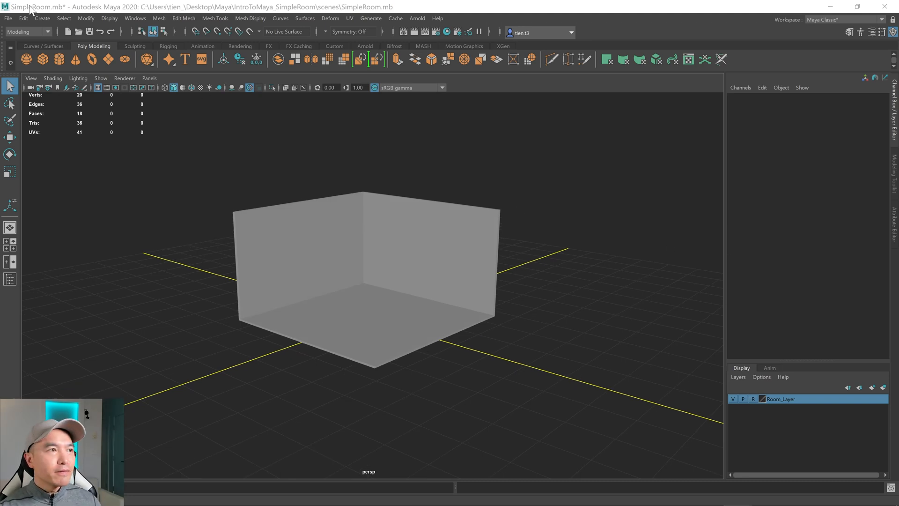
- Save the SimpleRoom.mb scene with Ctrl+S
click(6, 18)
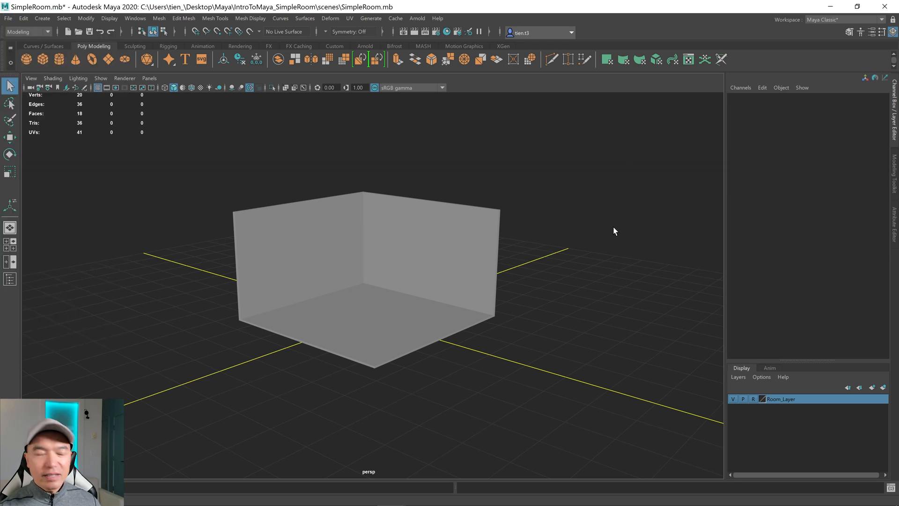
key(ctrl+s)
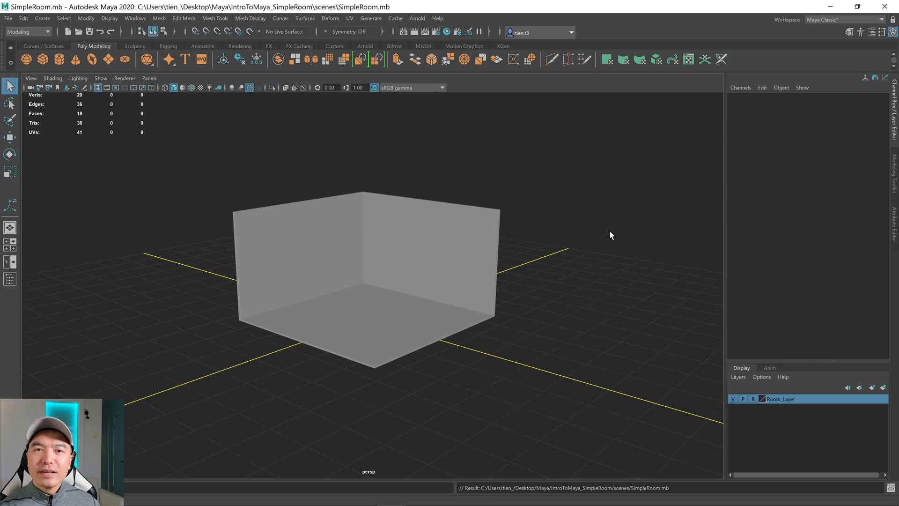